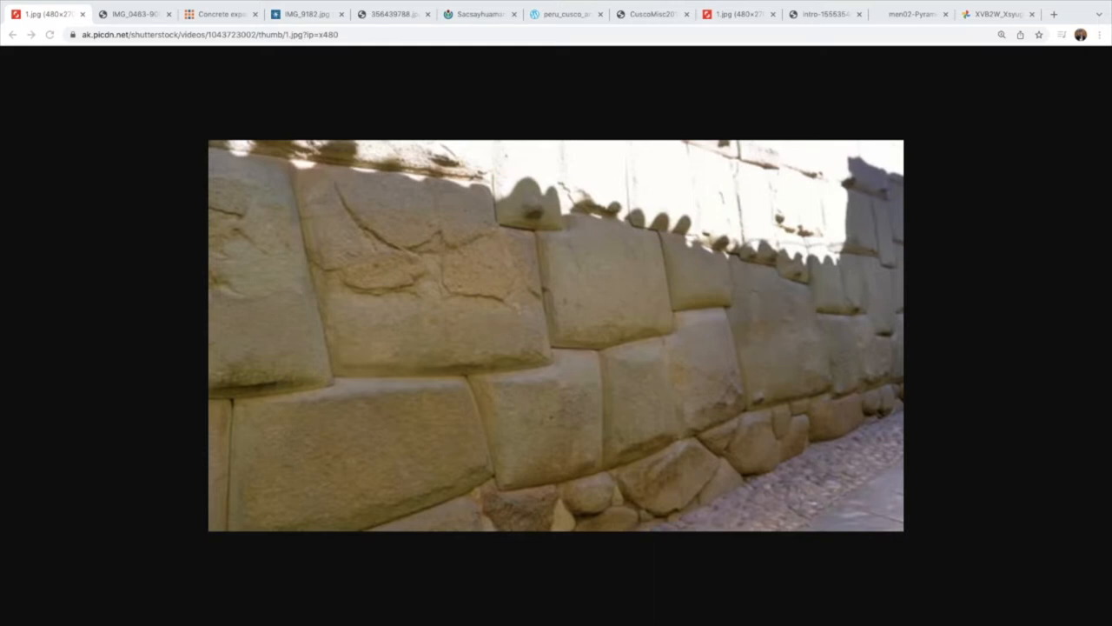
{"action": "mouse_move", "coordinate": [712, 434]}
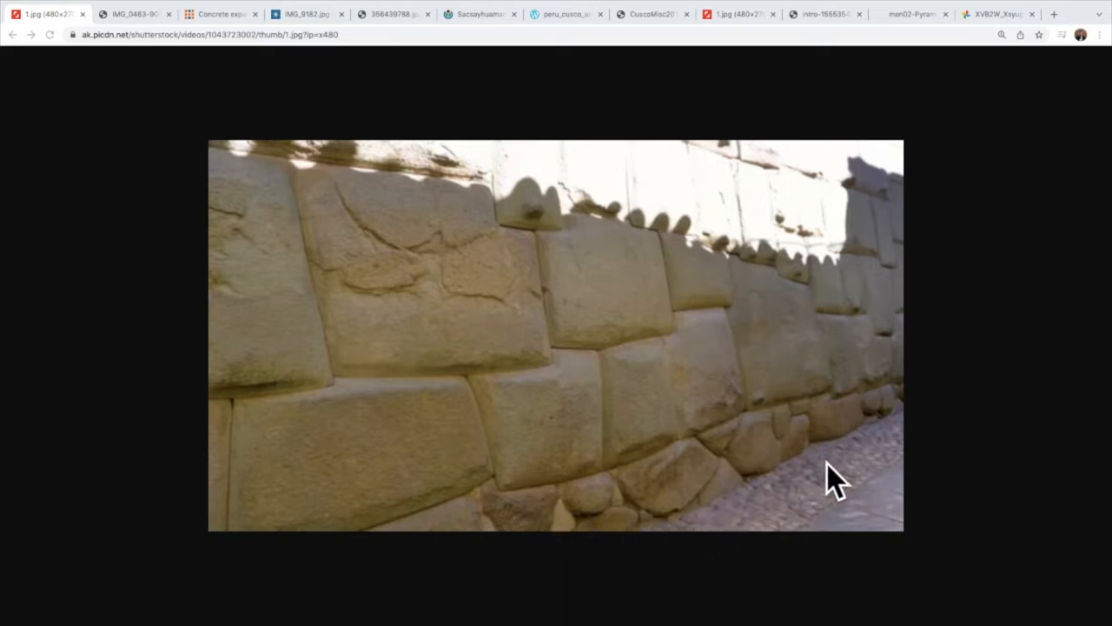
{"action": "mouse_move", "coordinate": [752, 486]}
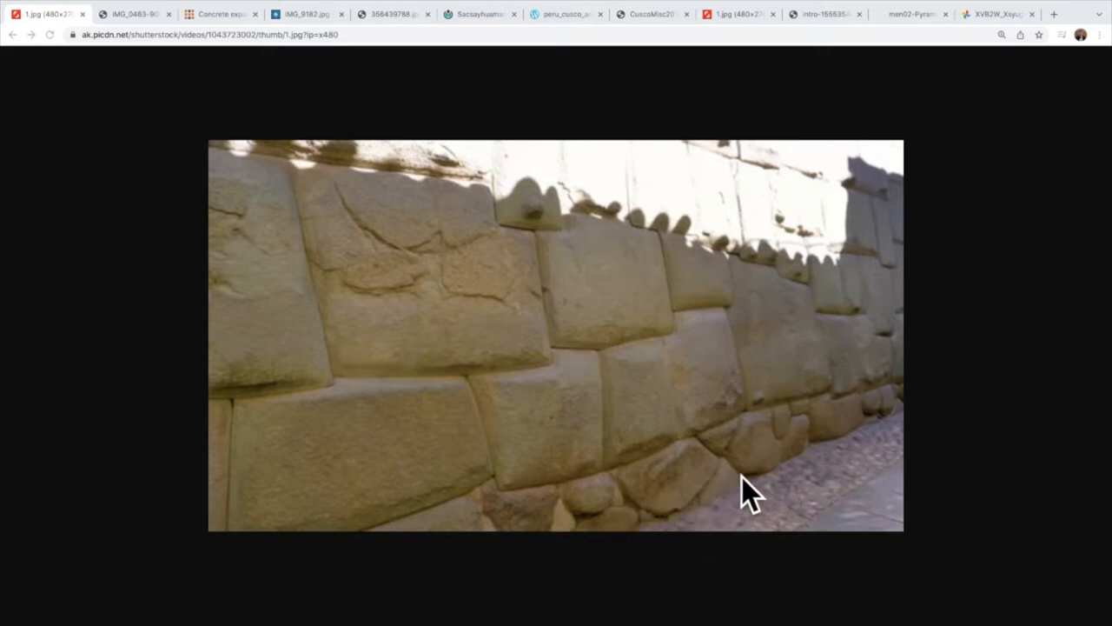
{"action": "mouse_move", "coordinate": [782, 483]}
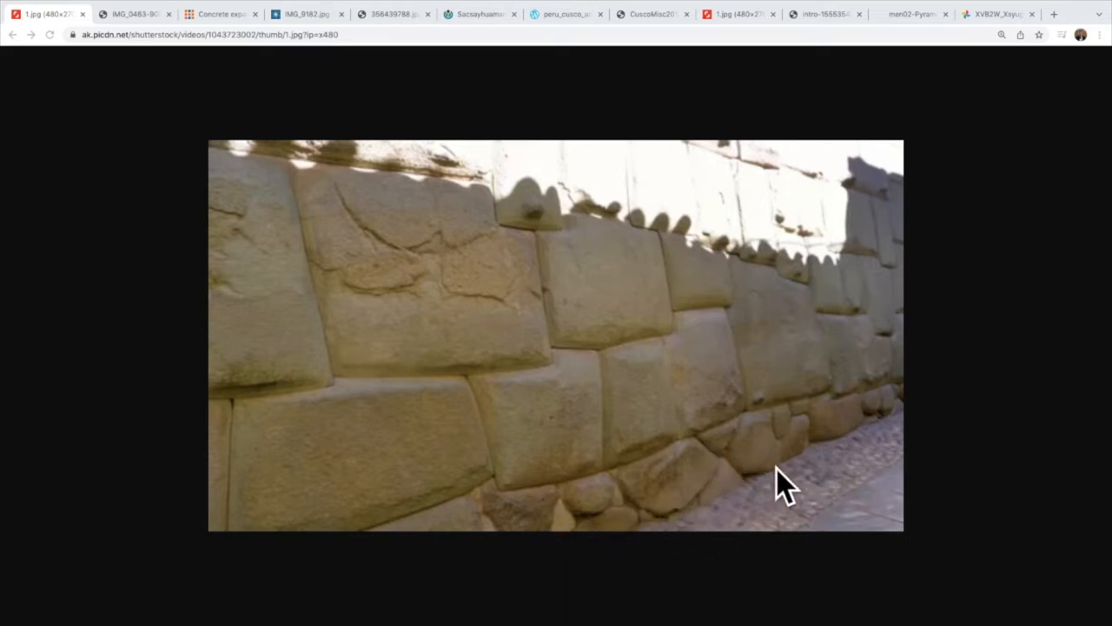
{"action": "mouse_move", "coordinate": [695, 500]}
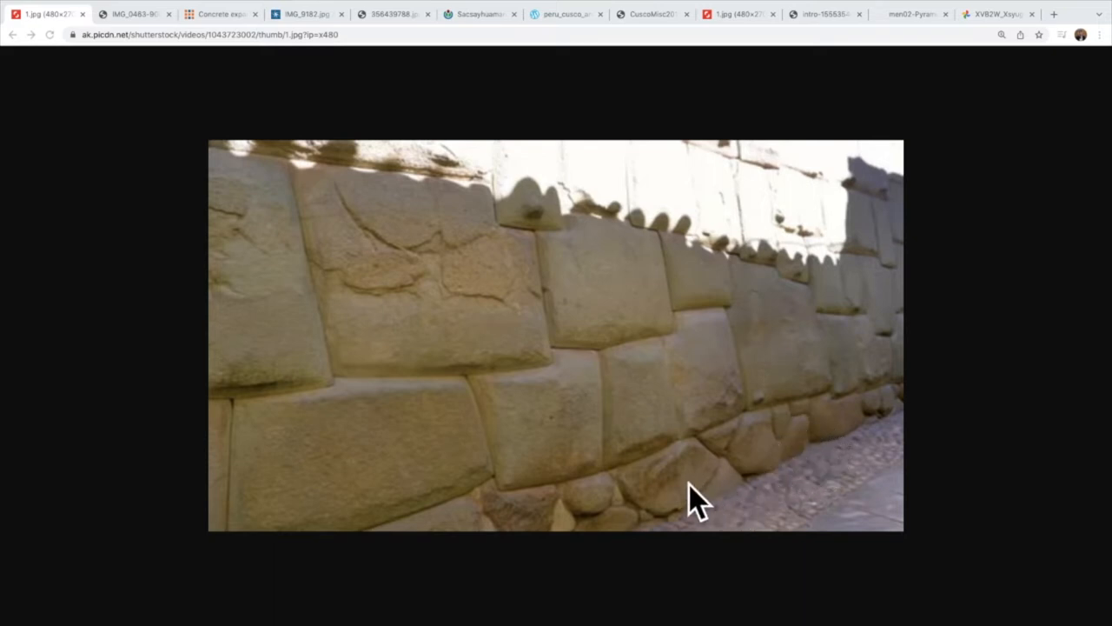
{"action": "mouse_move", "coordinate": [582, 500]}
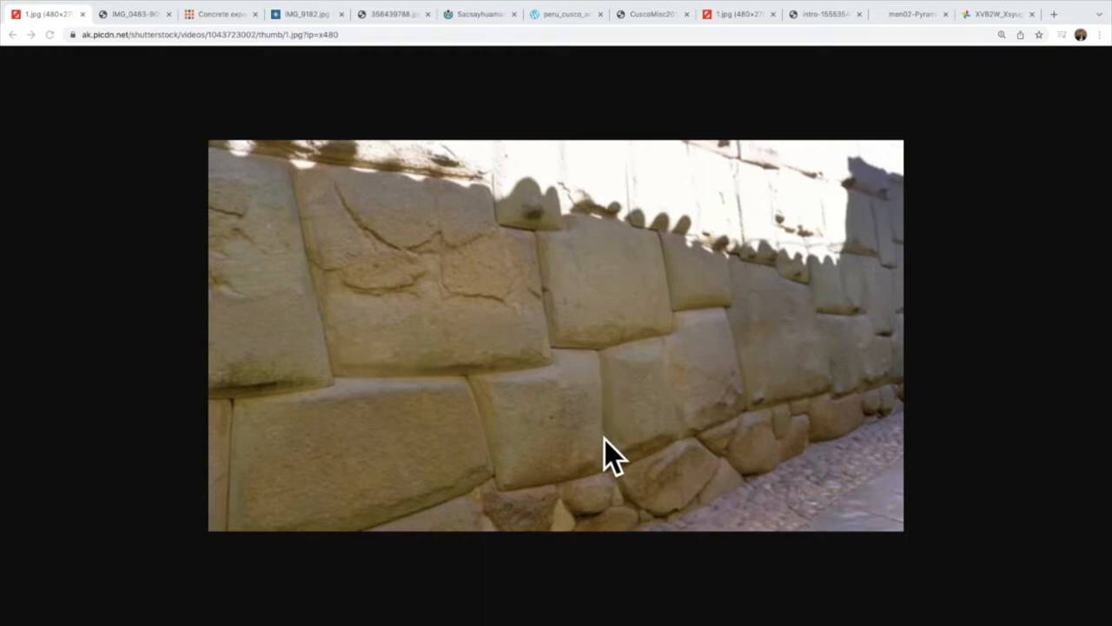
{"action": "mouse_move", "coordinate": [565, 396]}
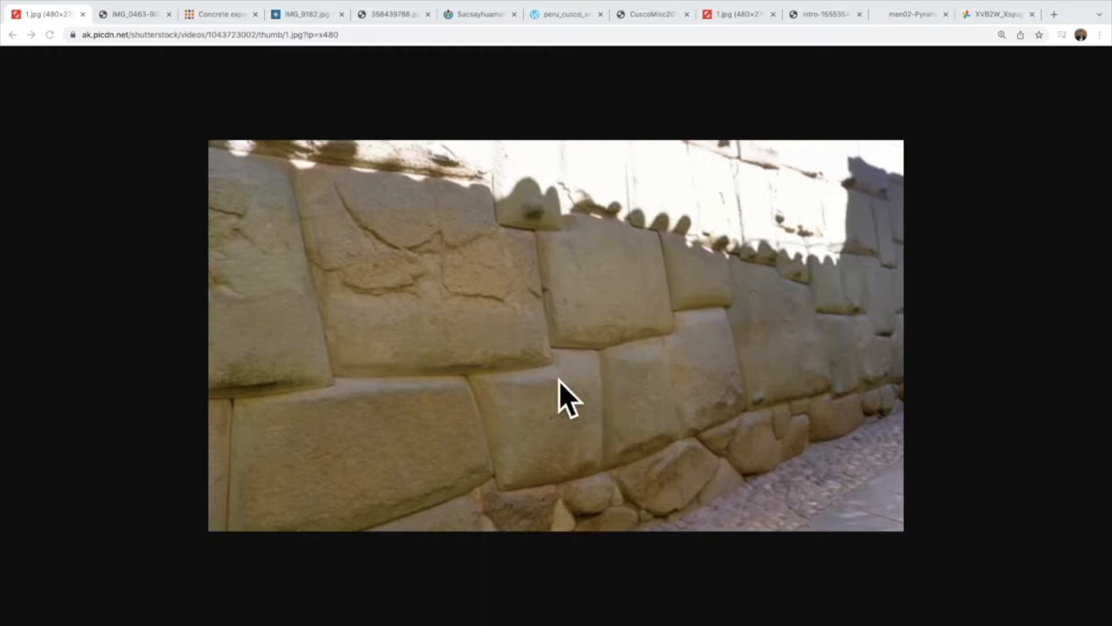
{"action": "mouse_move", "coordinate": [604, 300]}
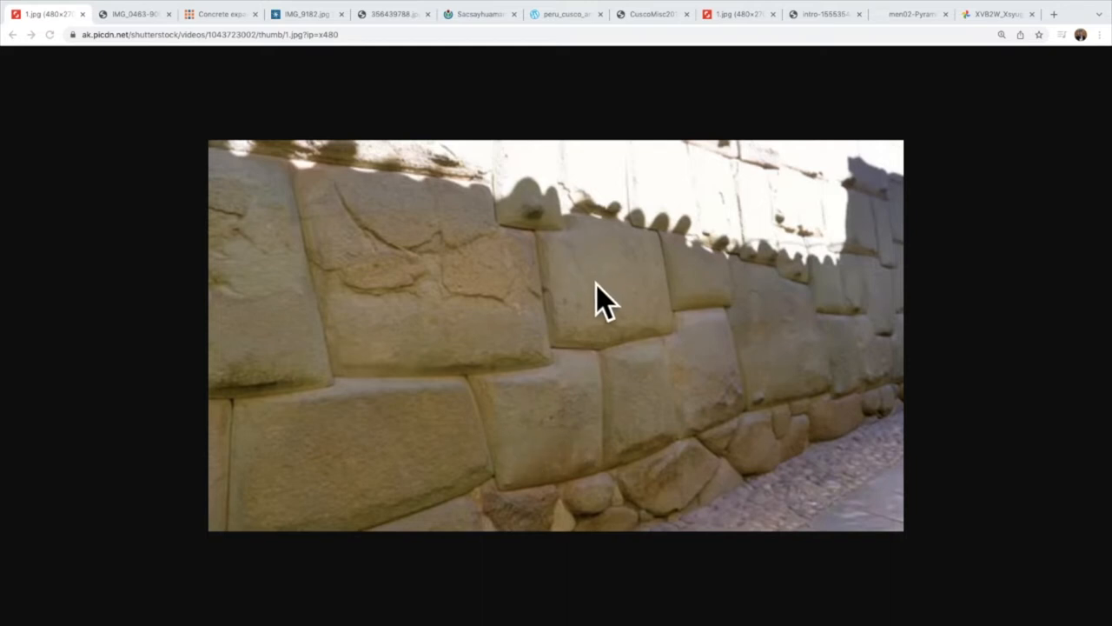
{"action": "mouse_move", "coordinate": [375, 332]}
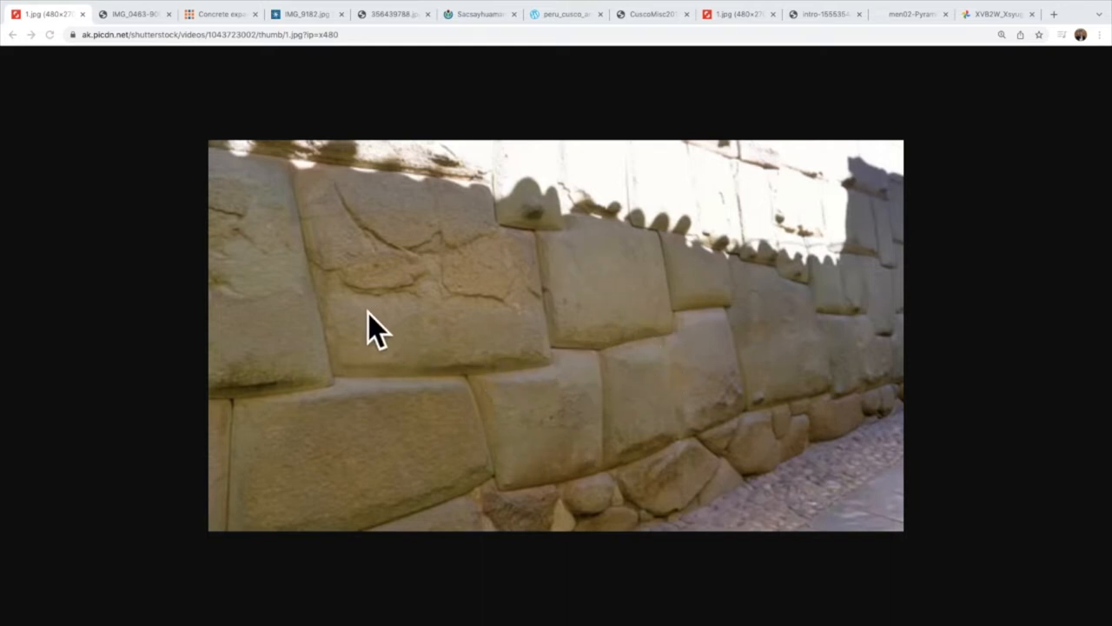
{"action": "mouse_move", "coordinate": [425, 500]}
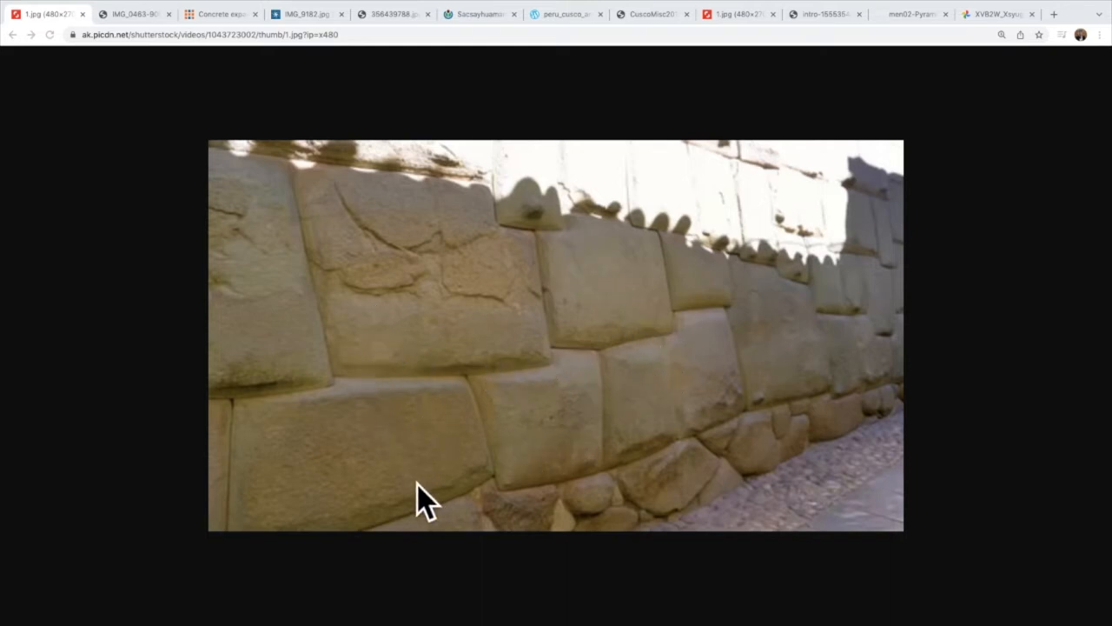
{"action": "mouse_move", "coordinate": [358, 487]}
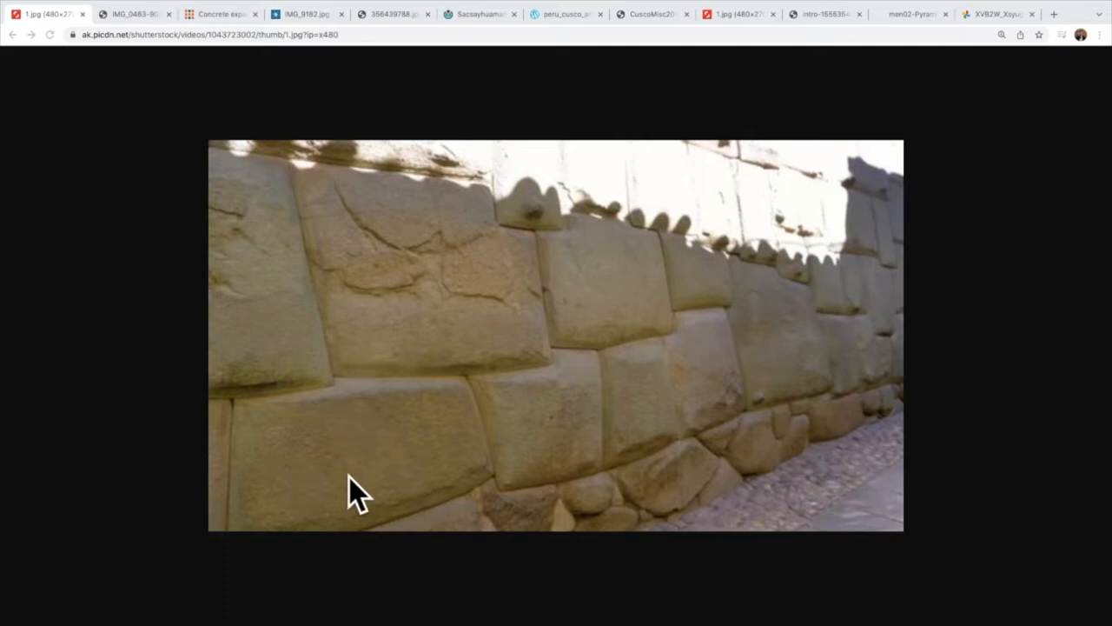
{"action": "mouse_move", "coordinate": [712, 400]}
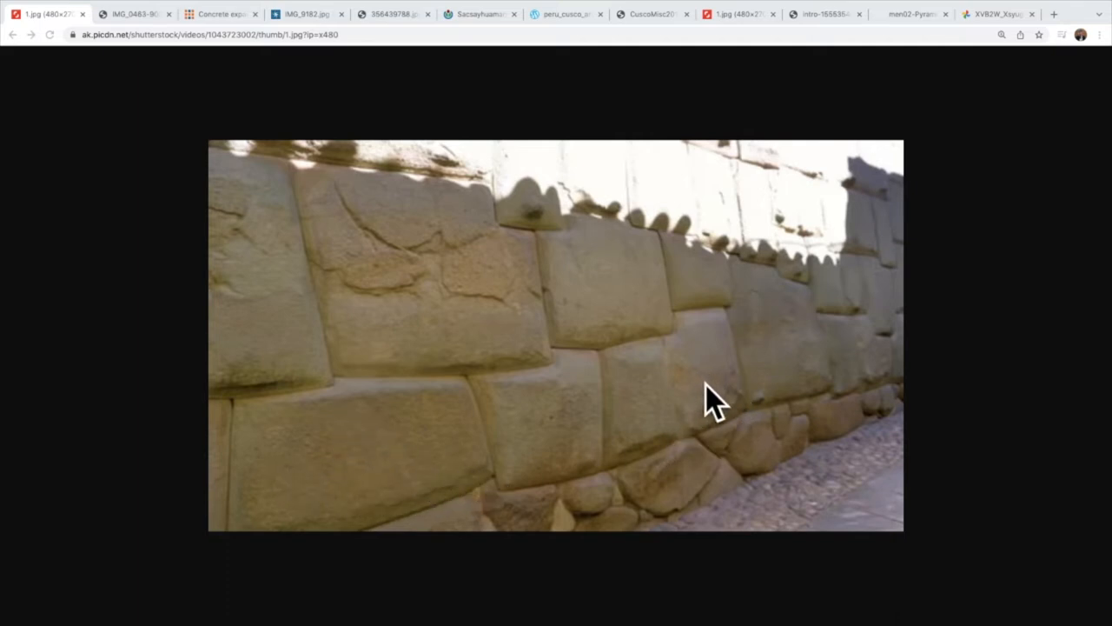
Step: Show the IMG_0463 close-up of granite blocks with protruding stone knobs
{"action": "left_click", "coordinate": [130, 14]}
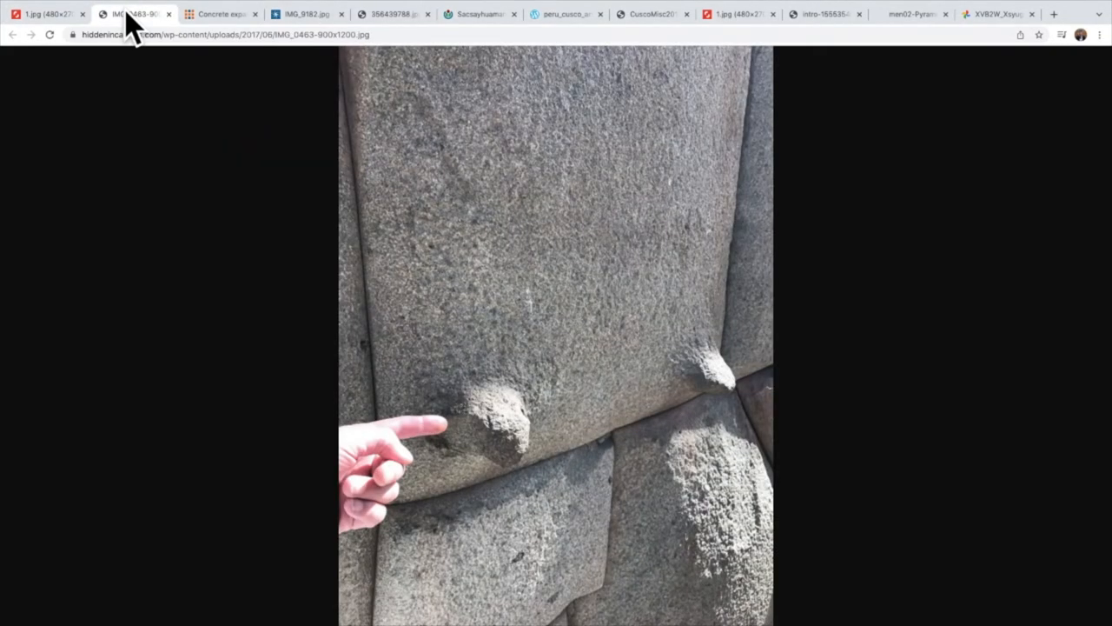
{"action": "mouse_move", "coordinate": [874, 430]}
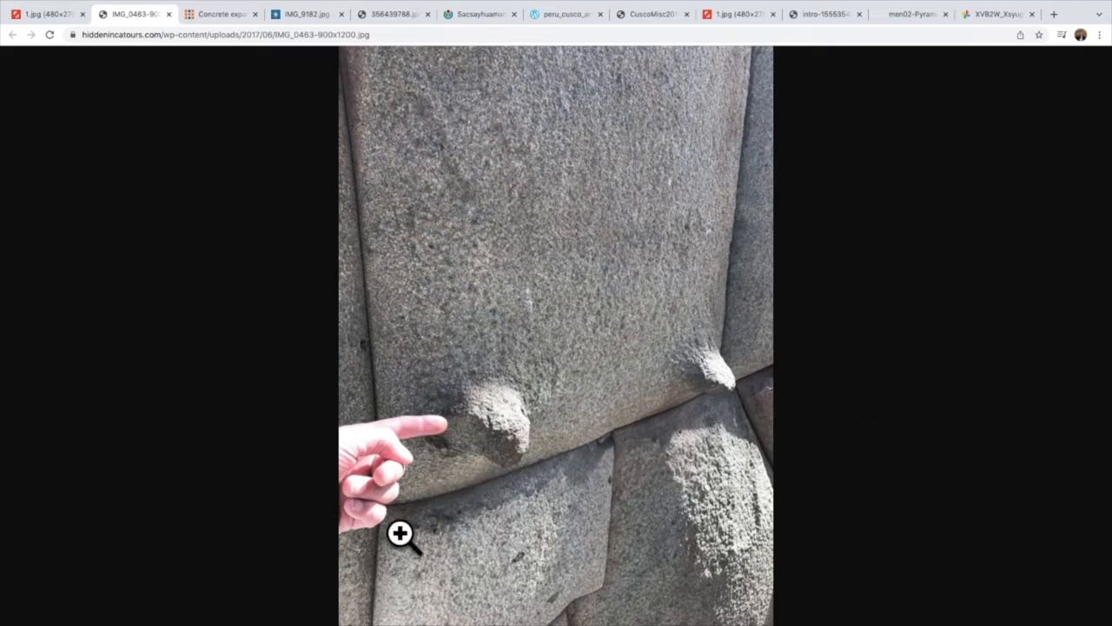
{"action": "mouse_move", "coordinate": [708, 417]}
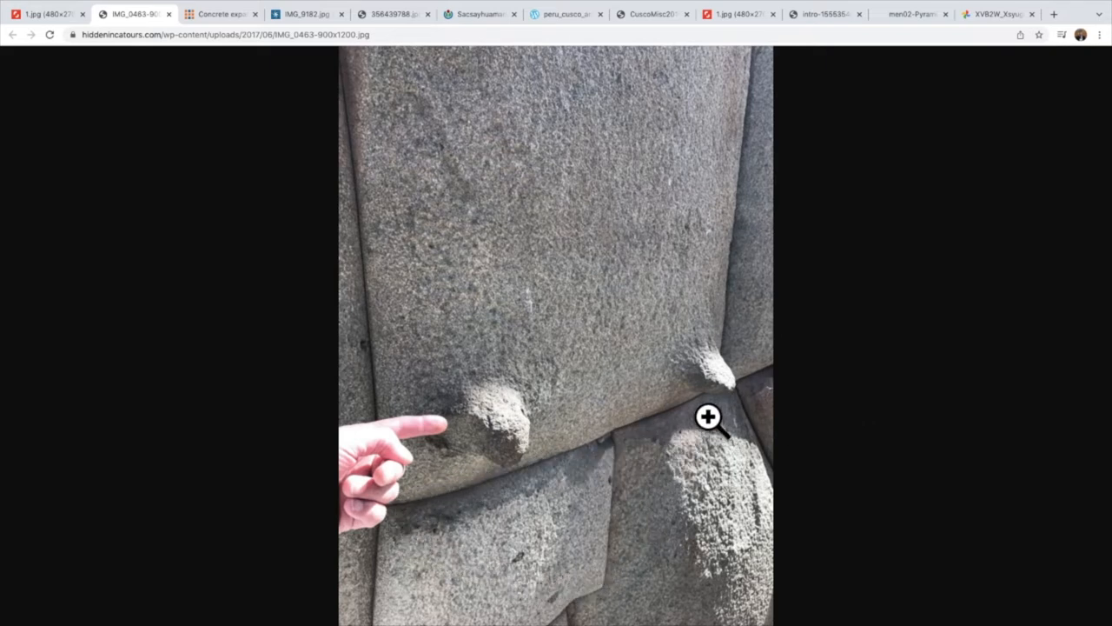
{"action": "mouse_move", "coordinate": [488, 486]}
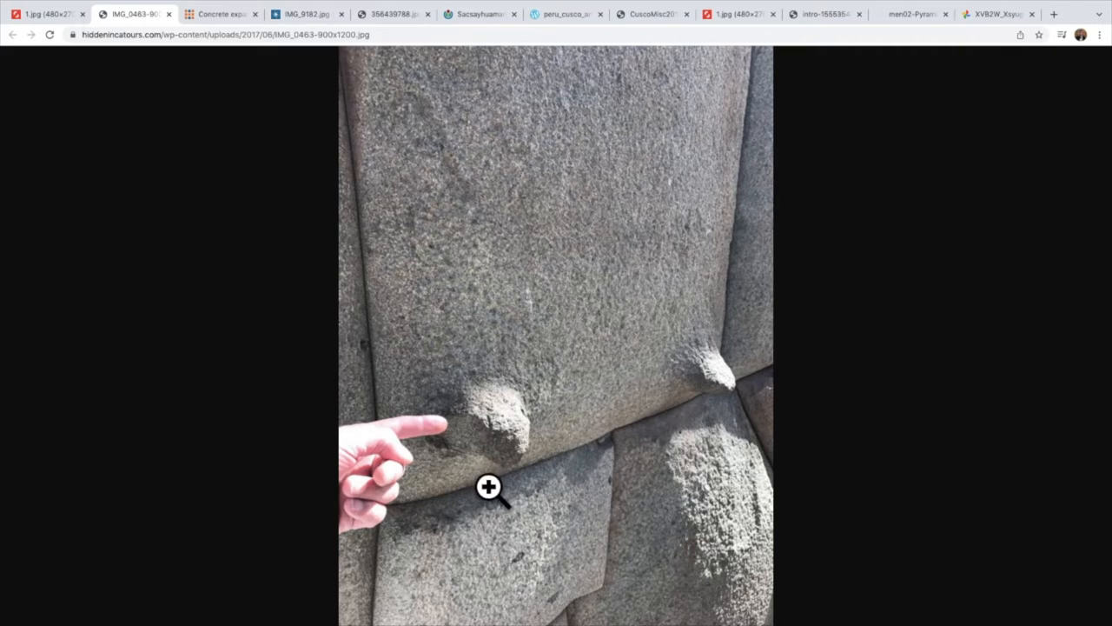
{"action": "mouse_move", "coordinate": [648, 431]}
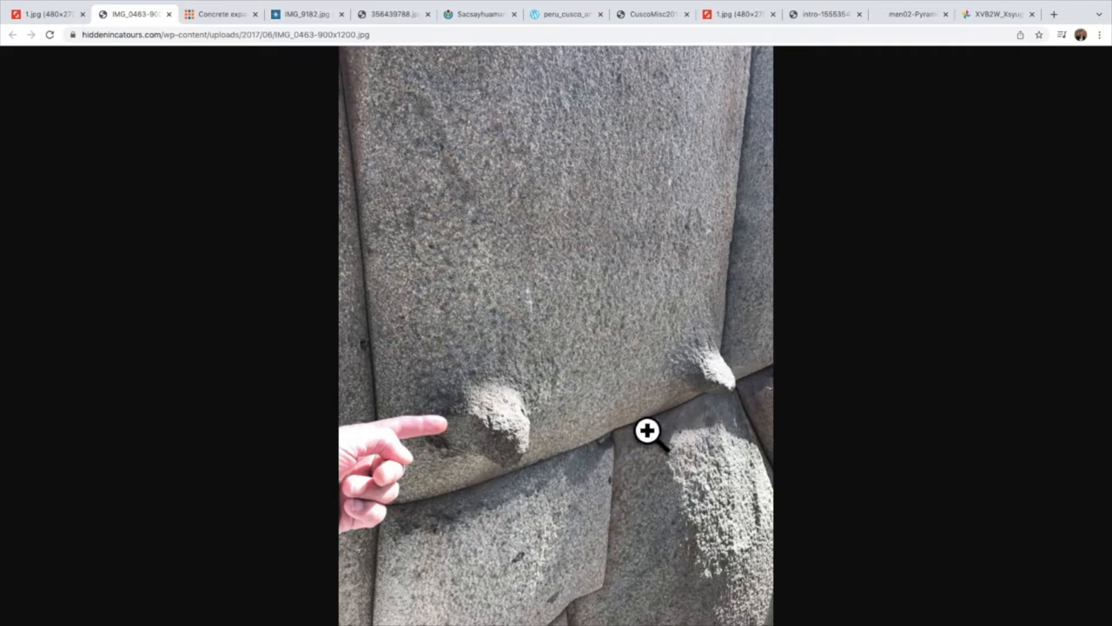
{"action": "mouse_move", "coordinate": [489, 403]}
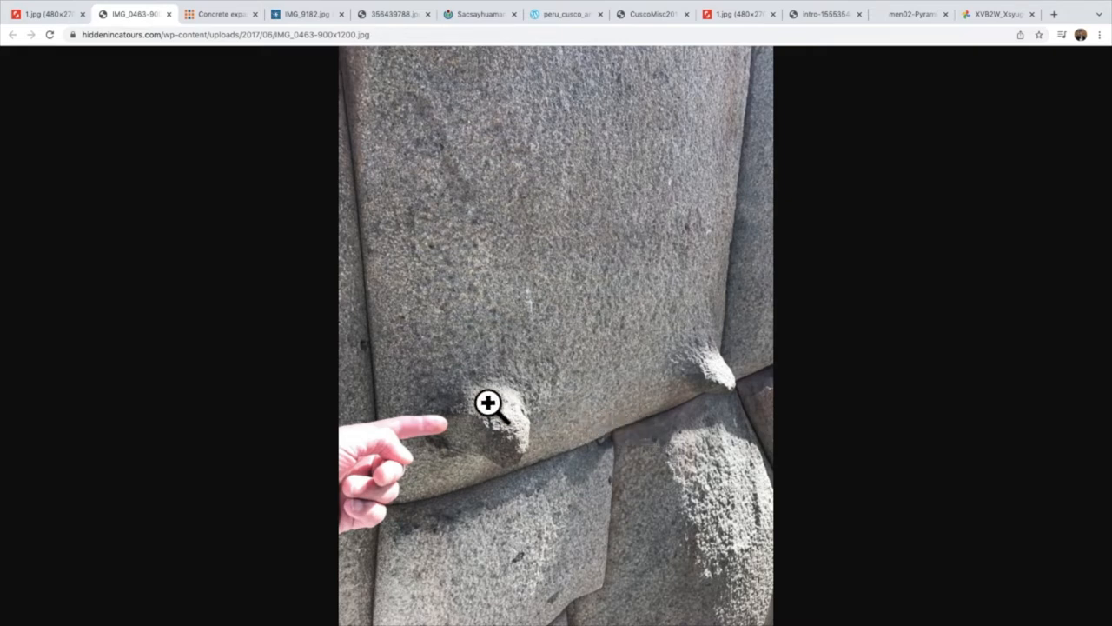
{"action": "mouse_move", "coordinate": [479, 515]}
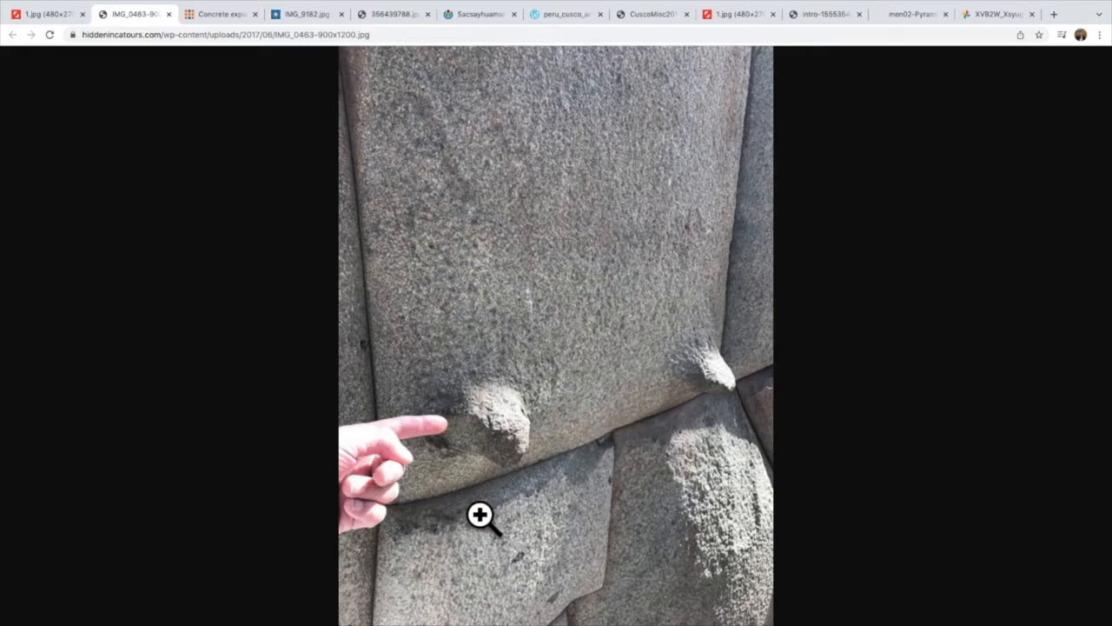
{"action": "mouse_move", "coordinate": [510, 460]}
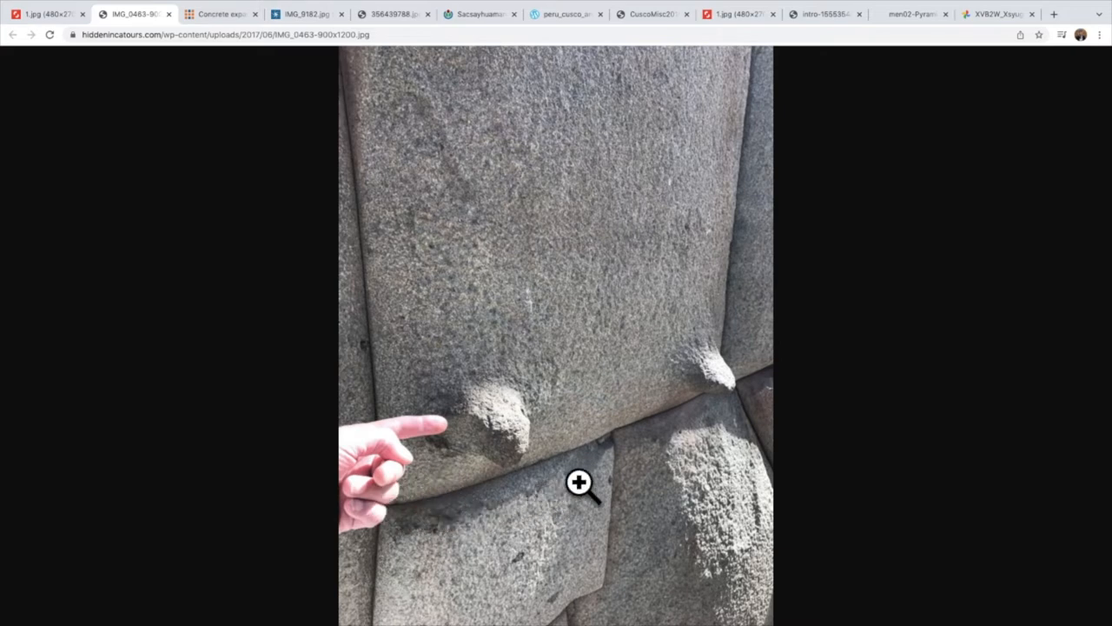
{"action": "mouse_move", "coordinate": [436, 521]}
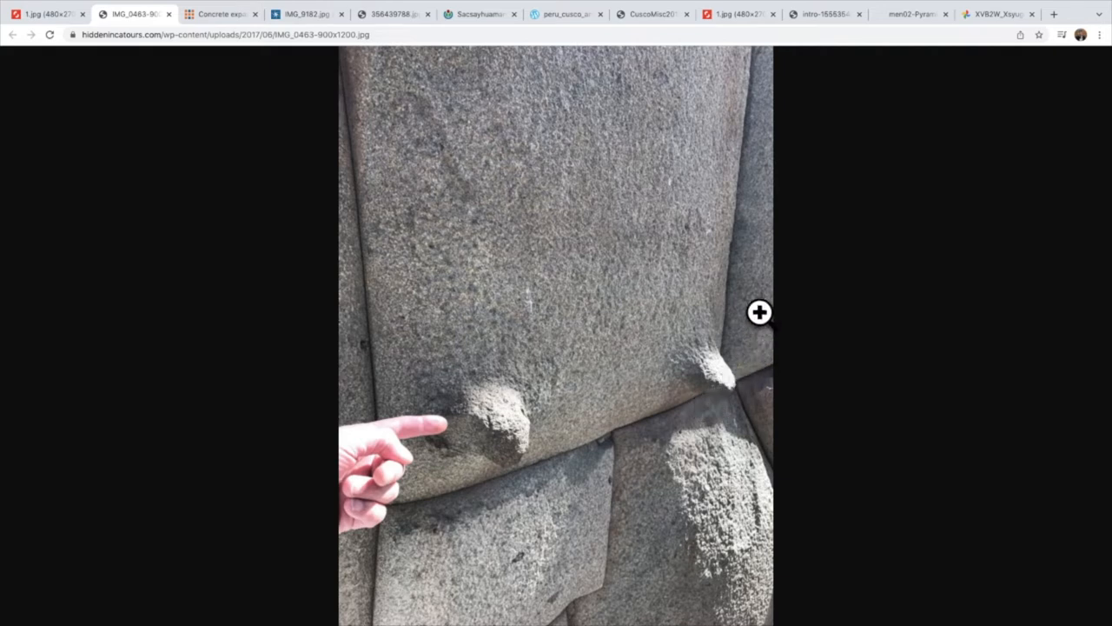
{"action": "mouse_move", "coordinate": [606, 437]}
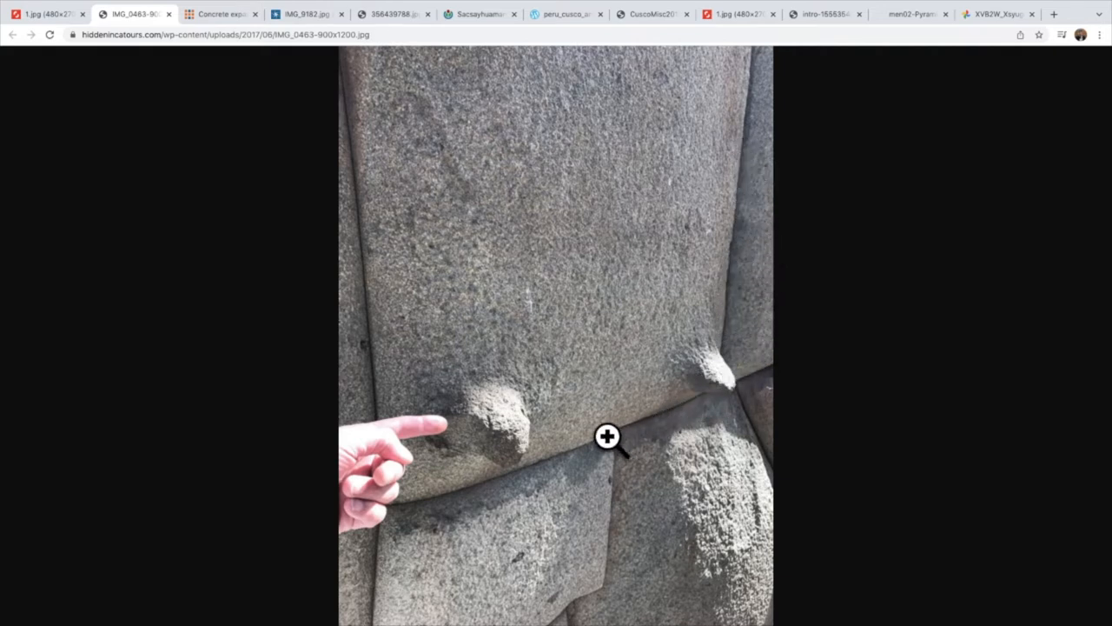
{"action": "mouse_move", "coordinate": [422, 513]}
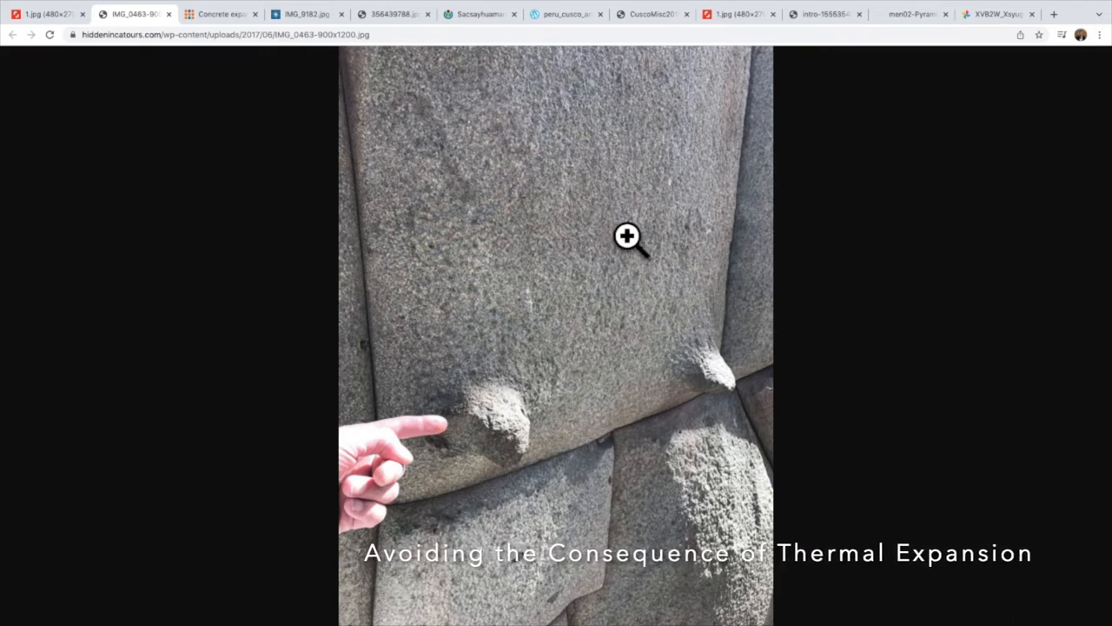
{"action": "mouse_move", "coordinate": [512, 502]}
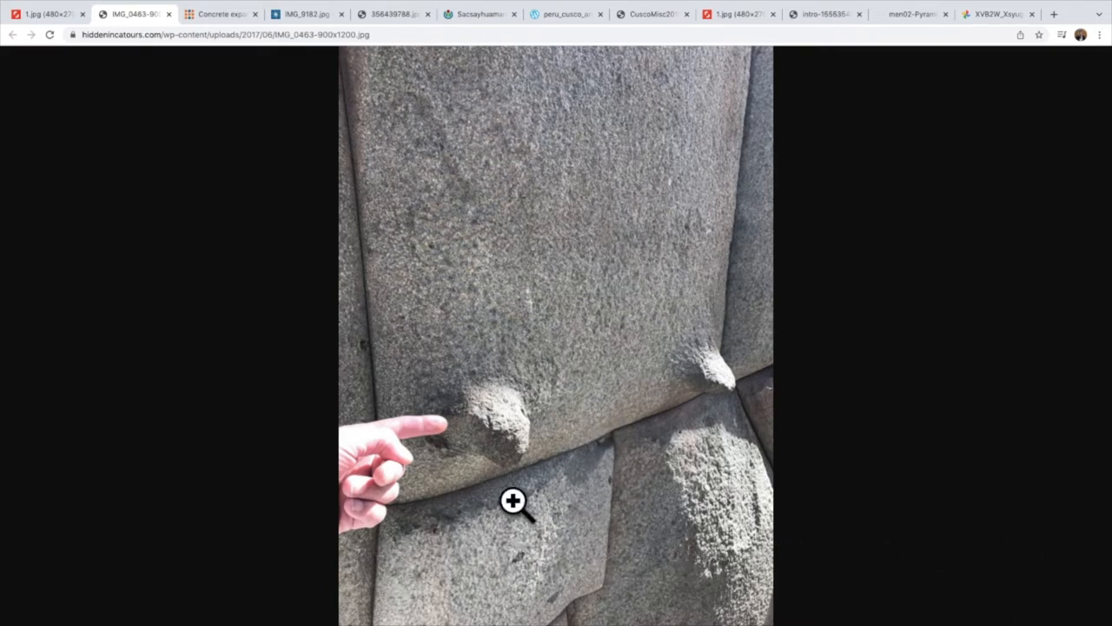
{"action": "mouse_move", "coordinate": [487, 384]}
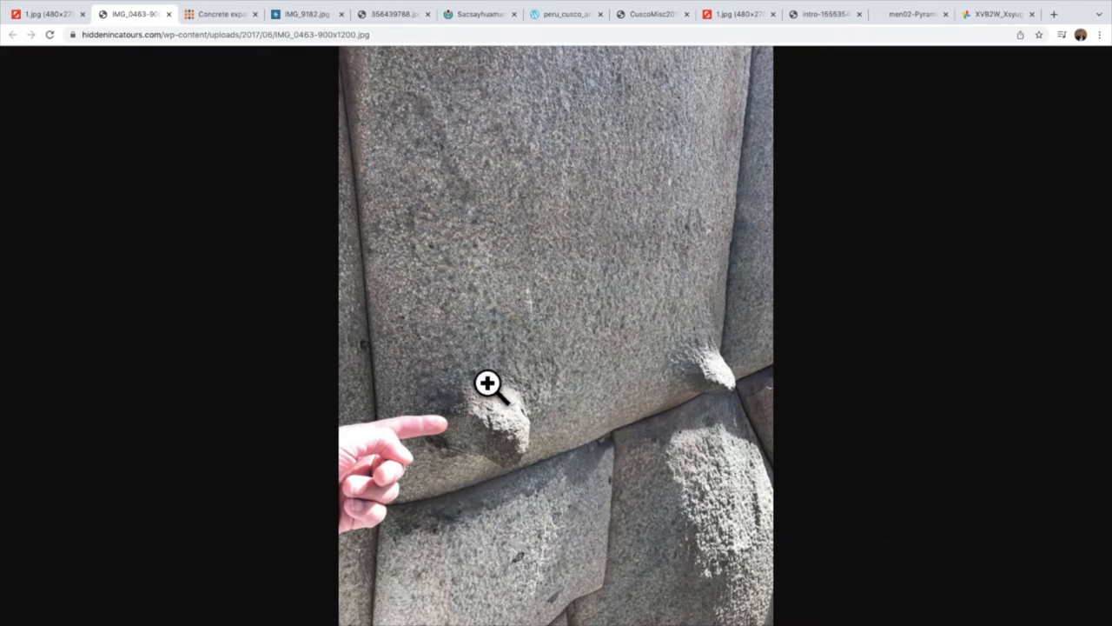
Step: Open the Hanson expansion joints article and scroll to 'What is a concrete expansion joint?'
{"action": "left_click", "coordinate": [219, 14]}
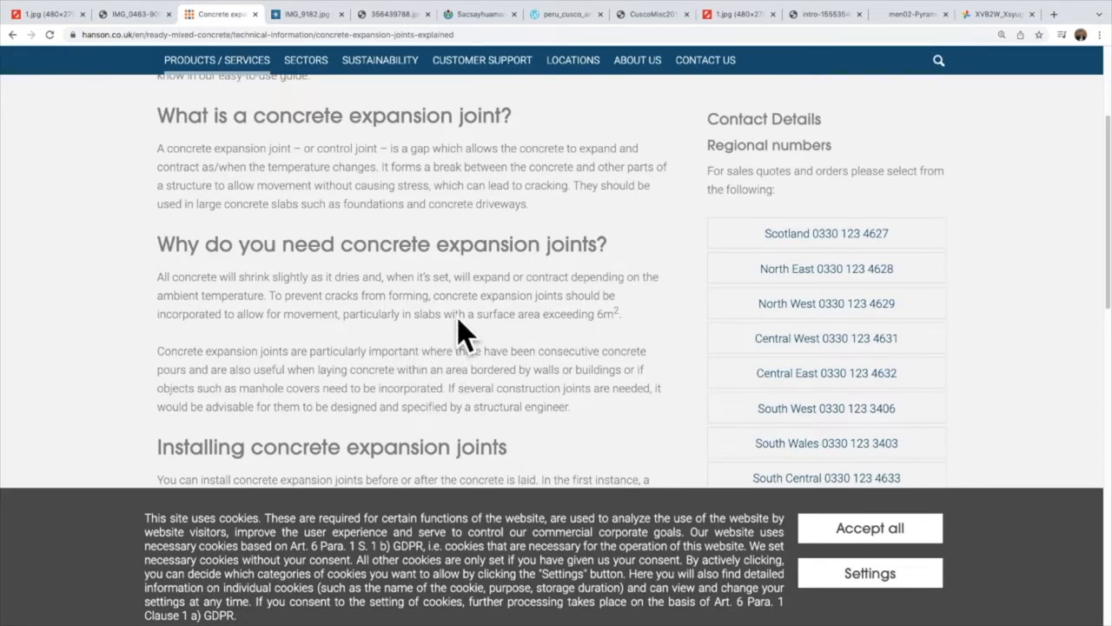
{"action": "scroll", "scroll_direction": "up", "scroll_amount": 3}
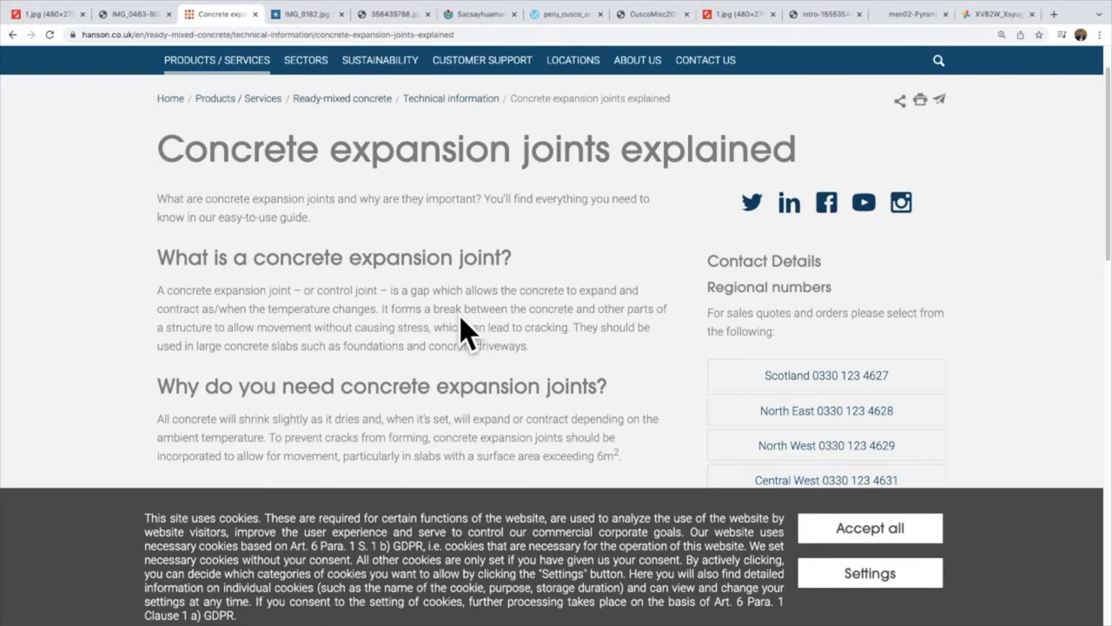
{"action": "scroll", "scroll_direction": "down", "scroll_amount": 3}
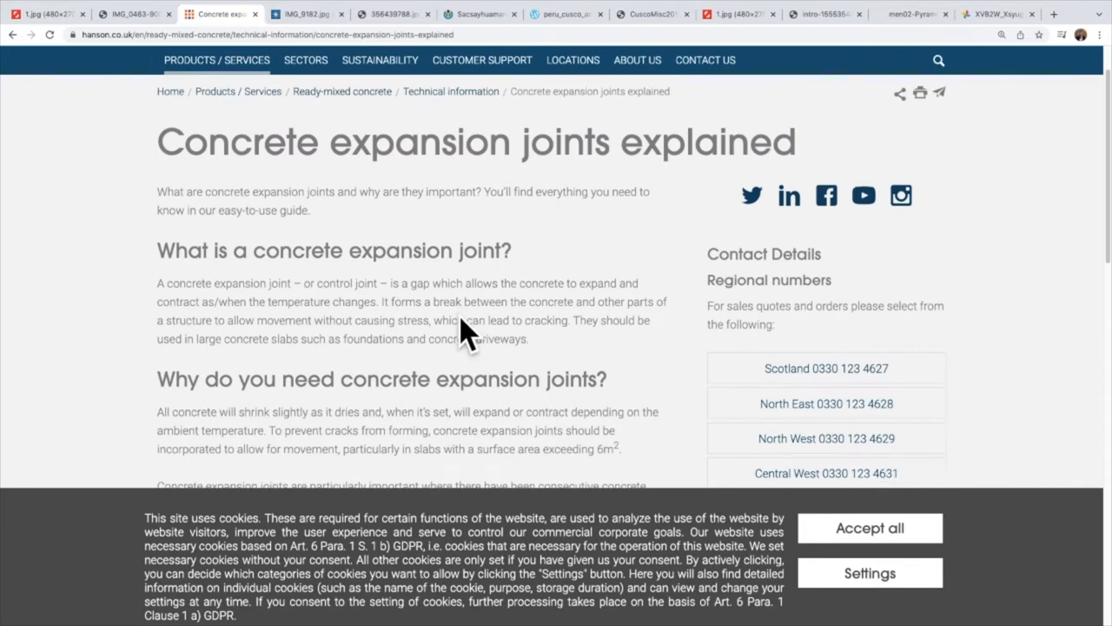
{"action": "scroll", "scroll_direction": "down", "scroll_amount": 3}
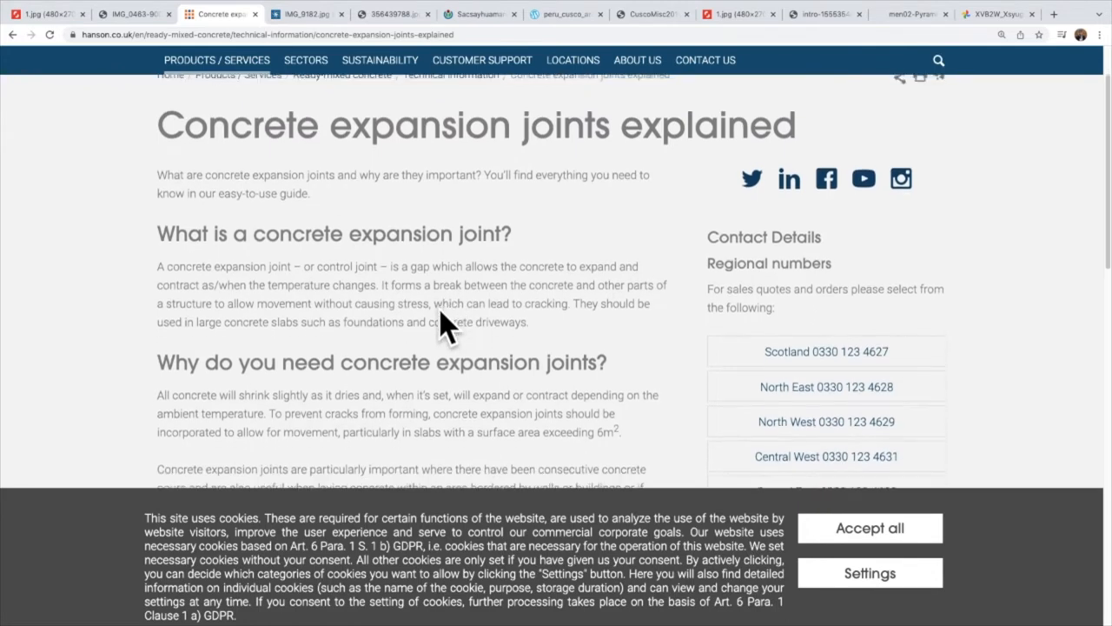
{"action": "scroll", "scroll_direction": "down", "scroll_amount": 3}
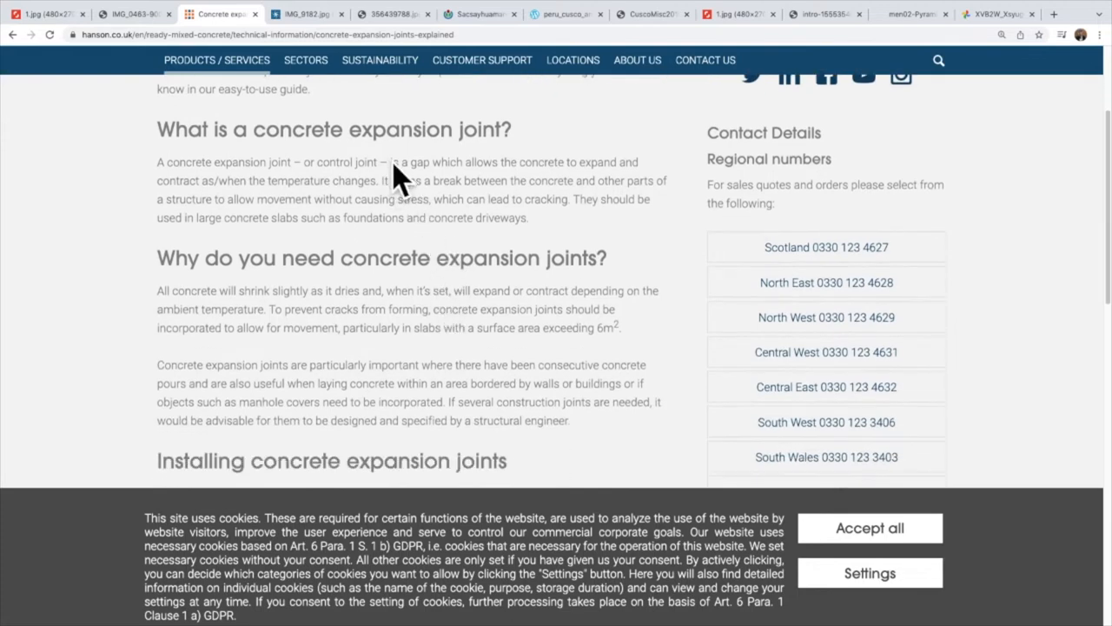
{"action": "mouse_move", "coordinate": [315, 208]}
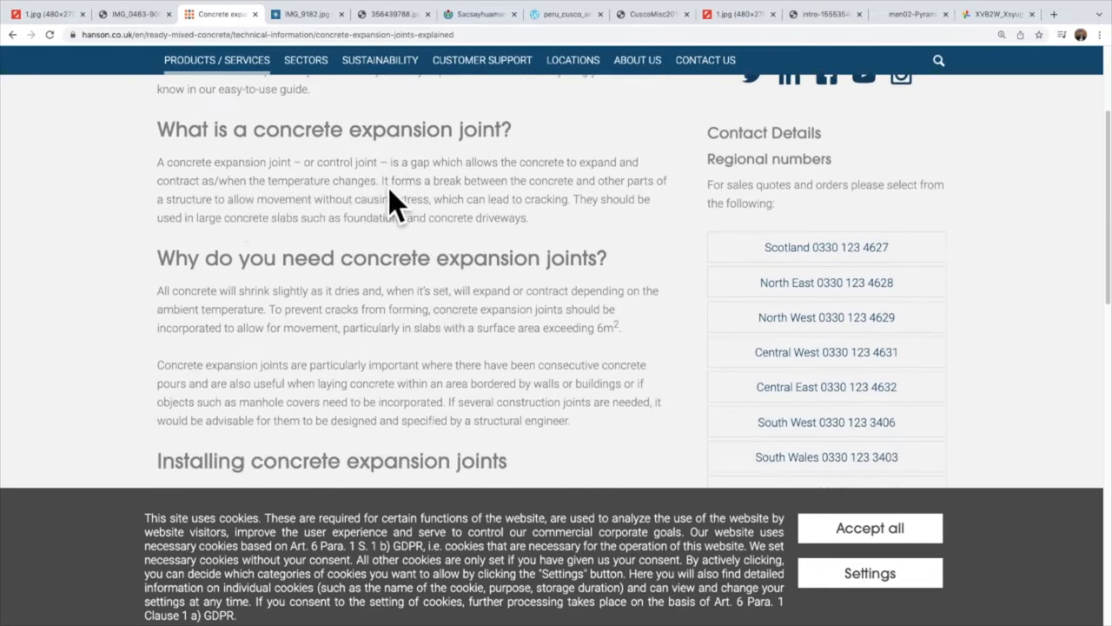
{"action": "mouse_move", "coordinate": [491, 198]}
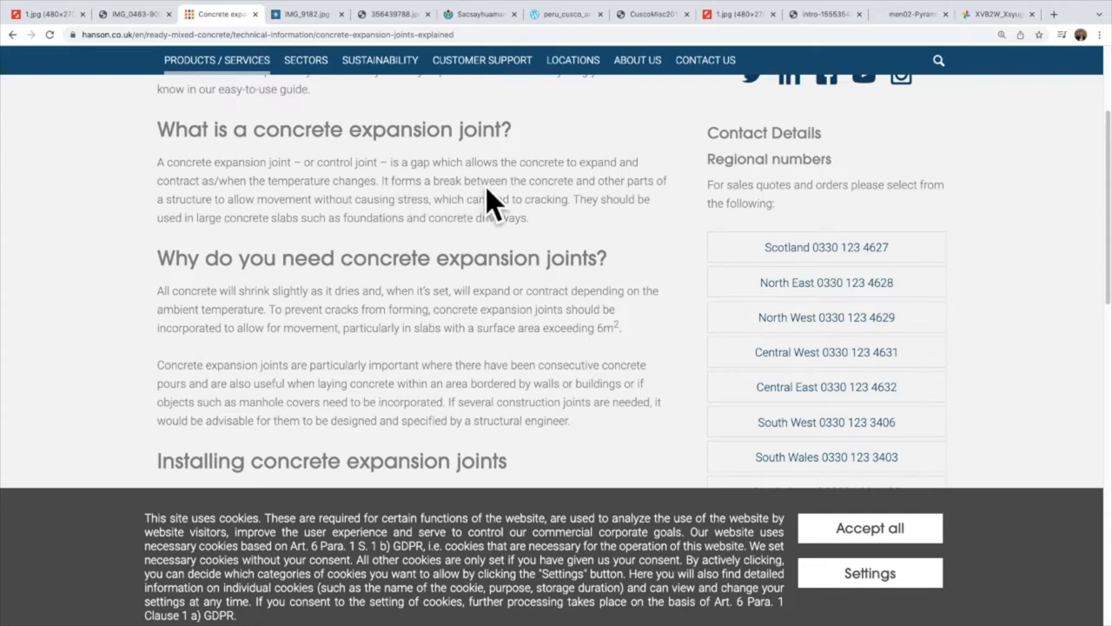
{"action": "mouse_move", "coordinate": [209, 235]}
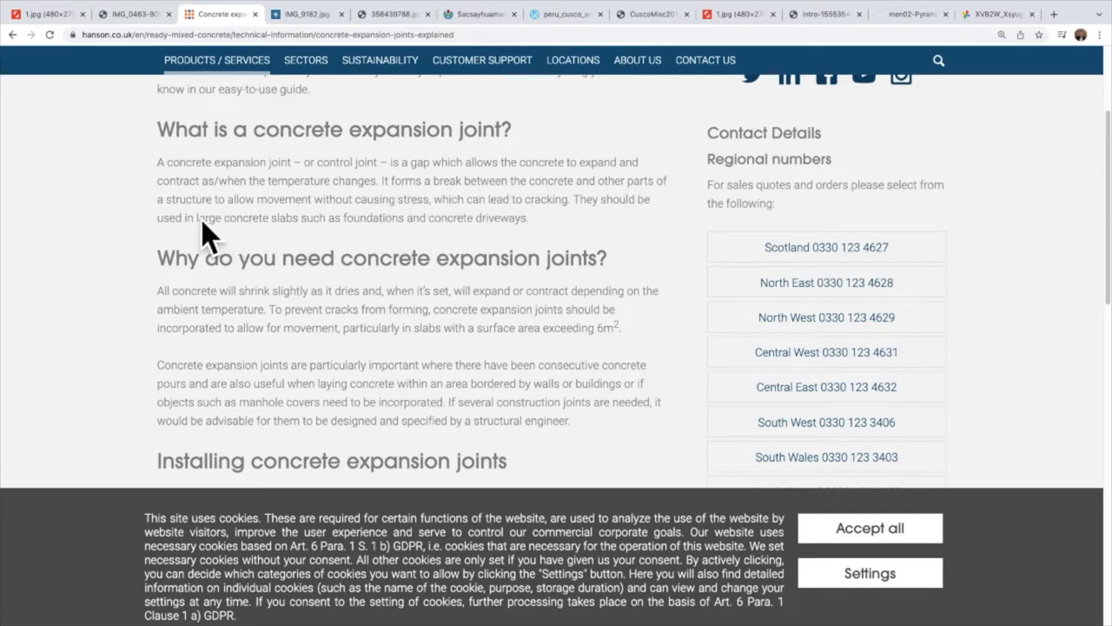
{"action": "mouse_move", "coordinate": [452, 222]}
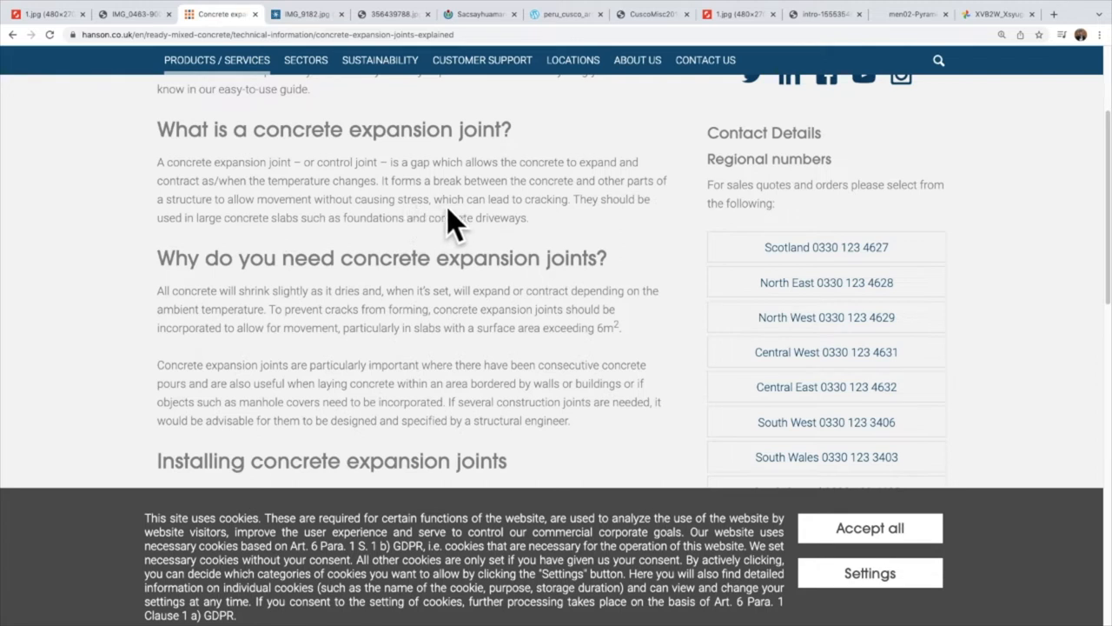
{"action": "mouse_move", "coordinate": [622, 226]}
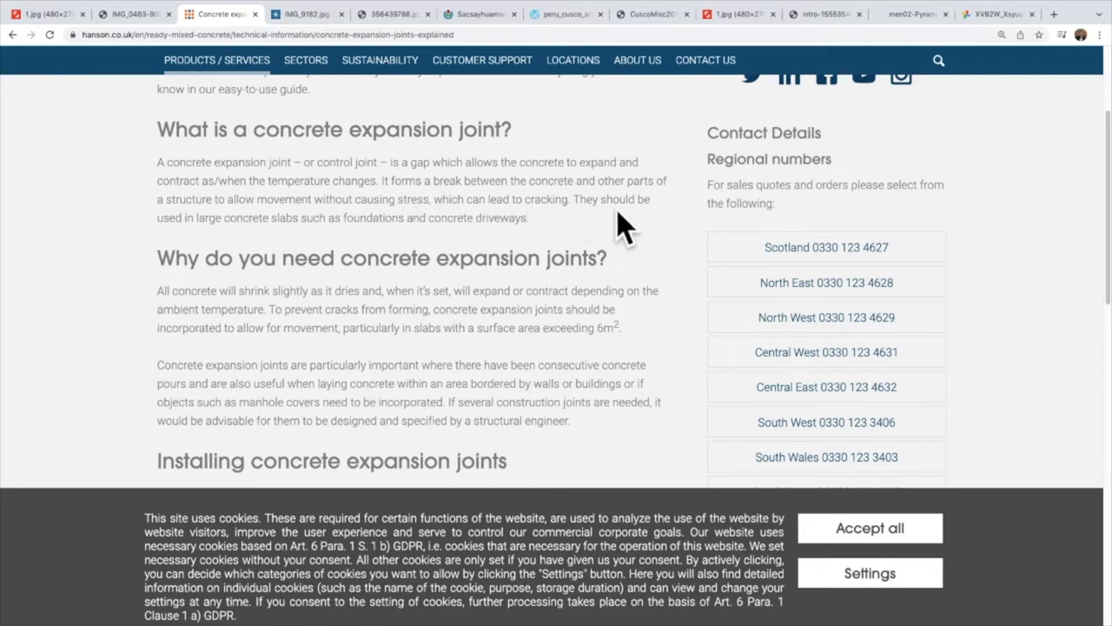
{"action": "mouse_move", "coordinate": [335, 248]}
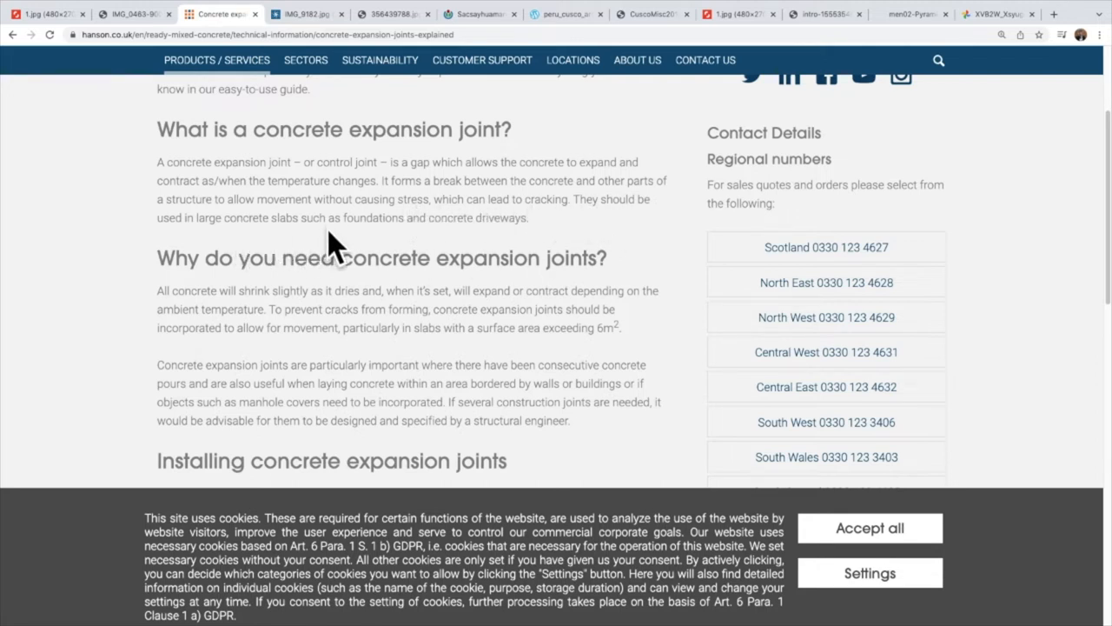
{"action": "mouse_move", "coordinate": [552, 243]}
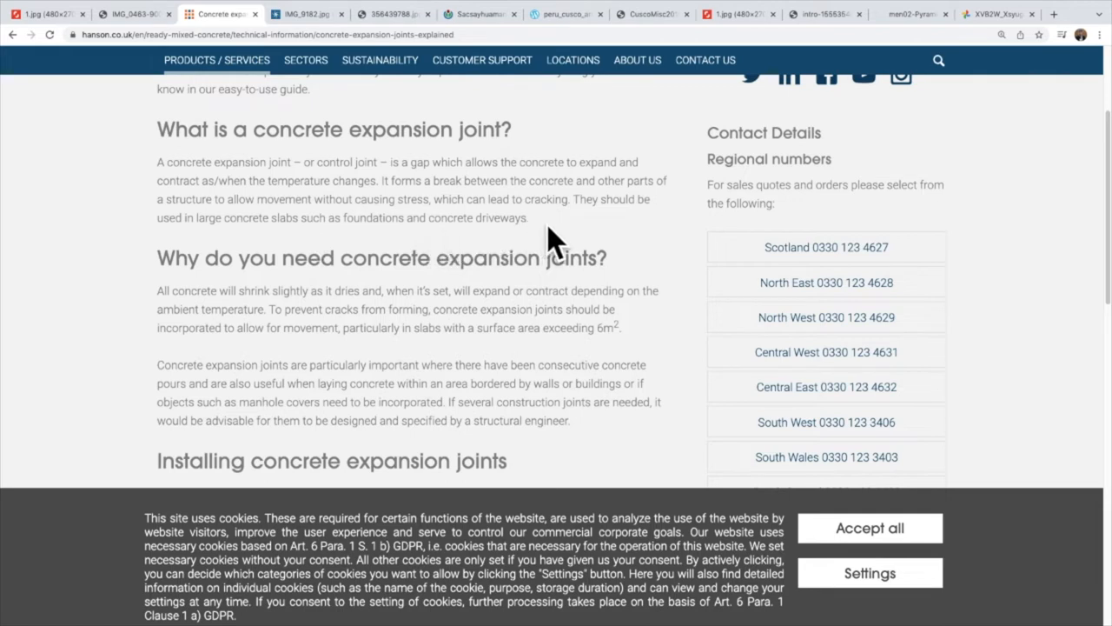
{"action": "mouse_move", "coordinate": [166, 308]}
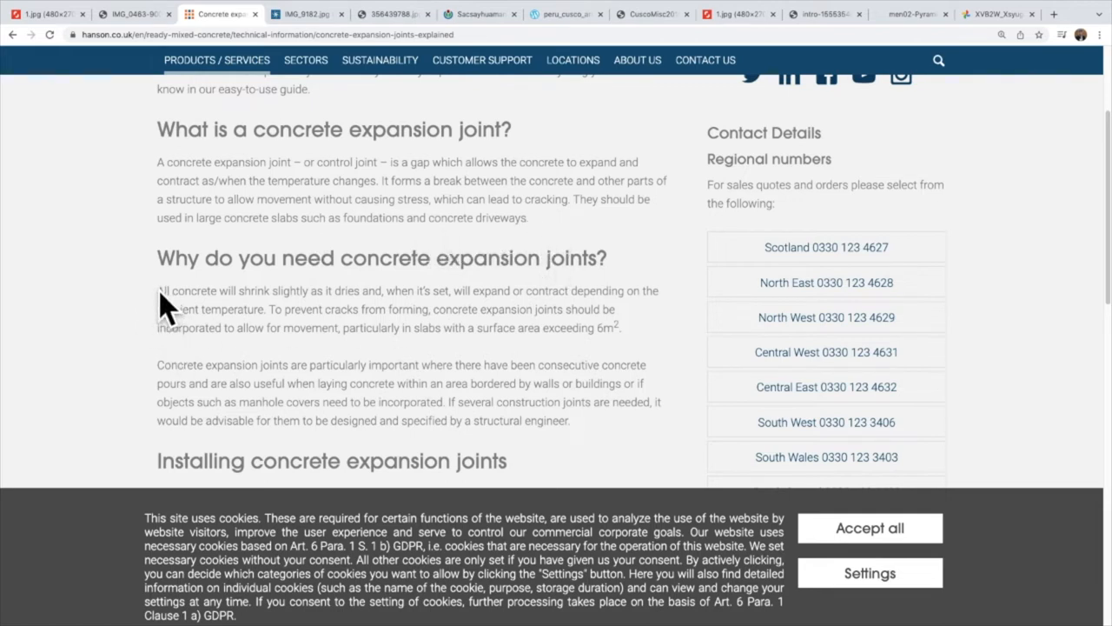
Step: Highlight the passages on concrete shrinking, temperature movement, preventing cracks and 6m² areas
{"action": "left_click_drag", "start_coordinate": [157, 290], "coordinate": [469, 290]}
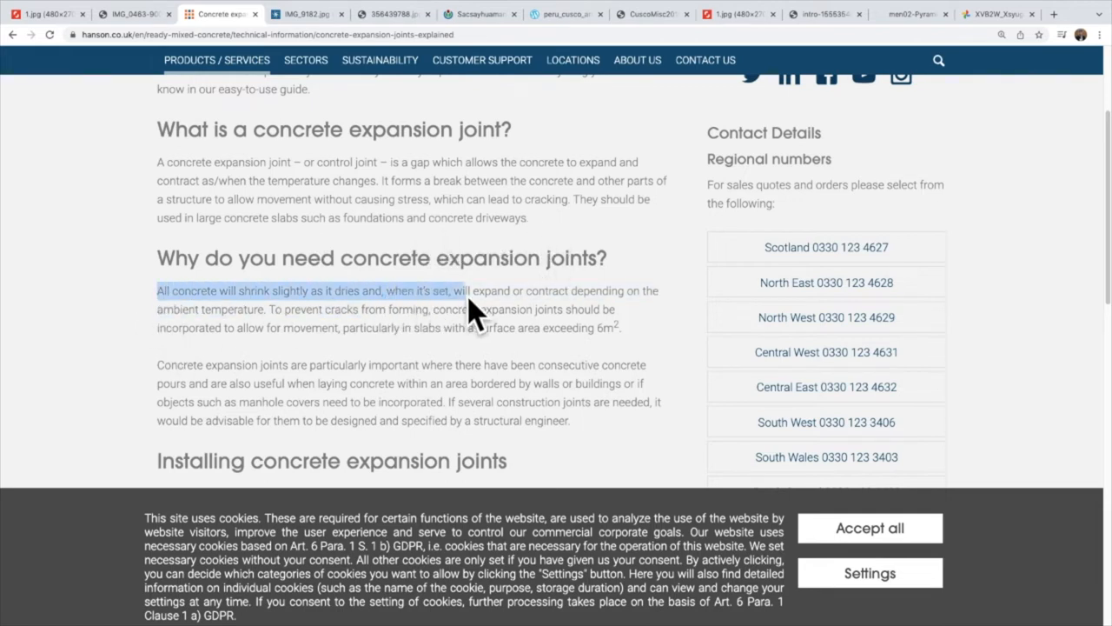
{"action": "left_click_drag", "start_coordinate": [465, 290], "coordinate": [539, 290]}
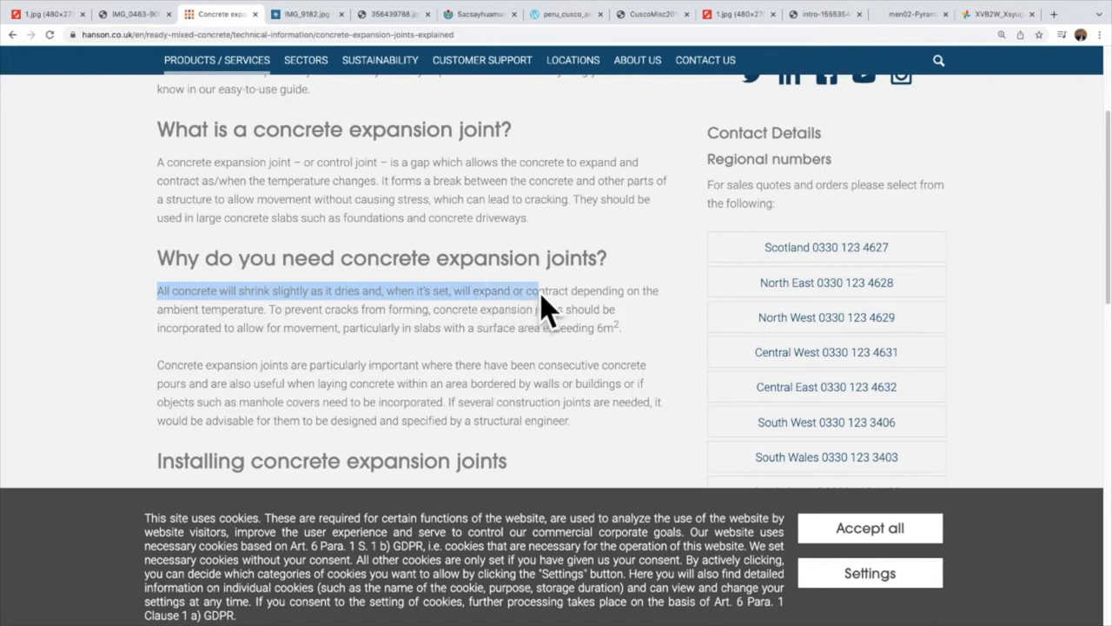
{"action": "left_click_drag", "start_coordinate": [544, 309], "coordinate": [295, 328]}
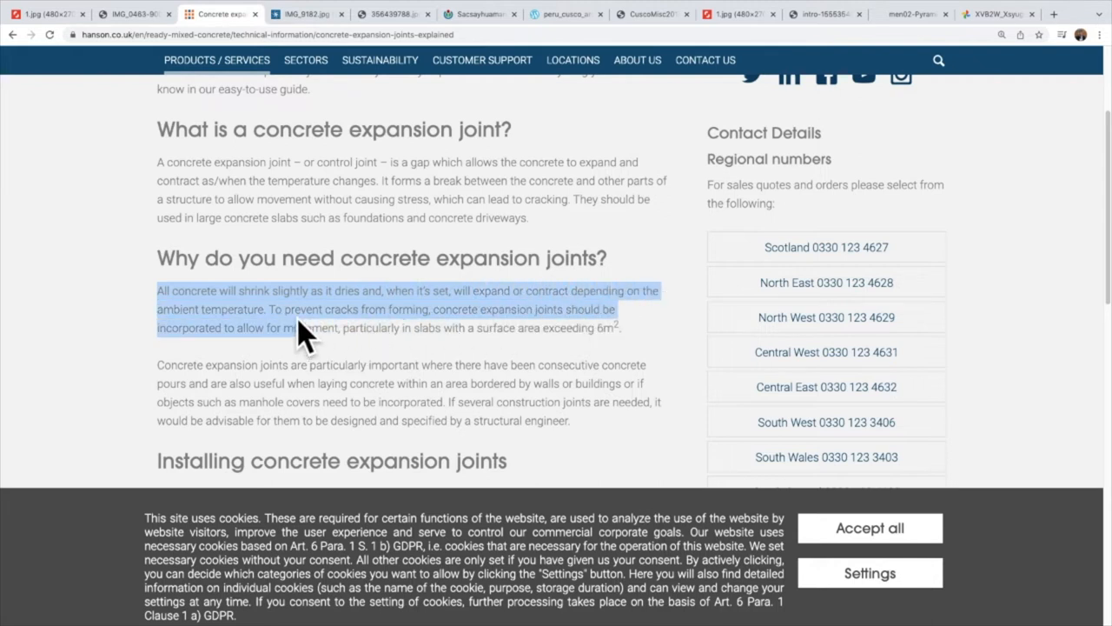
{"action": "left_click_drag", "start_coordinate": [270, 308], "coordinate": [407, 309]}
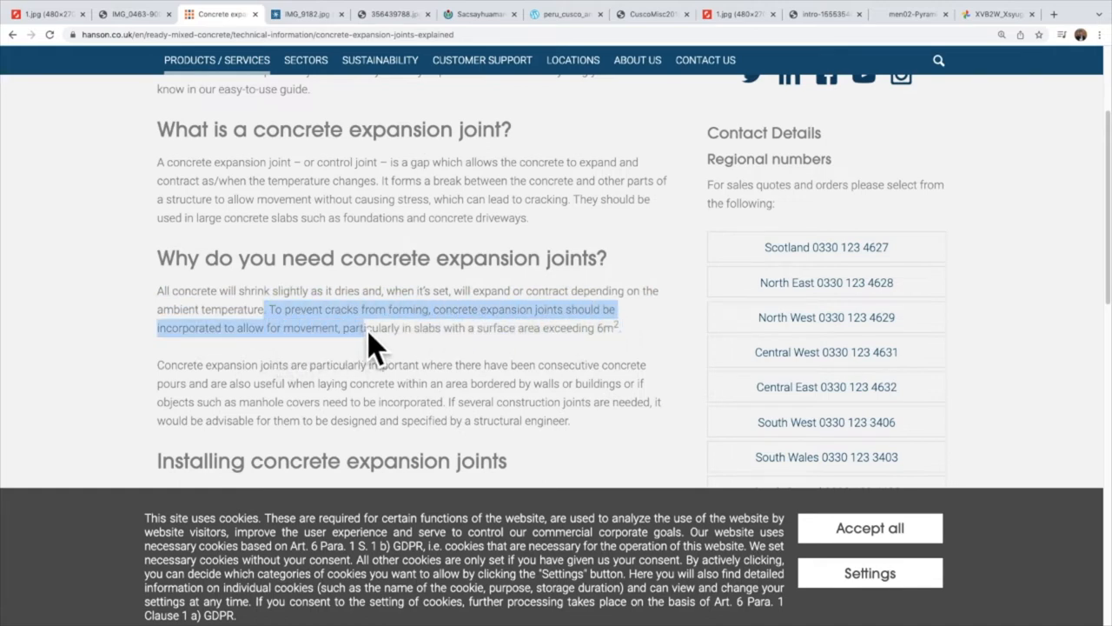
{"action": "left_click_drag", "start_coordinate": [374, 339], "coordinate": [625, 347]}
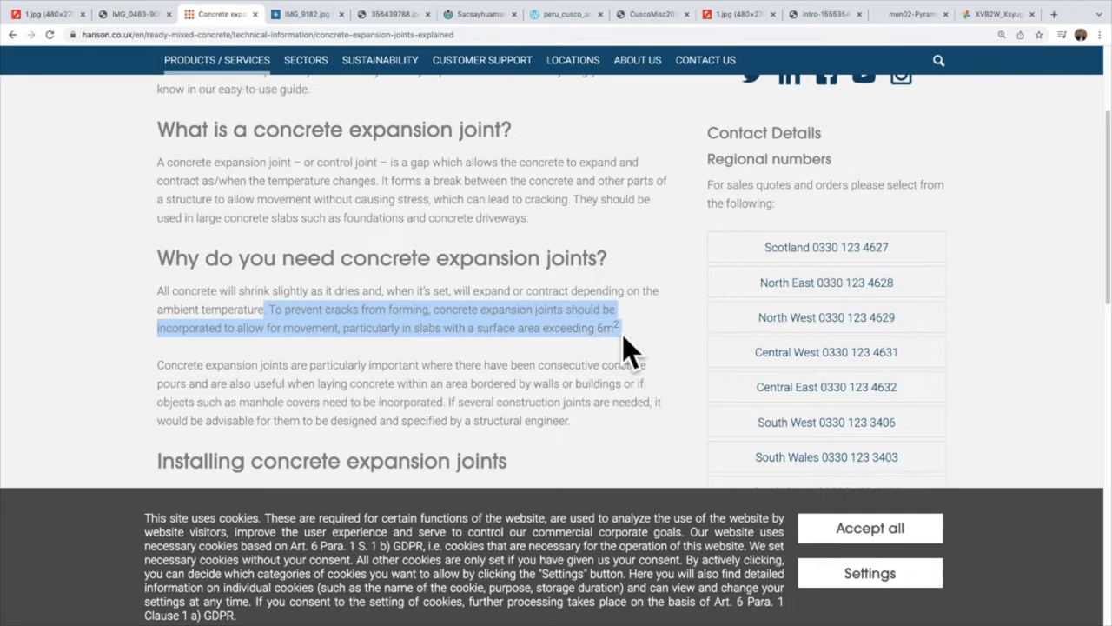
{"action": "mouse_move", "coordinate": [669, 378]}
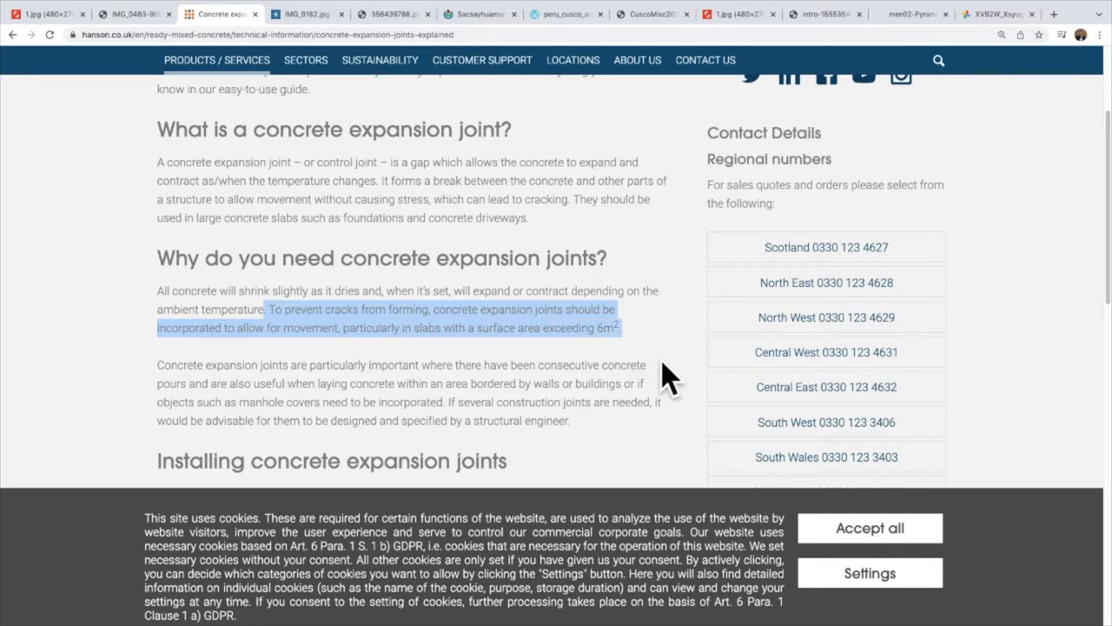
Step: Highlight the consecutive concrete pours and manhole covers points, then scroll further down
{"action": "scroll", "scroll_direction": "down", "scroll_amount": 3}
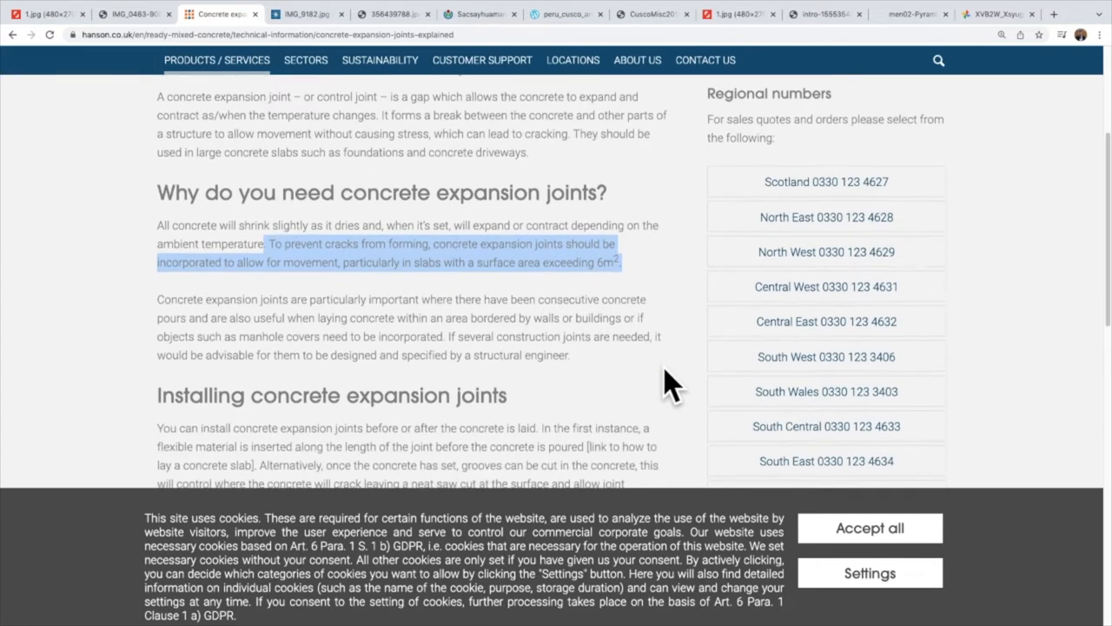
{"action": "scroll", "scroll_direction": "down", "scroll_amount": 3}
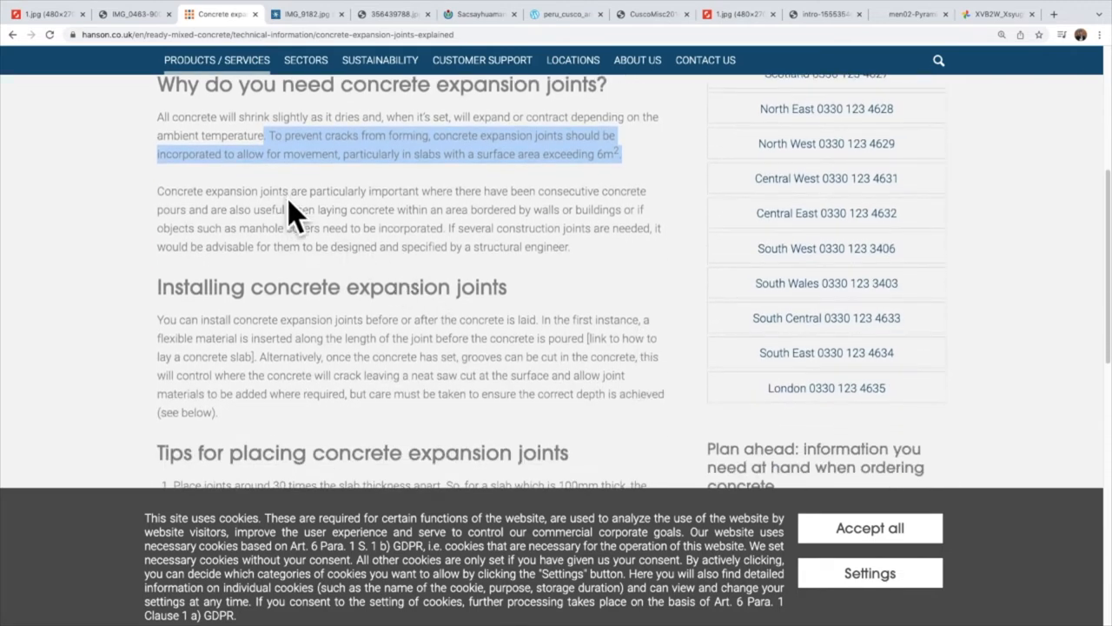
{"action": "left_click_drag", "start_coordinate": [295, 217], "coordinate": [647, 190]}
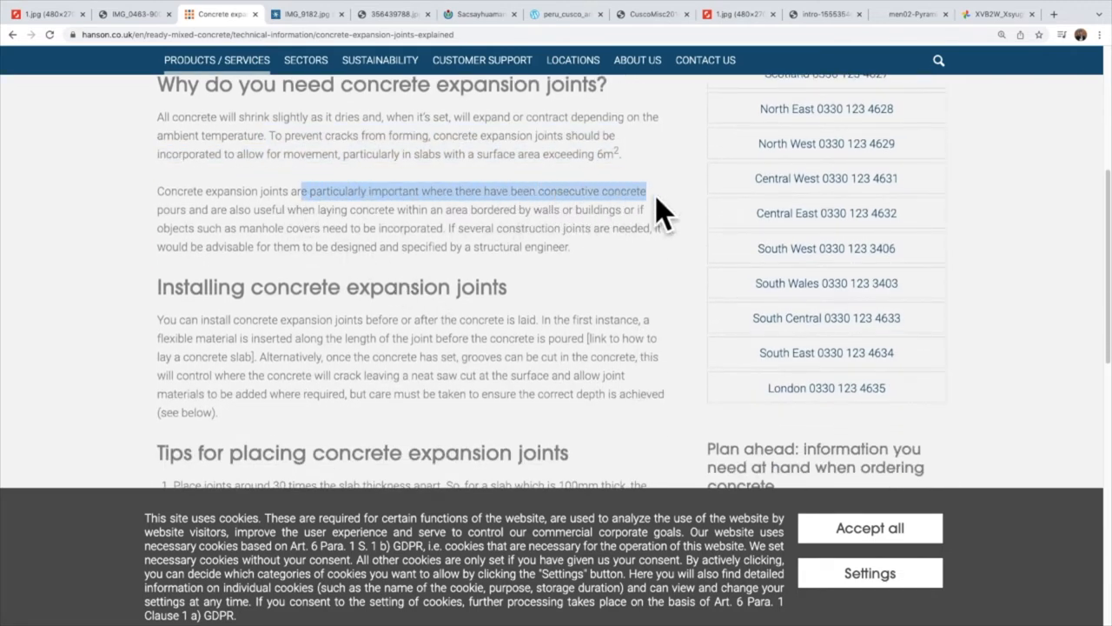
{"action": "left_click_drag", "start_coordinate": [660, 209], "coordinate": [286, 228]}
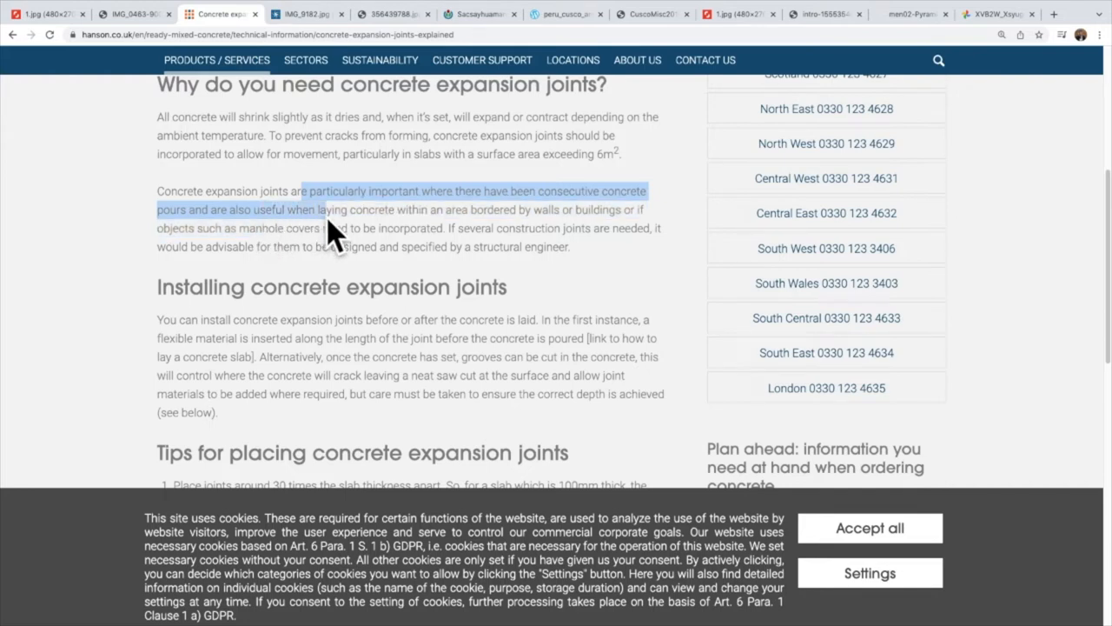
{"action": "mouse_move", "coordinate": [513, 228]}
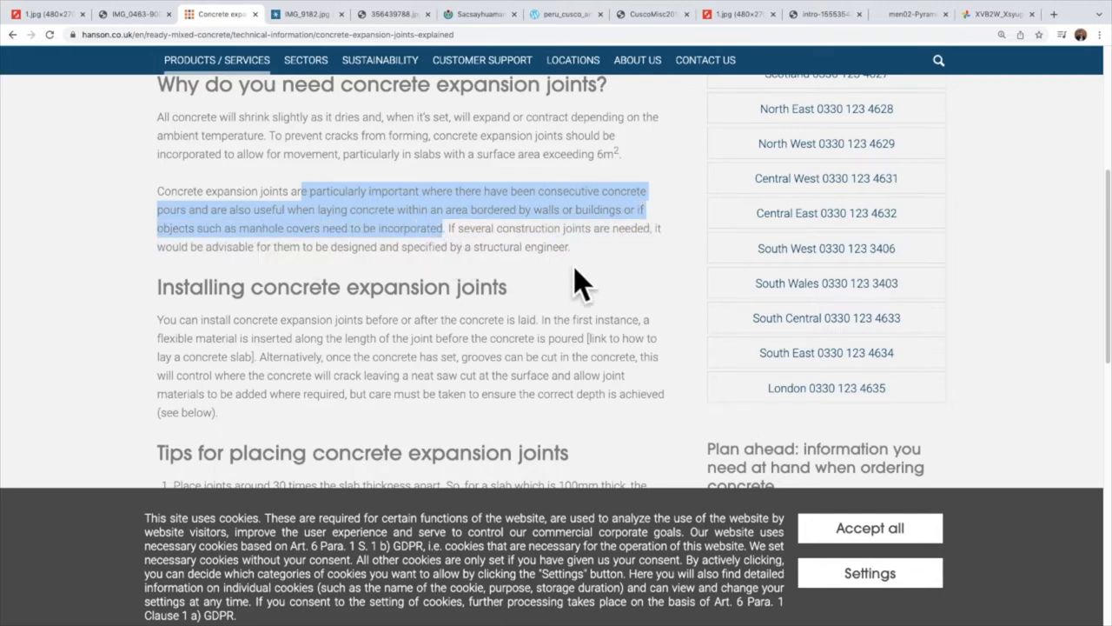
{"action": "scroll", "scroll_direction": "down", "scroll_amount": 3}
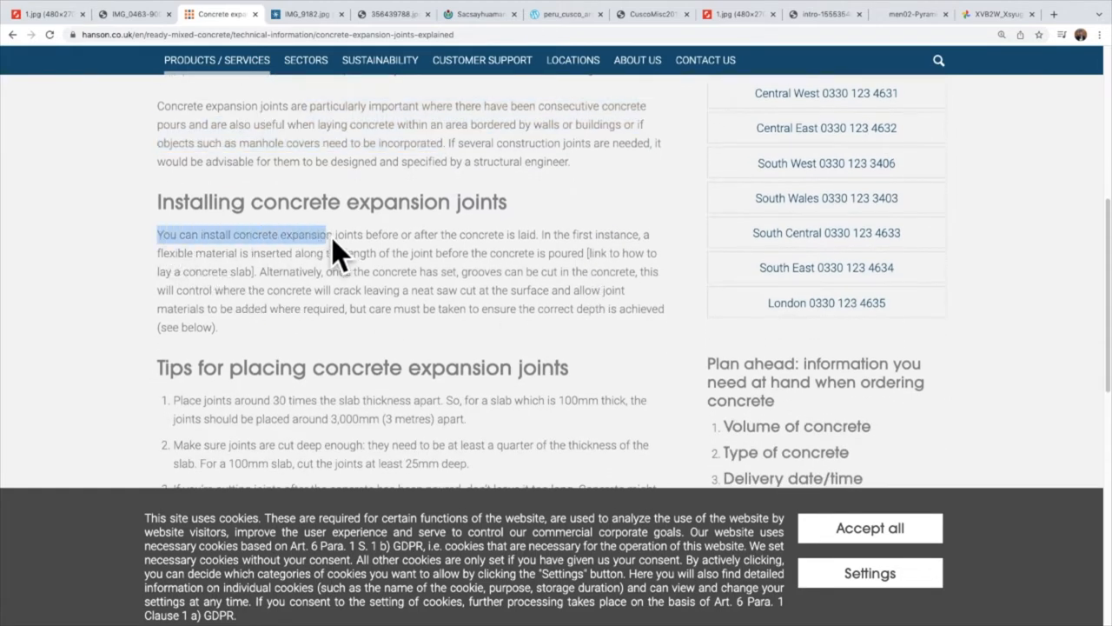
Step: Highlight the joint installation timing and groove-cutting passages, then the joint spacing tip
{"action": "left_click_drag", "start_coordinate": [304, 234], "coordinate": [539, 235]}
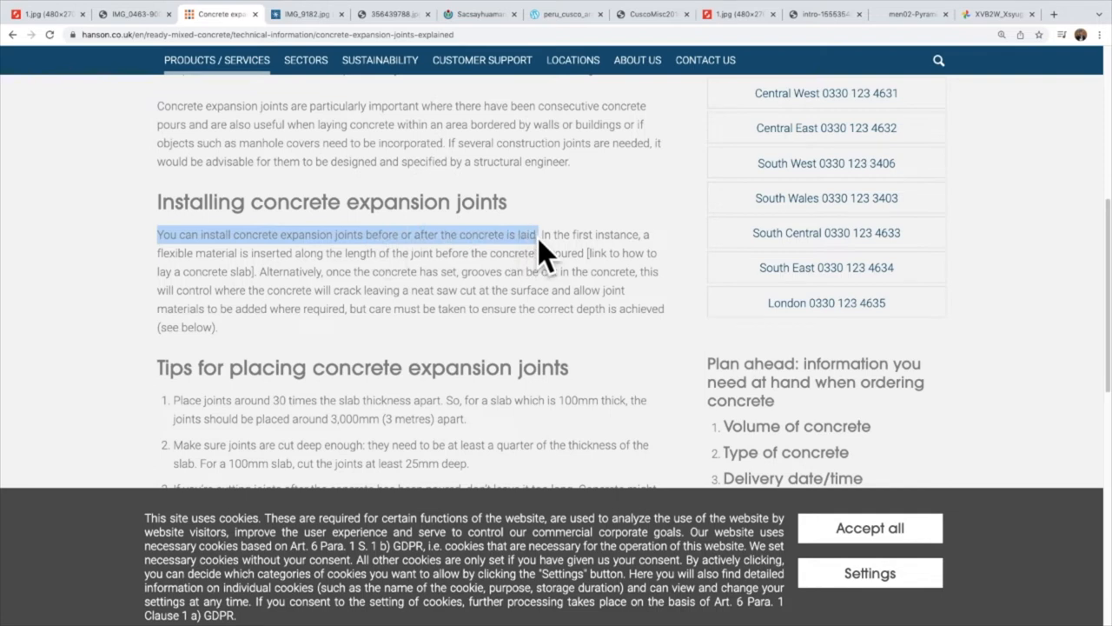
{"action": "mouse_move", "coordinate": [587, 395]}
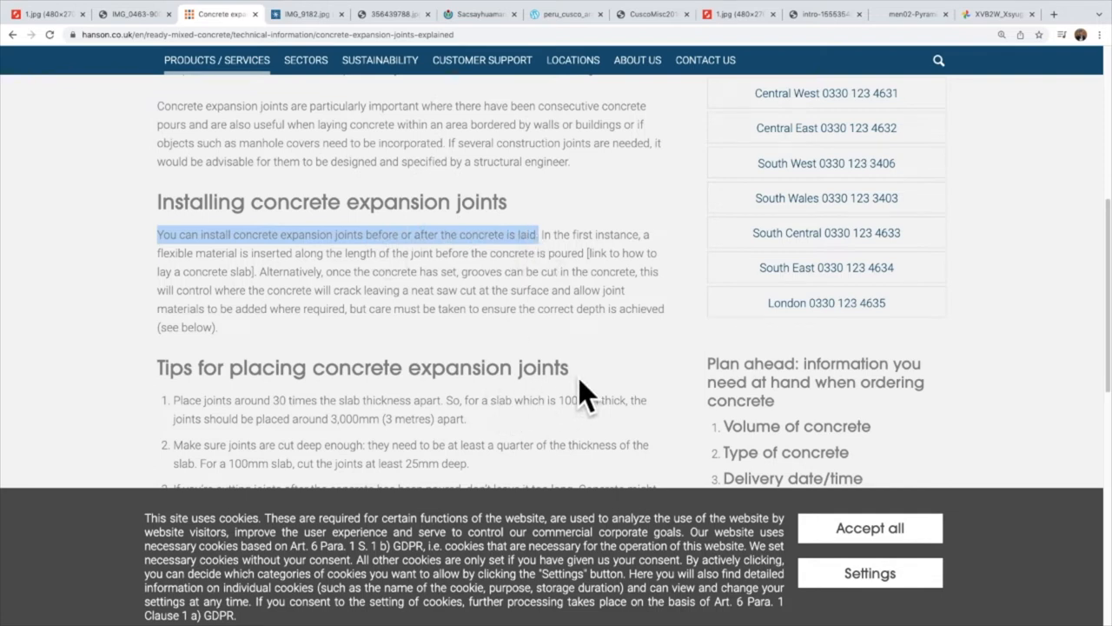
{"action": "scroll", "scroll_direction": "down", "scroll_amount": 3}
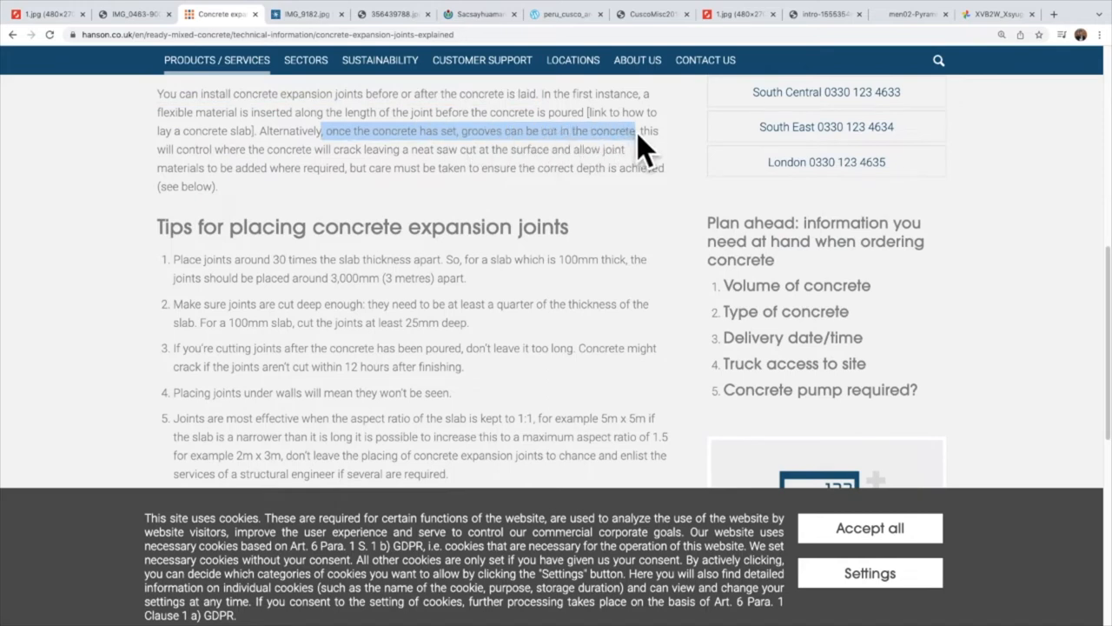
{"action": "left_click_drag", "start_coordinate": [643, 131], "coordinate": [335, 149]}
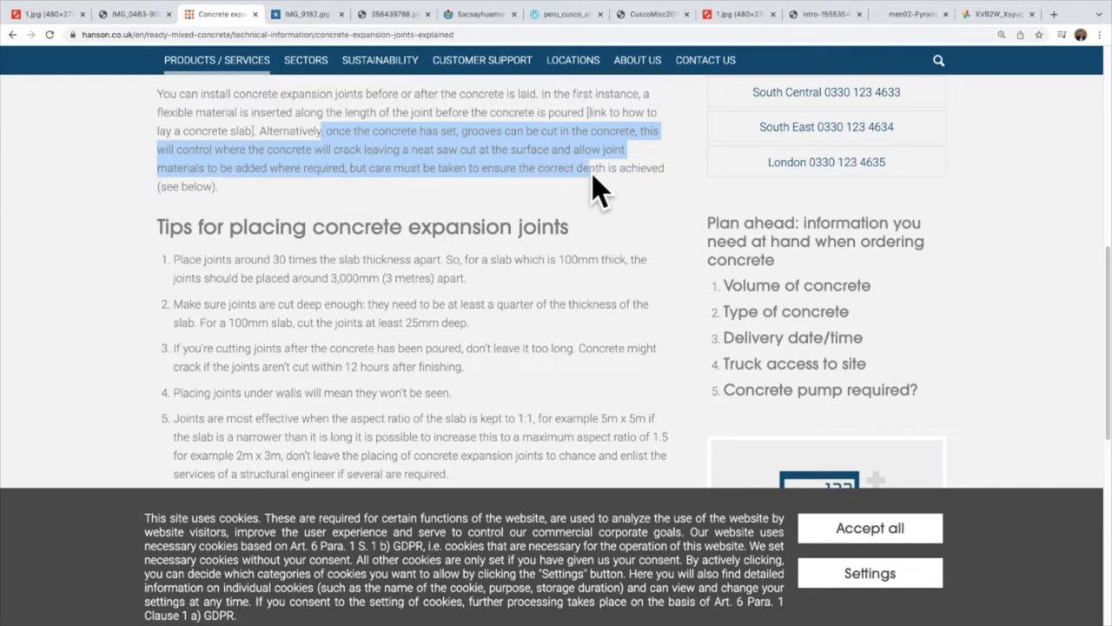
{"action": "left_click", "coordinate": [386, 339]}
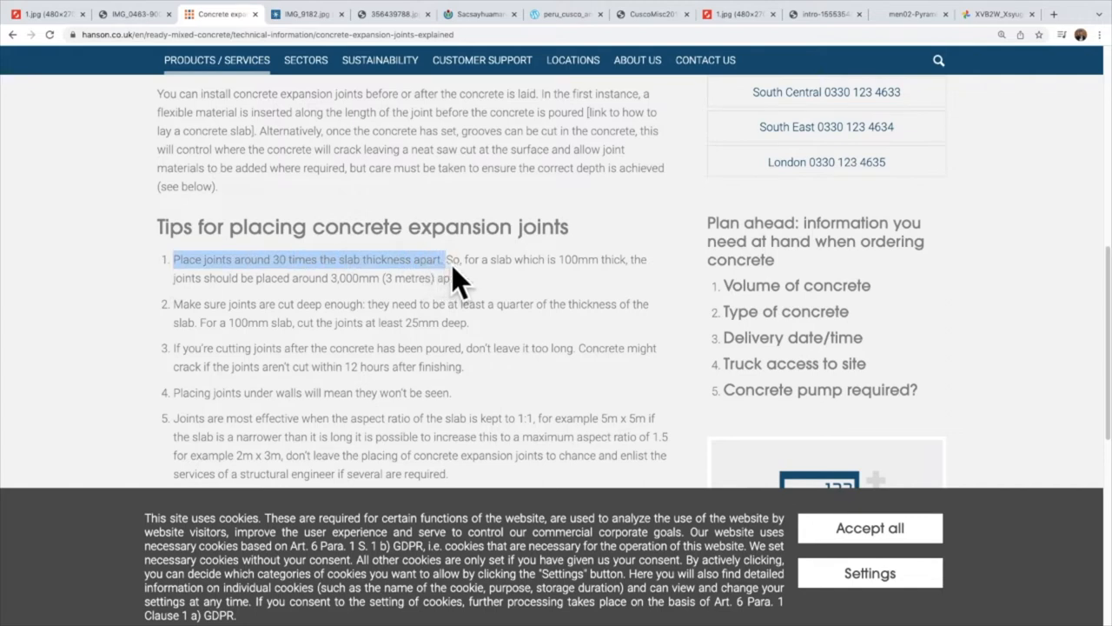
{"action": "left_click_drag", "start_coordinate": [448, 259], "coordinate": [635, 259]}
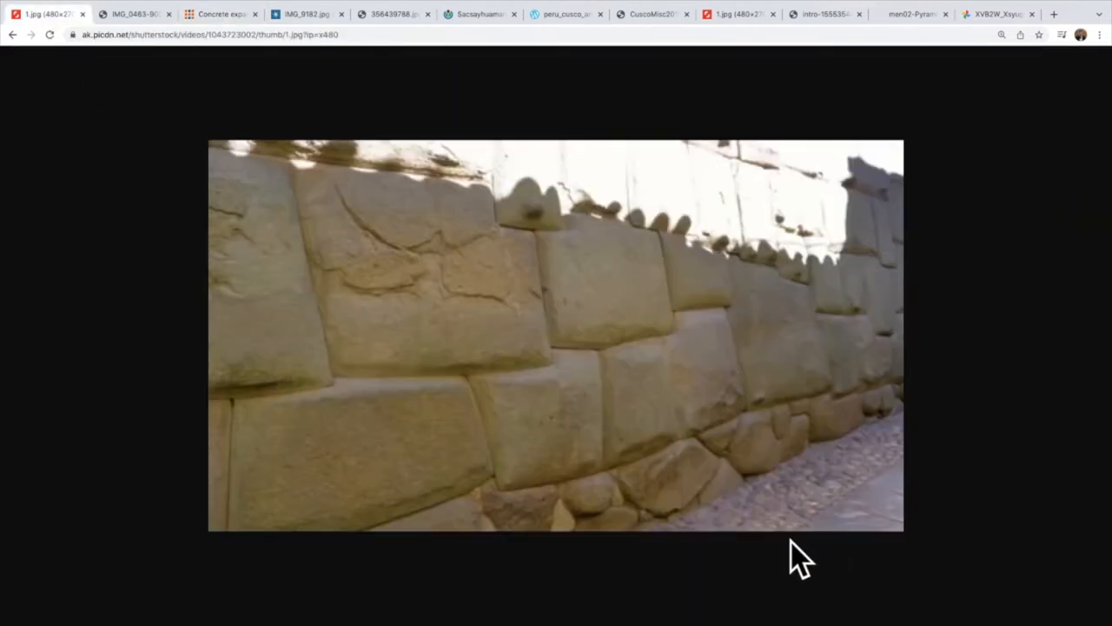
{"action": "mouse_move", "coordinate": [796, 521]}
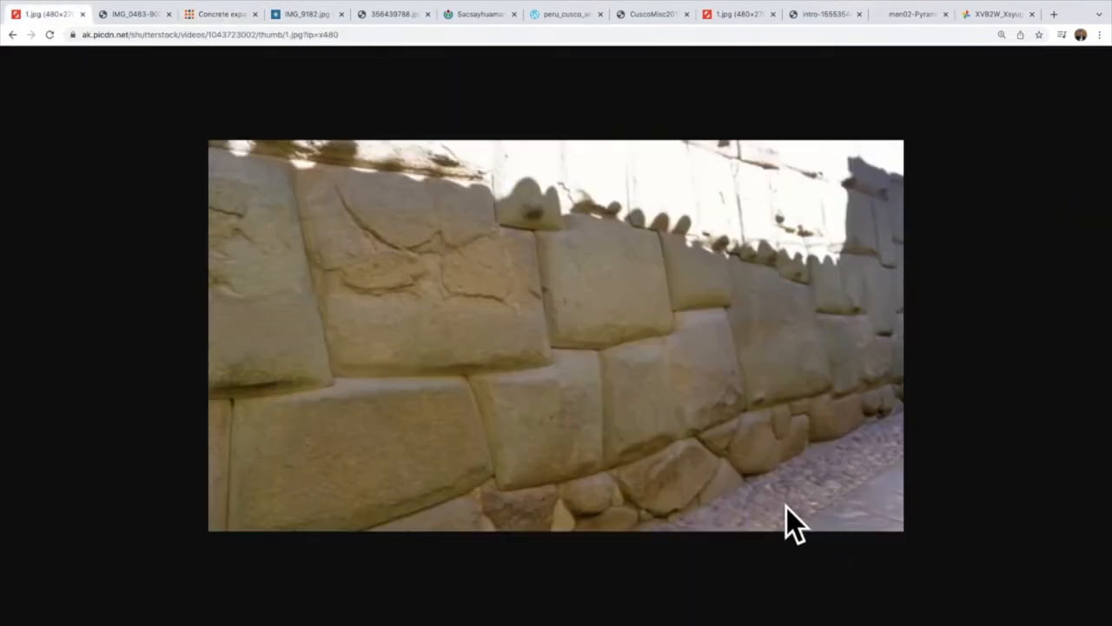
{"action": "mouse_move", "coordinate": [387, 248]}
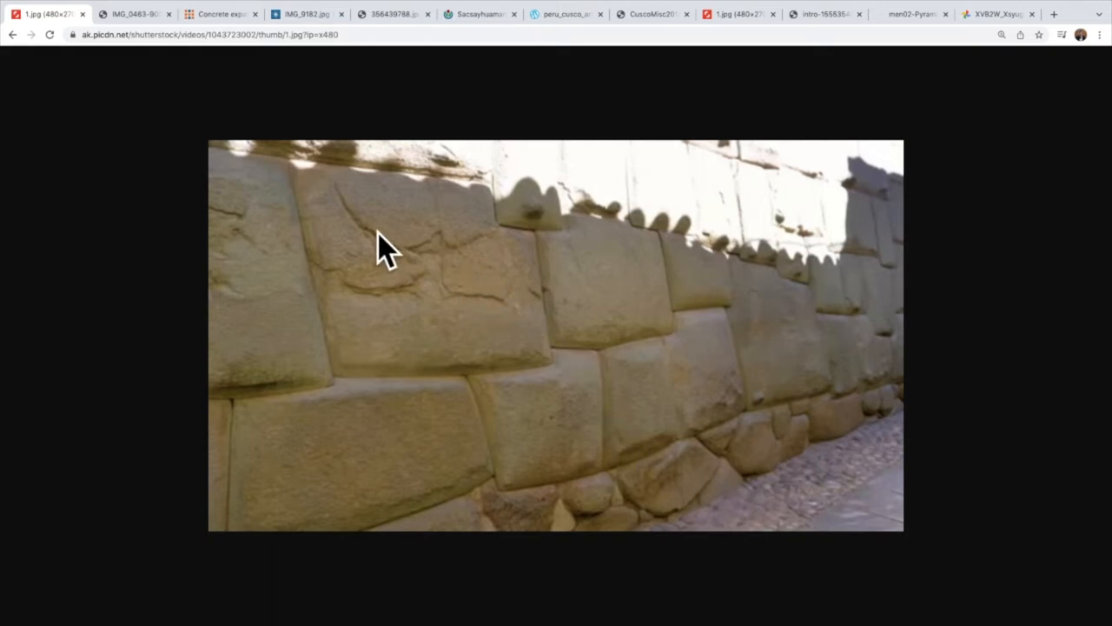
{"action": "mouse_move", "coordinate": [518, 244]}
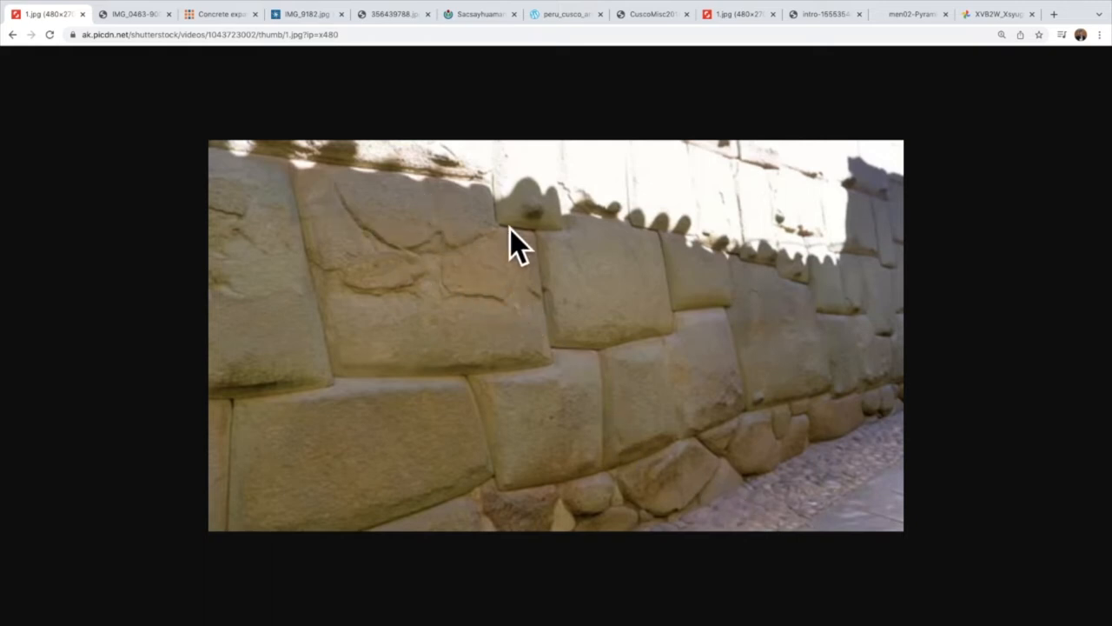
{"action": "mouse_move", "coordinate": [325, 234]}
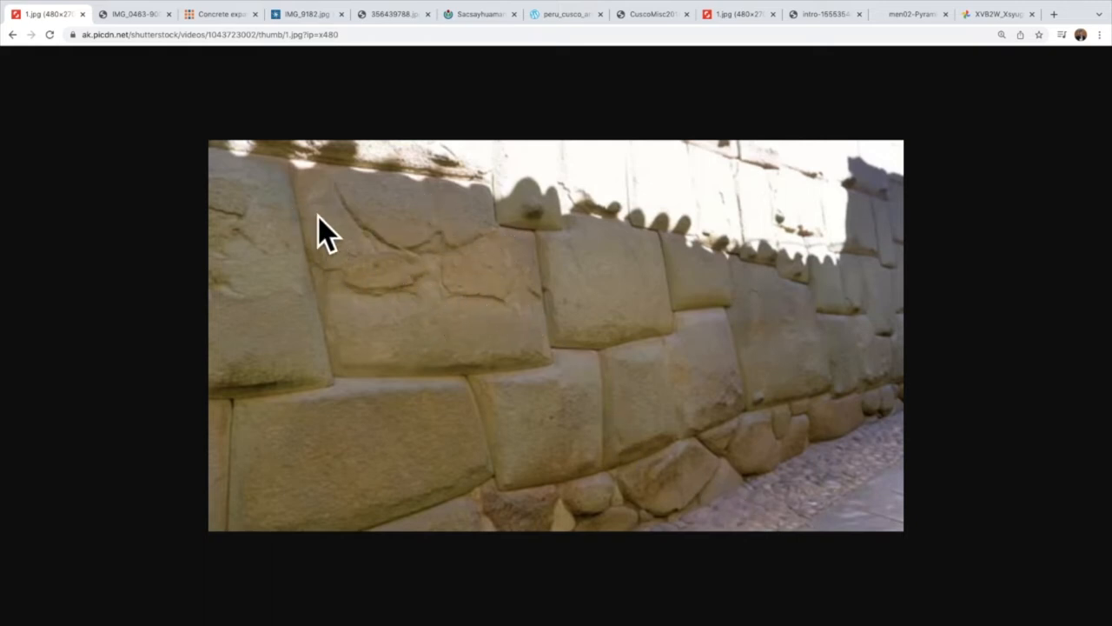
{"action": "mouse_move", "coordinate": [311, 229]}
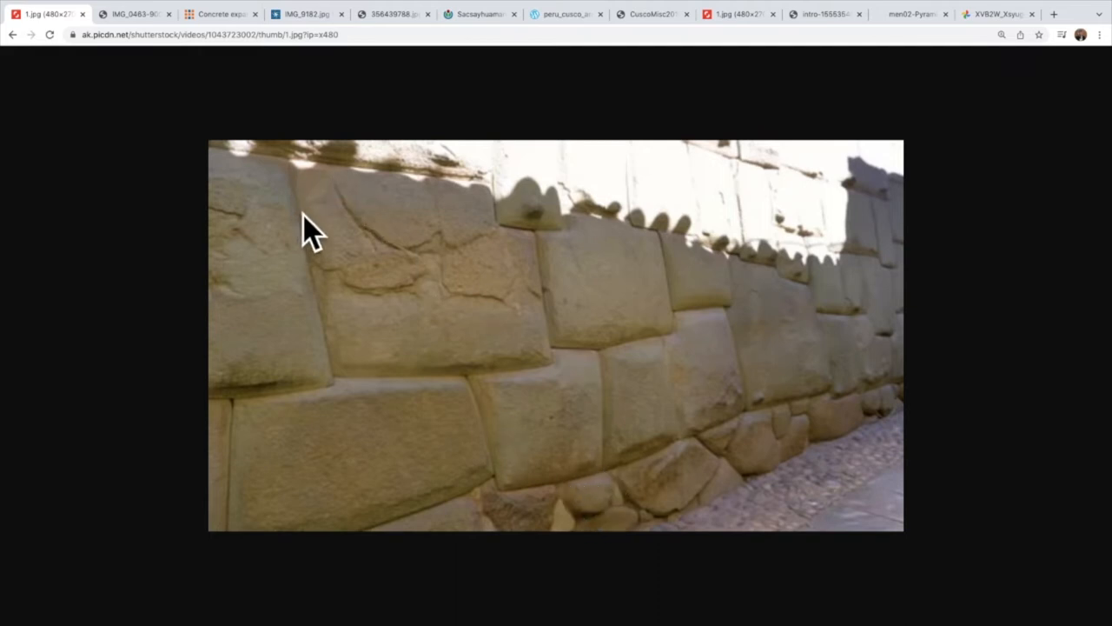
{"action": "mouse_move", "coordinate": [445, 288]}
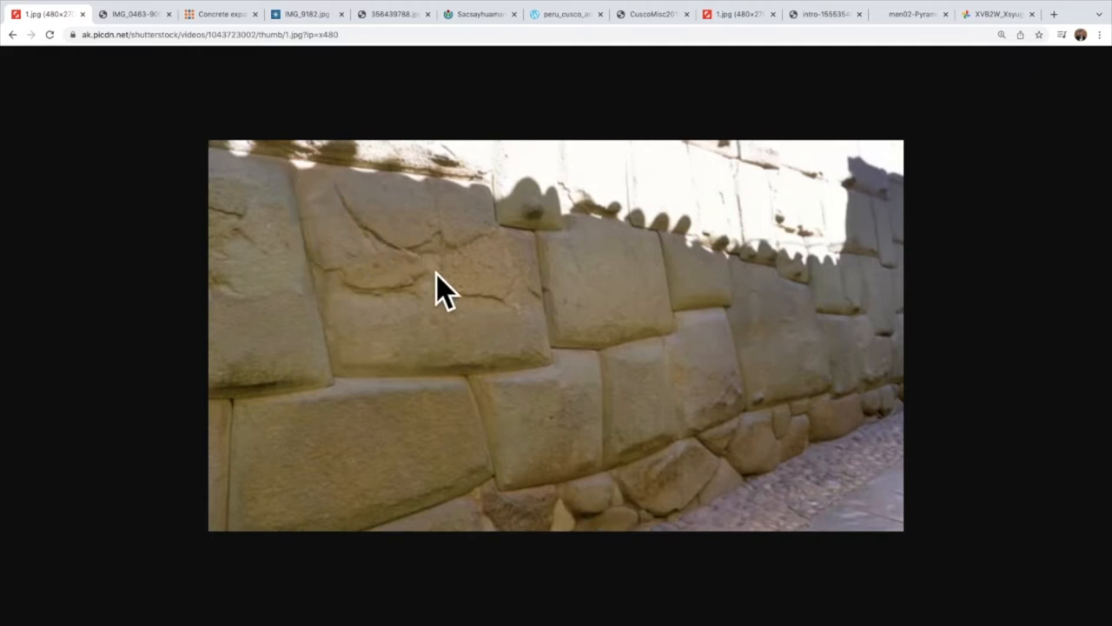
{"action": "mouse_move", "coordinate": [525, 315]}
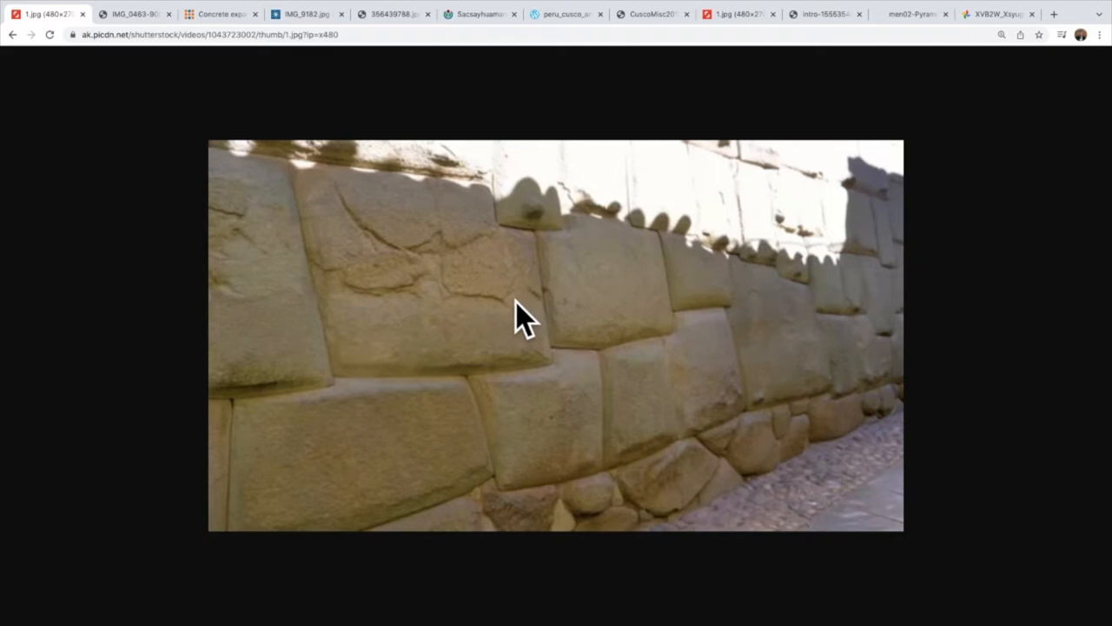
{"action": "mouse_move", "coordinate": [435, 317]}
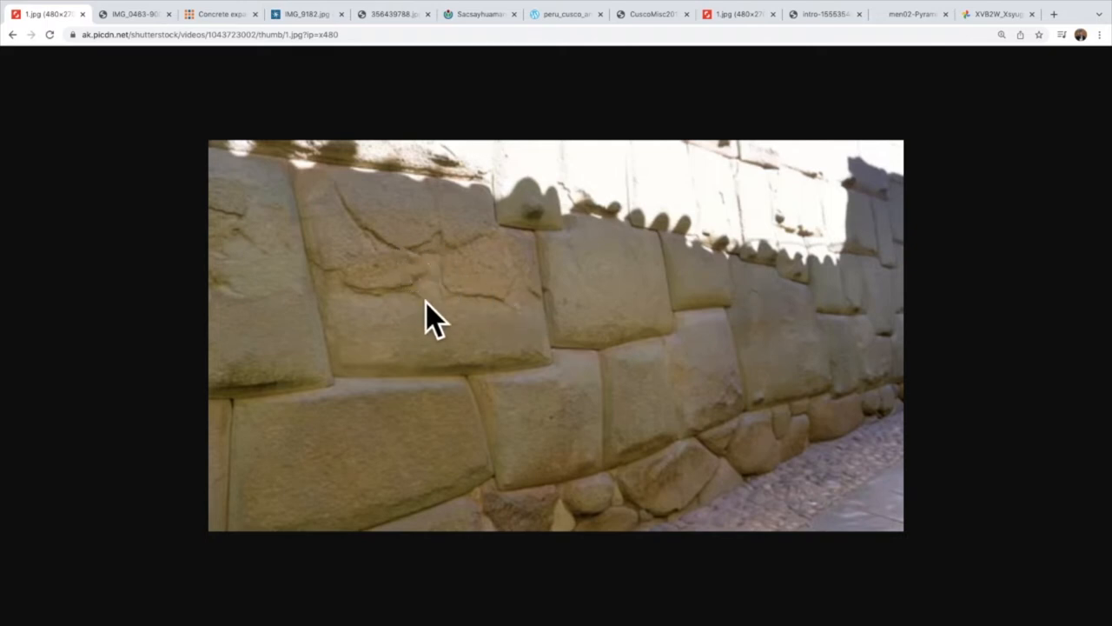
{"action": "mouse_move", "coordinate": [417, 256]}
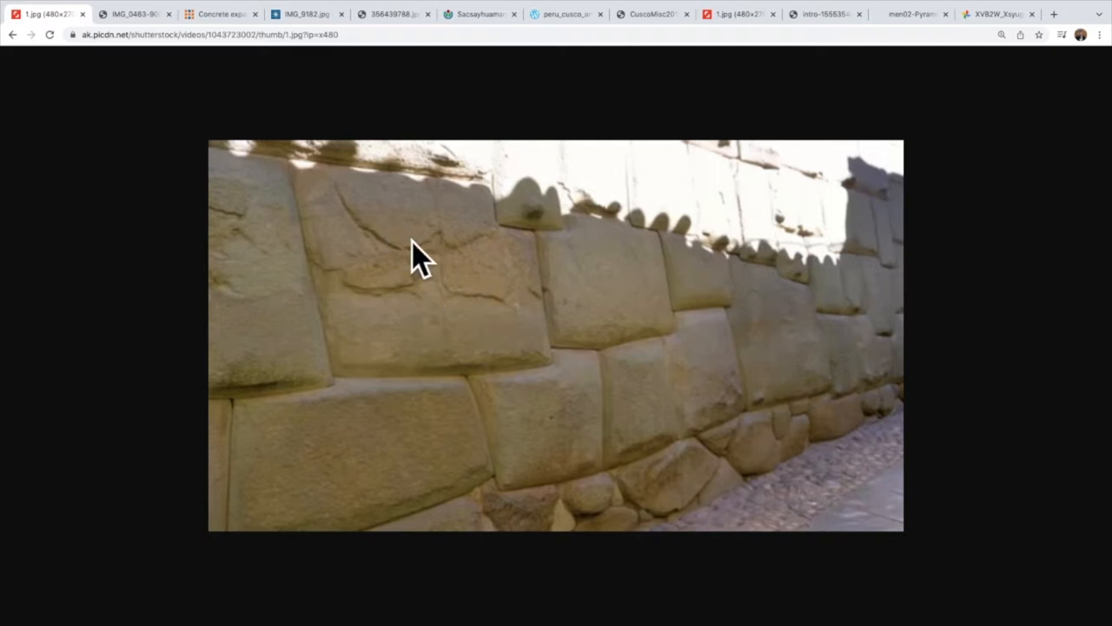
{"action": "mouse_move", "coordinate": [699, 500]}
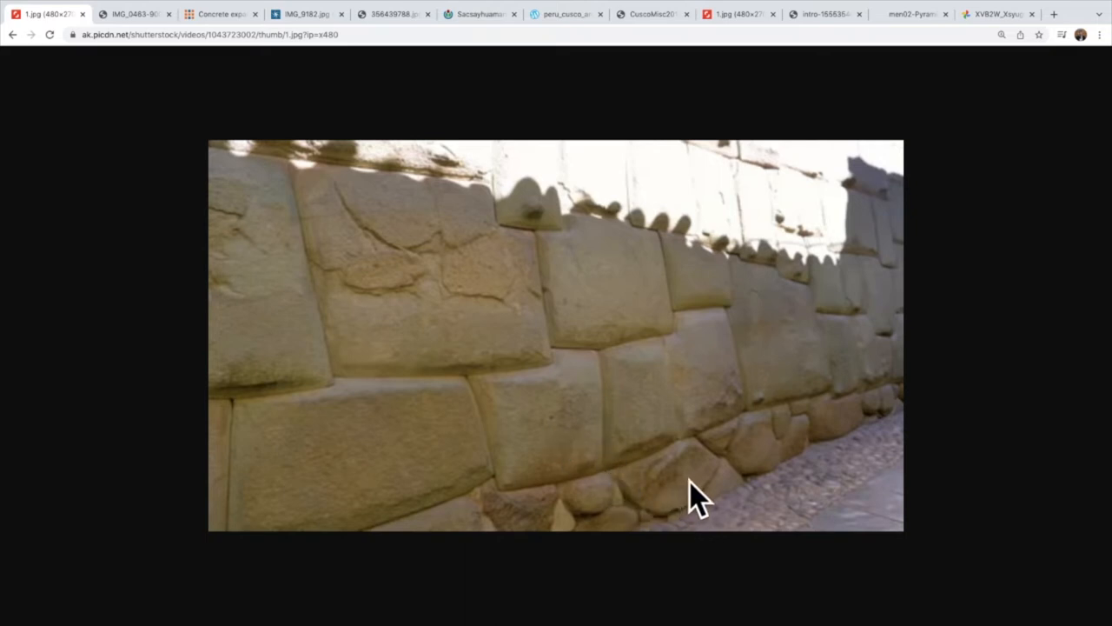
{"action": "mouse_move", "coordinate": [469, 261]}
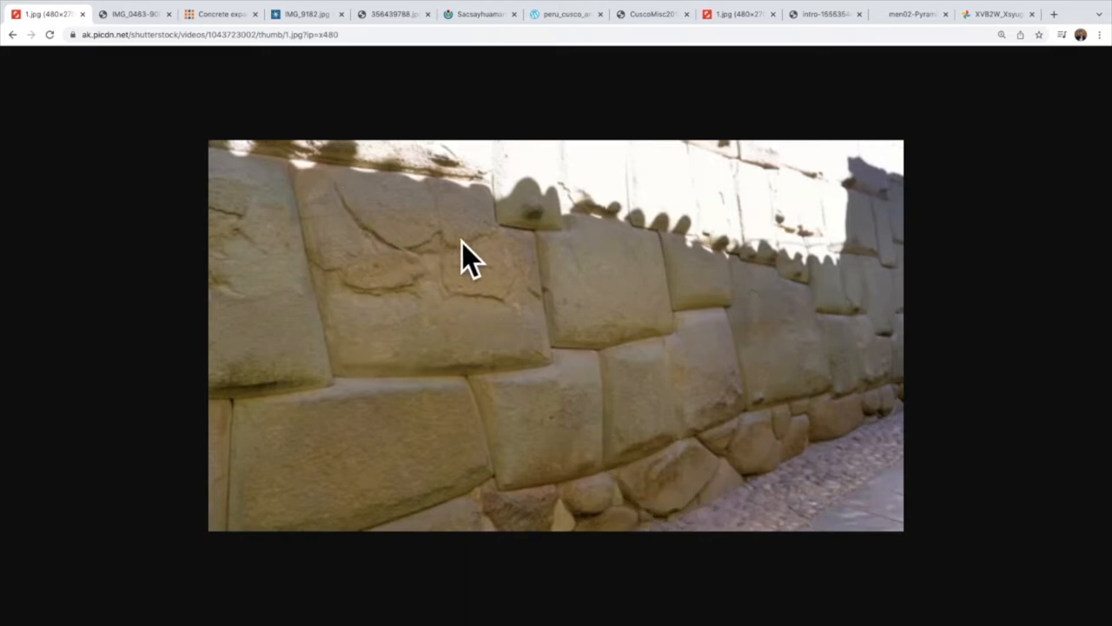
{"action": "mouse_move", "coordinate": [659, 478]}
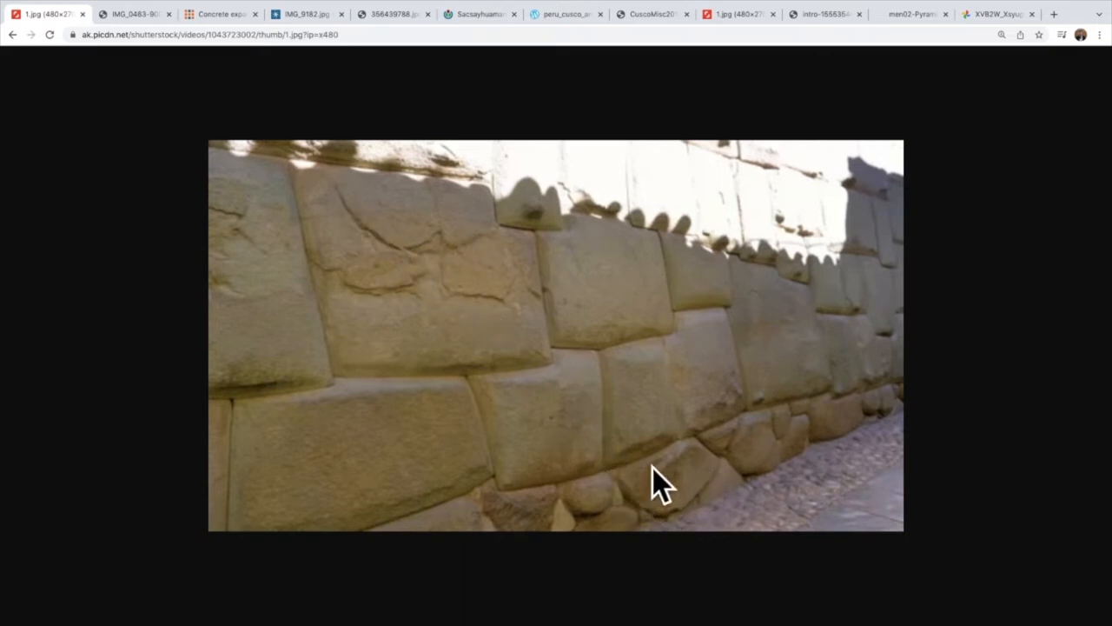
{"action": "mouse_move", "coordinate": [608, 495]}
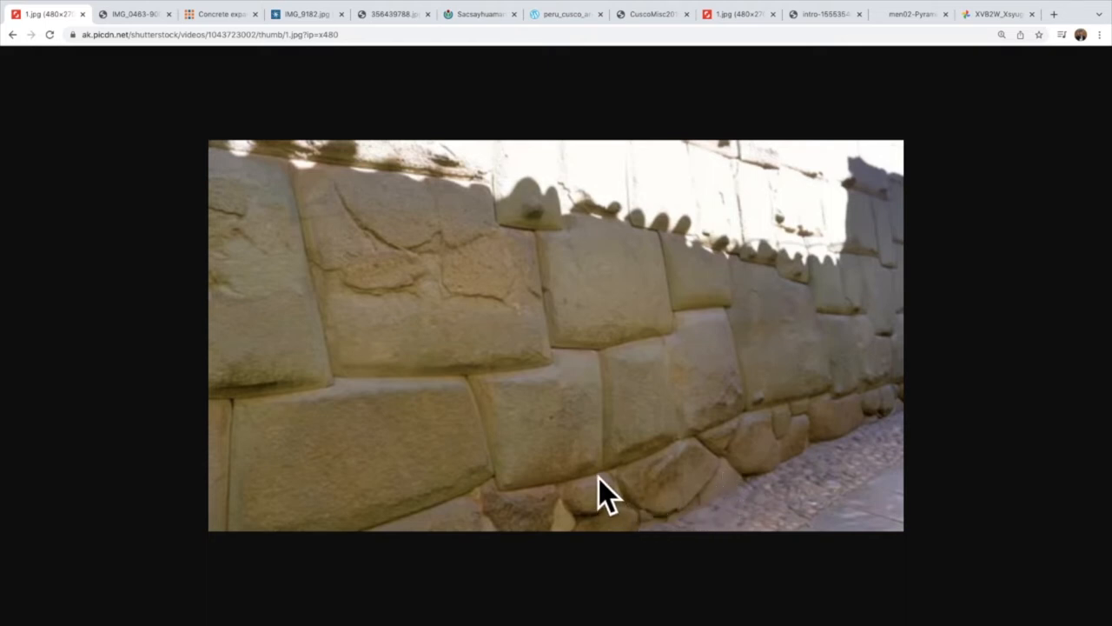
{"action": "mouse_move", "coordinate": [550, 245]}
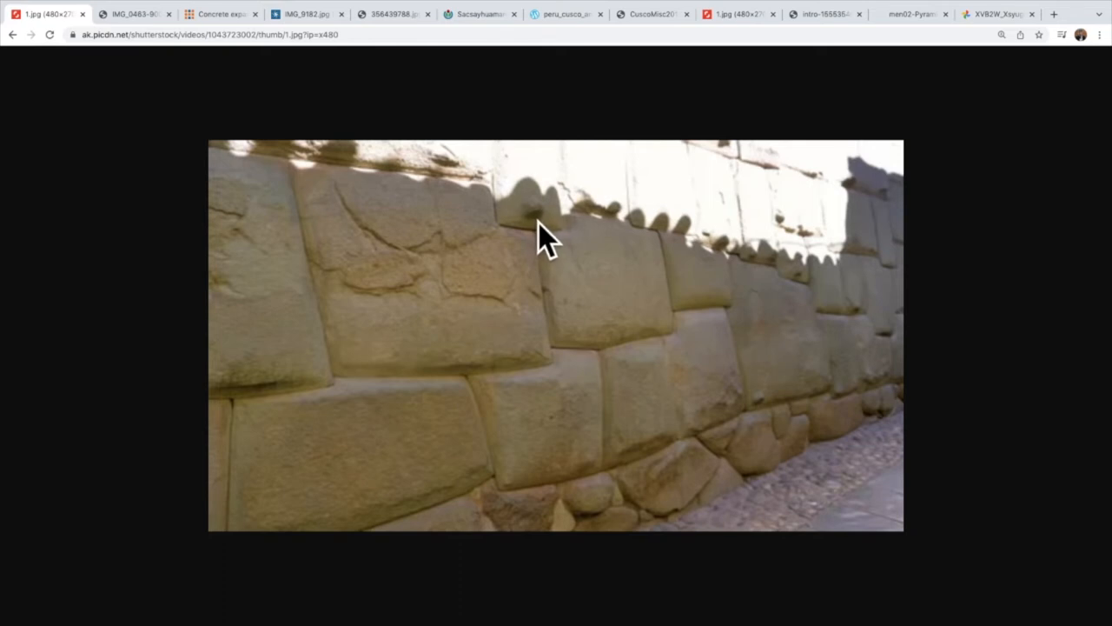
{"action": "mouse_move", "coordinate": [548, 248]}
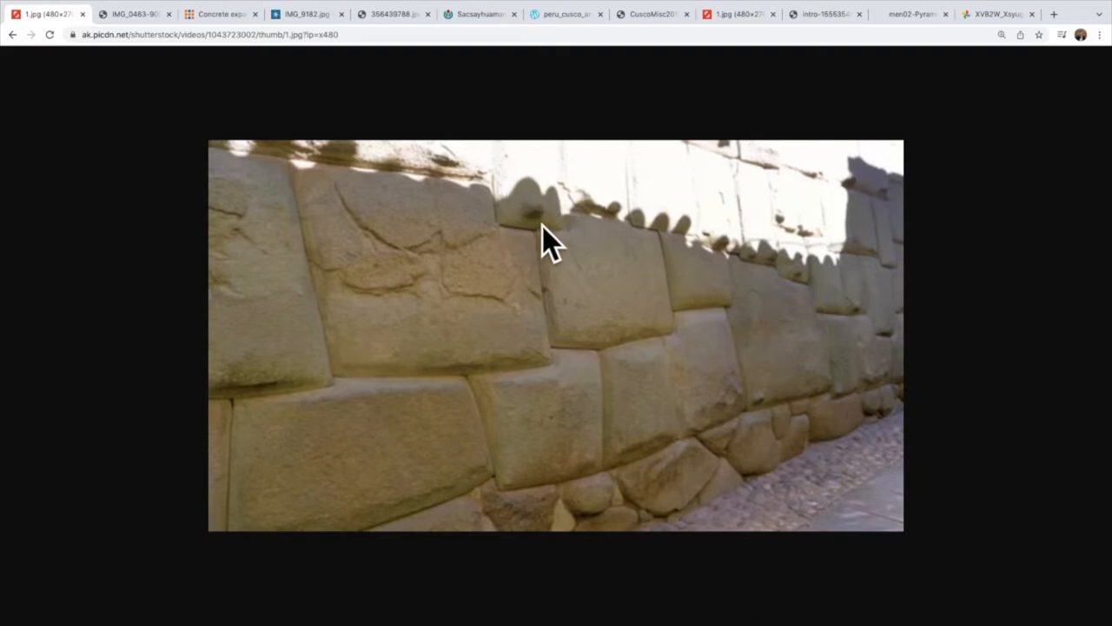
{"action": "mouse_move", "coordinate": [528, 242]}
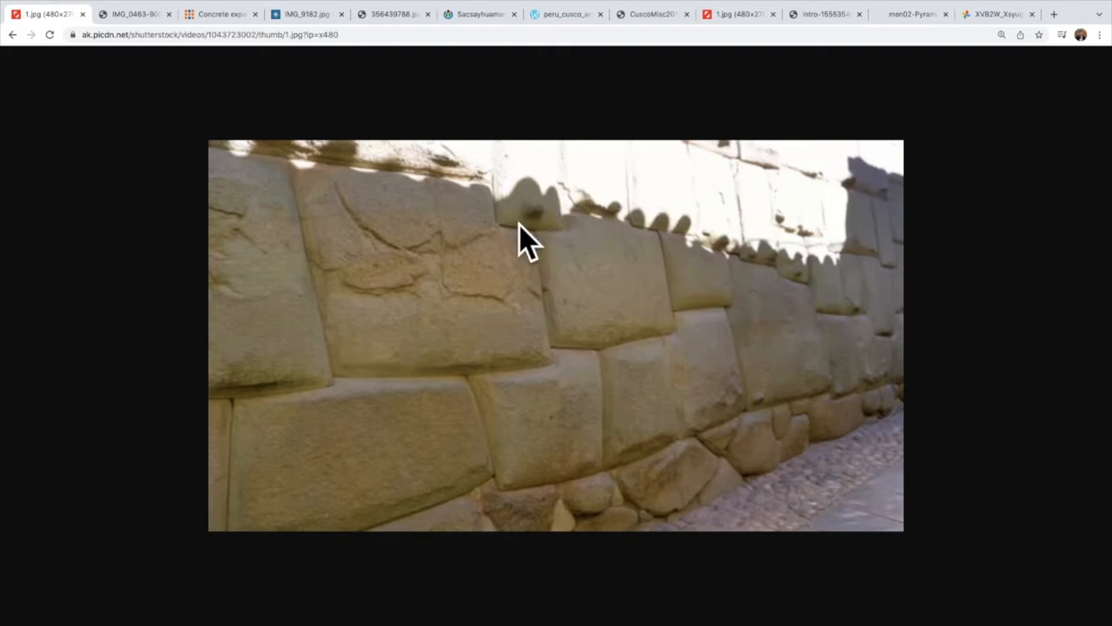
{"action": "mouse_move", "coordinate": [304, 161]}
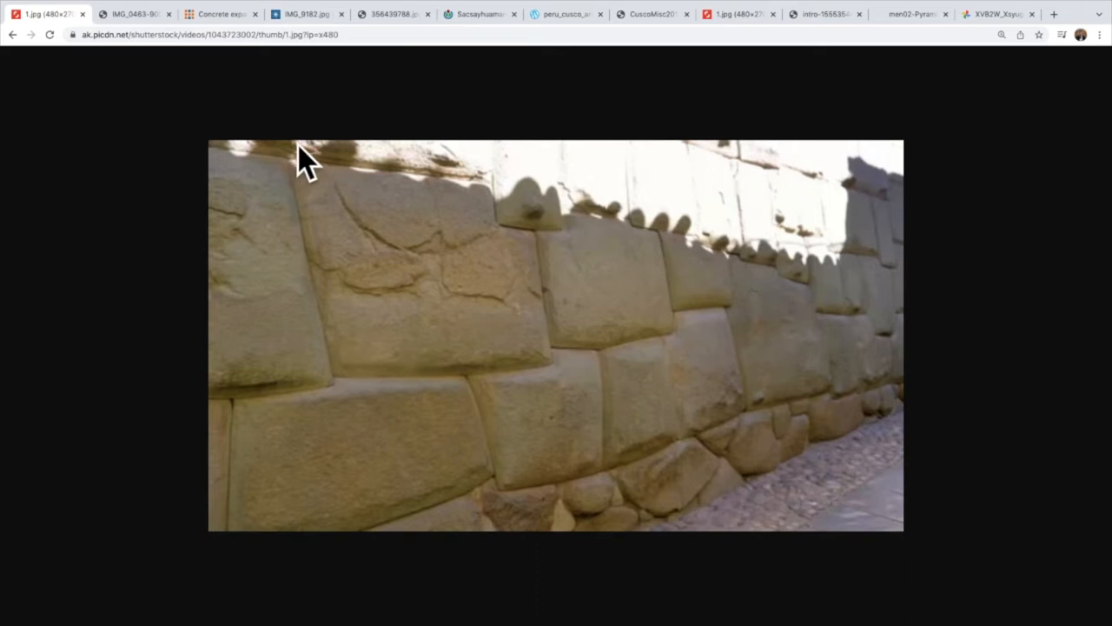
{"action": "mouse_move", "coordinate": [600, 217]}
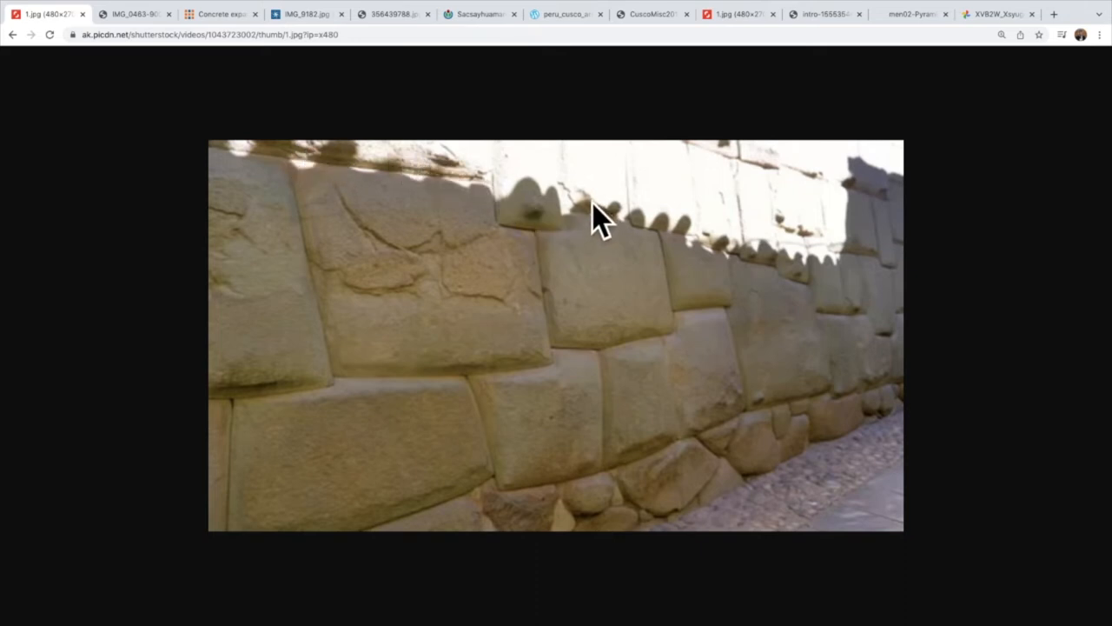
{"action": "mouse_move", "coordinate": [543, 222]}
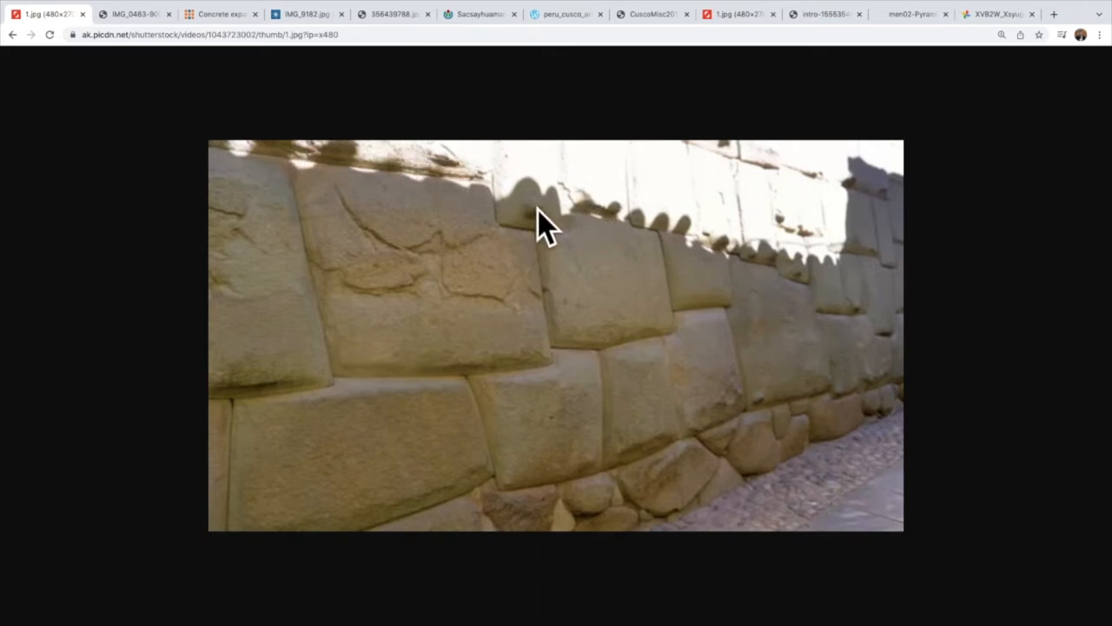
{"action": "mouse_move", "coordinate": [574, 230]}
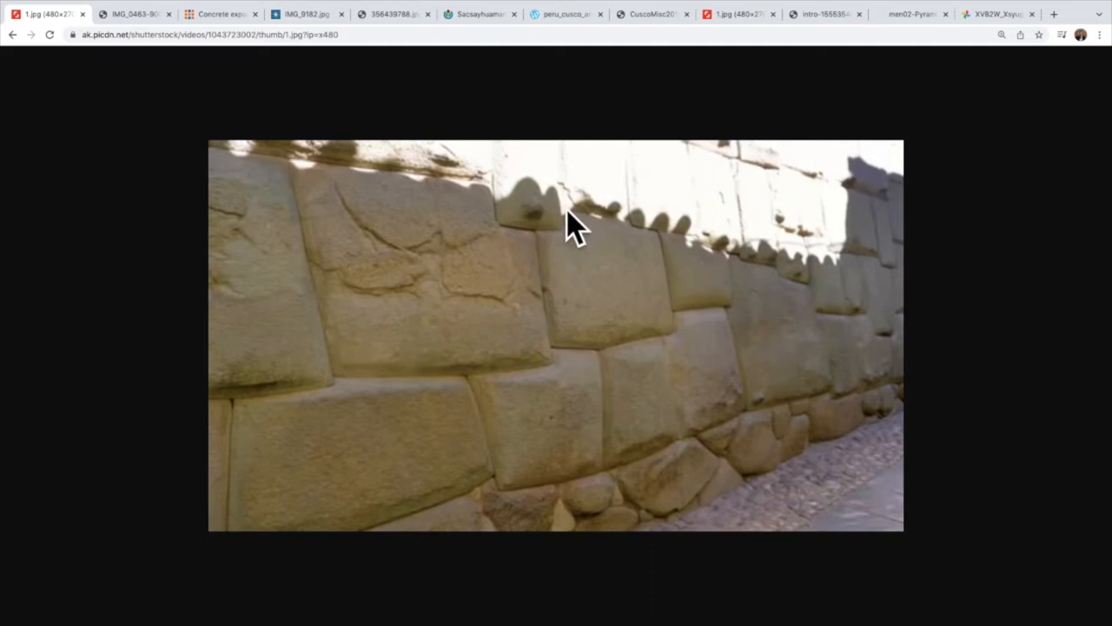
{"action": "mouse_move", "coordinate": [682, 239]}
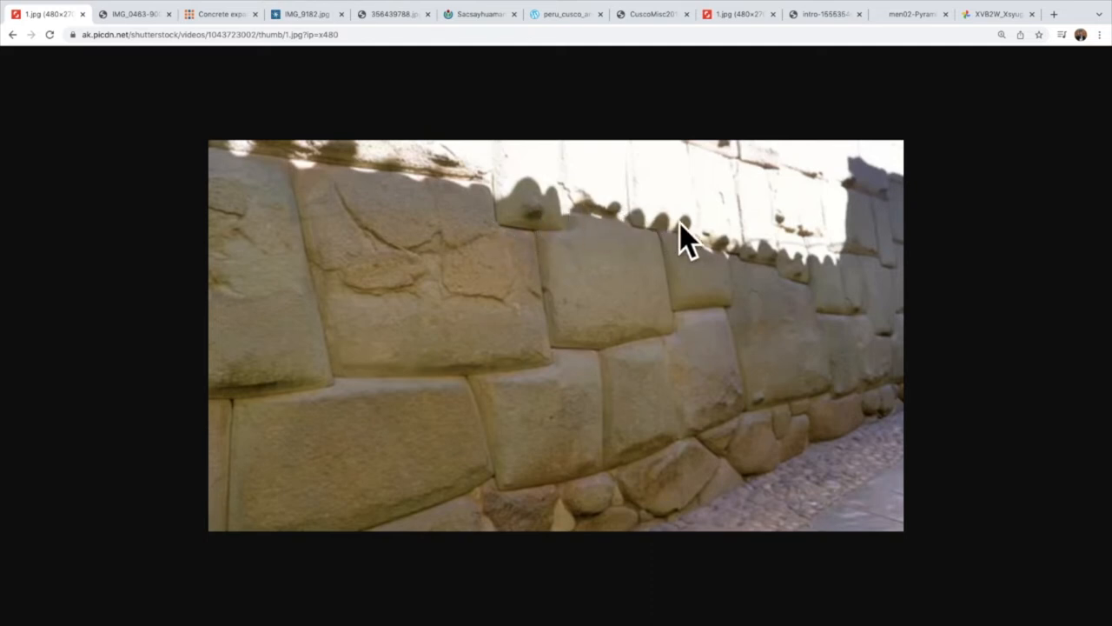
{"action": "mouse_move", "coordinate": [543, 243]}
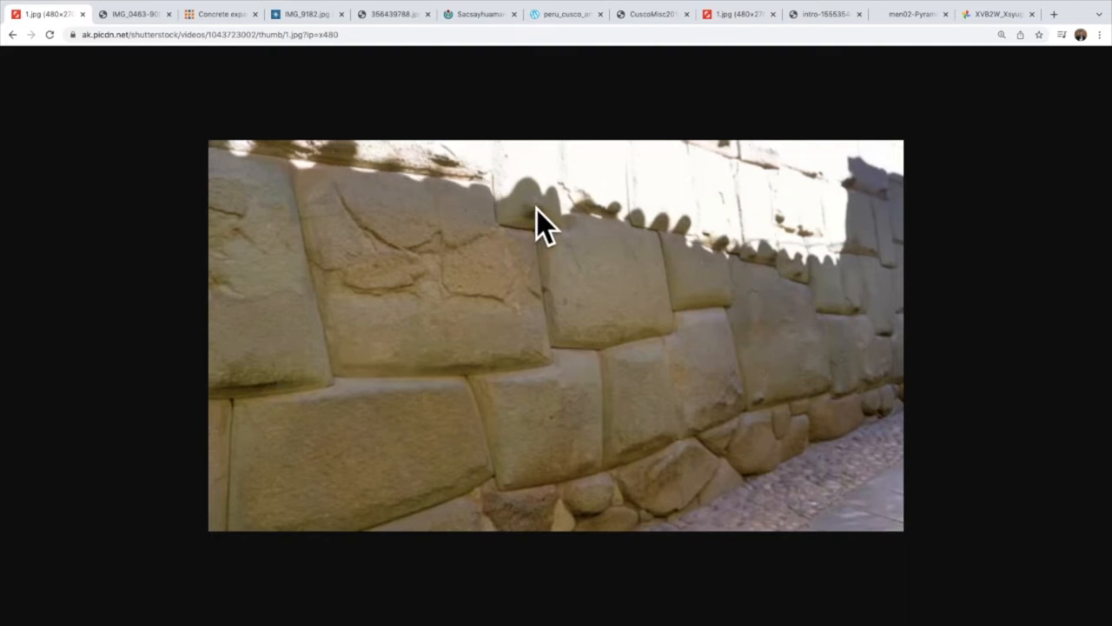
{"action": "mouse_move", "coordinate": [613, 221]}
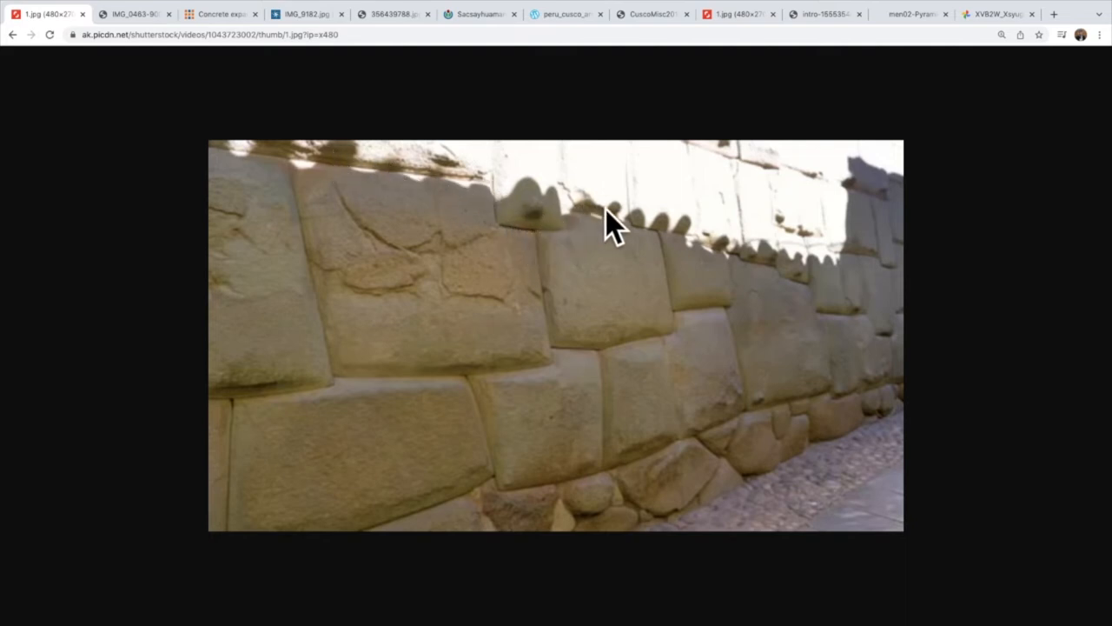
{"action": "mouse_move", "coordinate": [726, 243]}
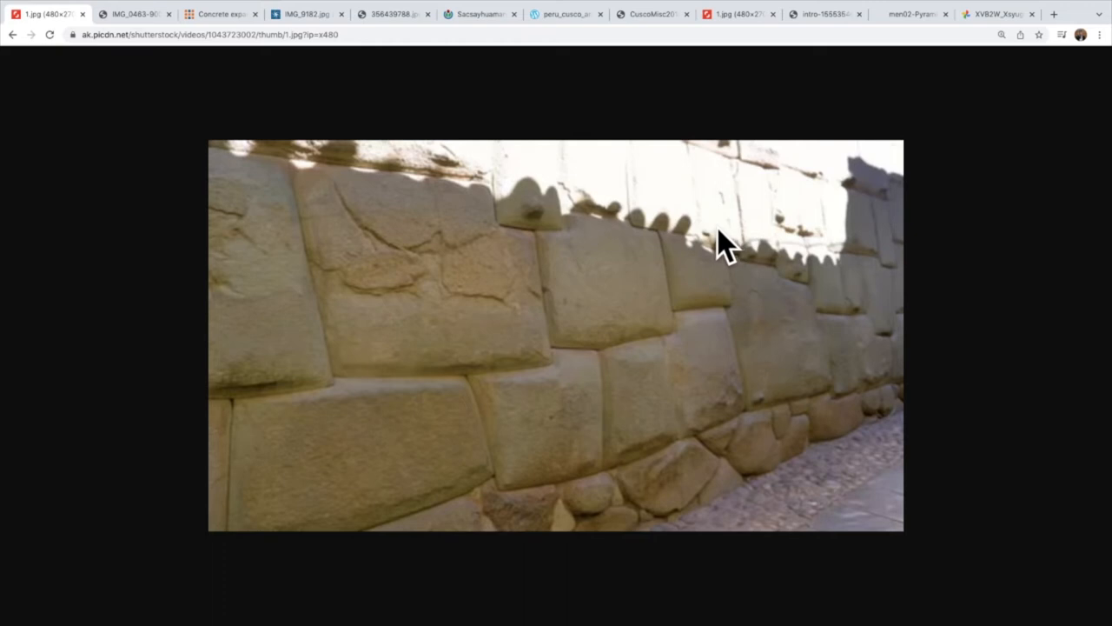
{"action": "mouse_move", "coordinate": [730, 456]}
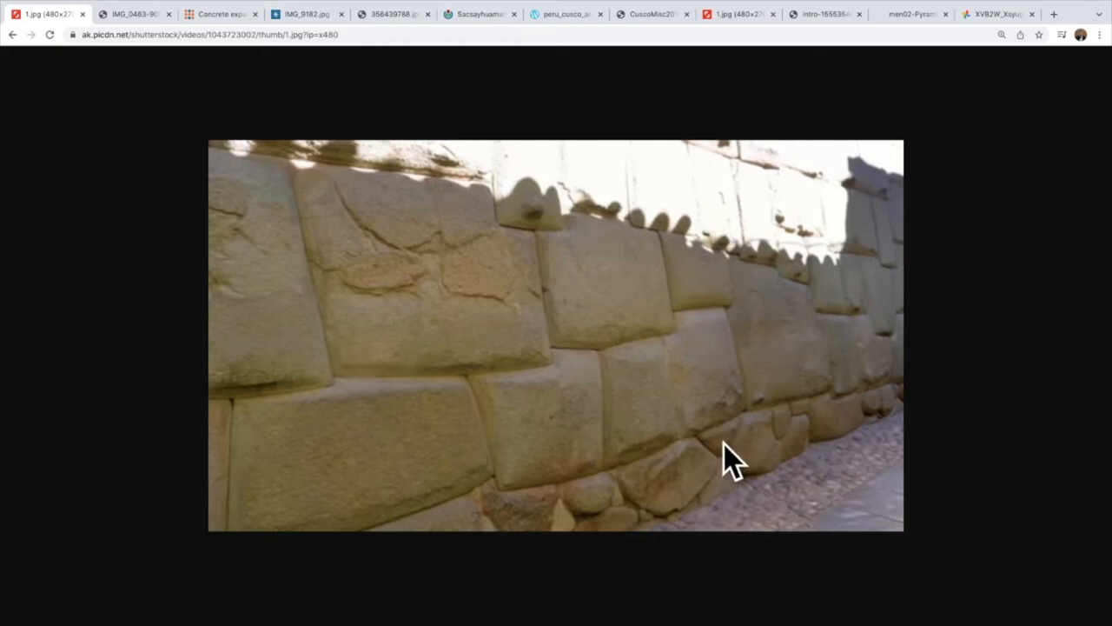
{"action": "mouse_move", "coordinate": [682, 526]}
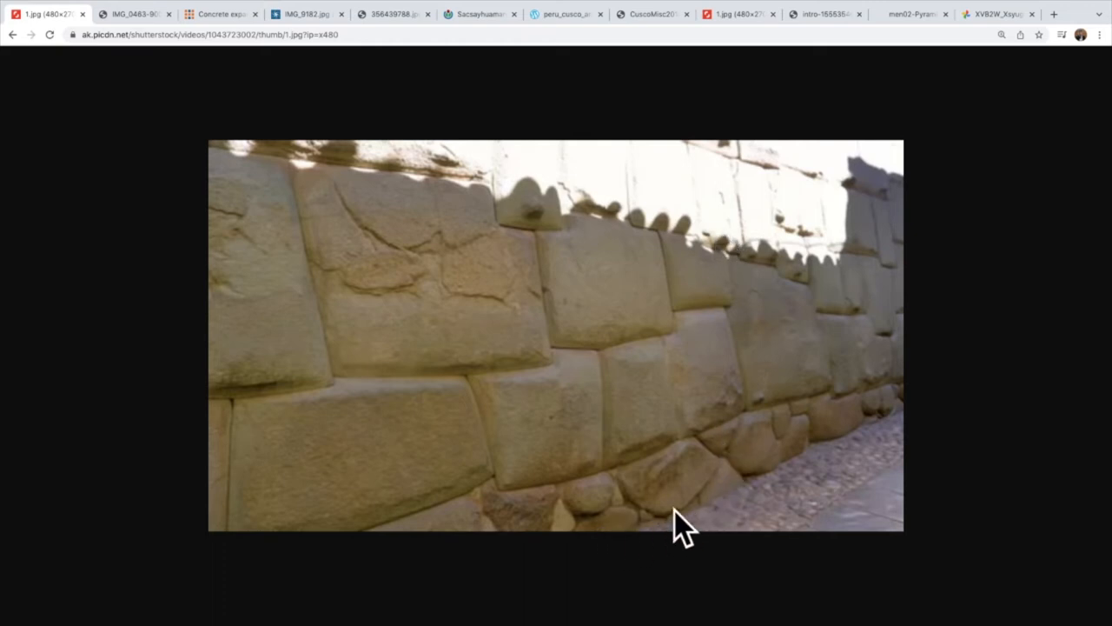
{"action": "mouse_move", "coordinate": [900, 434]}
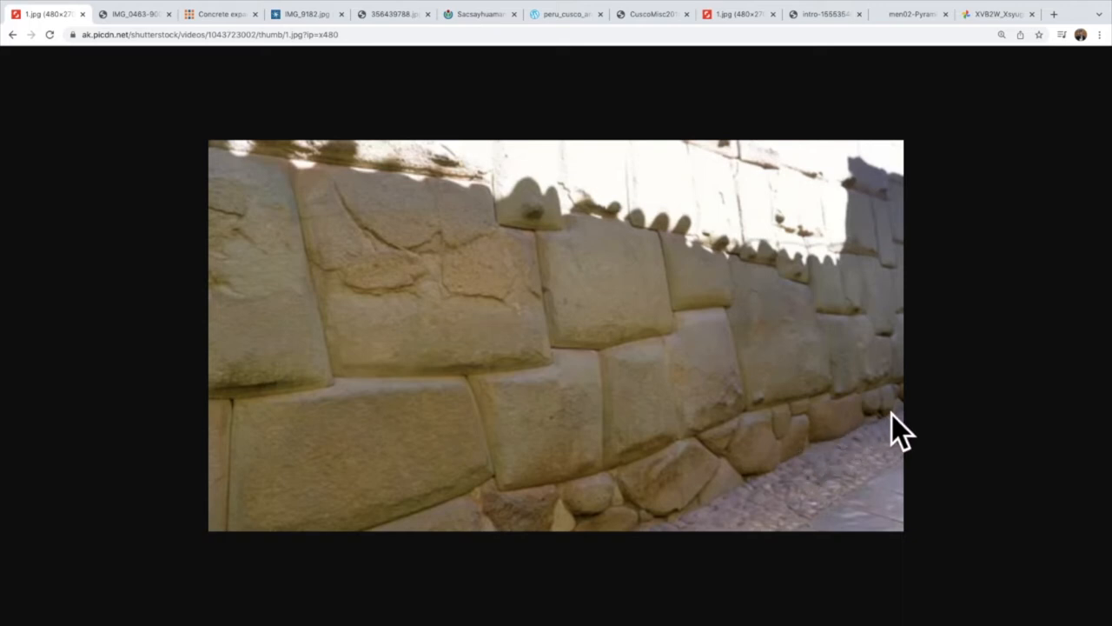
{"action": "mouse_move", "coordinate": [560, 483]}
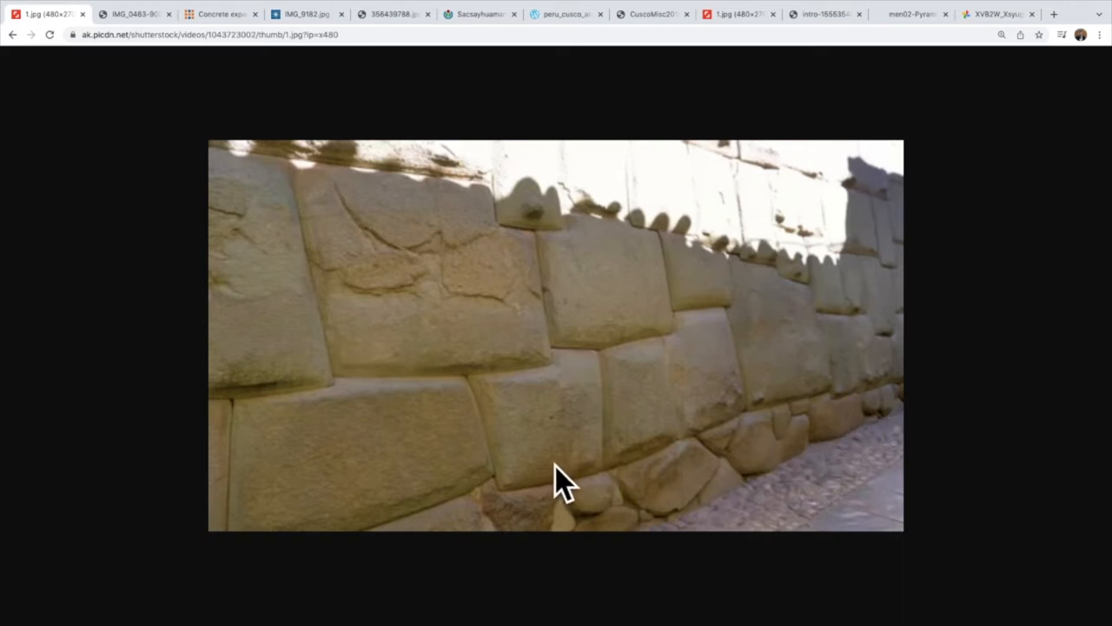
{"action": "mouse_move", "coordinate": [850, 400]}
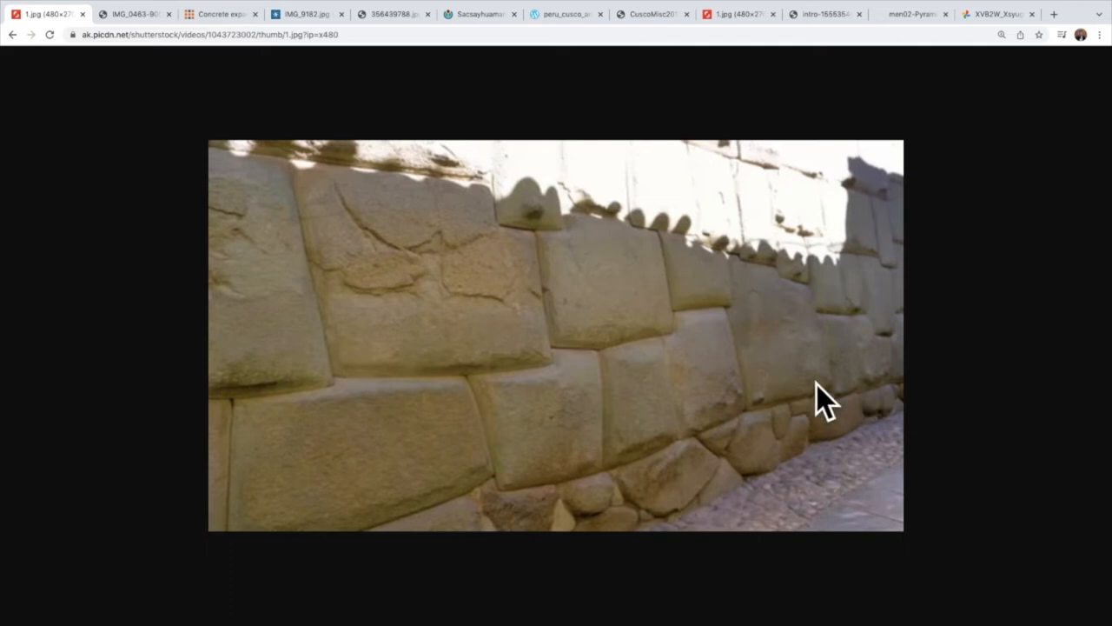
{"action": "mouse_move", "coordinate": [578, 408]}
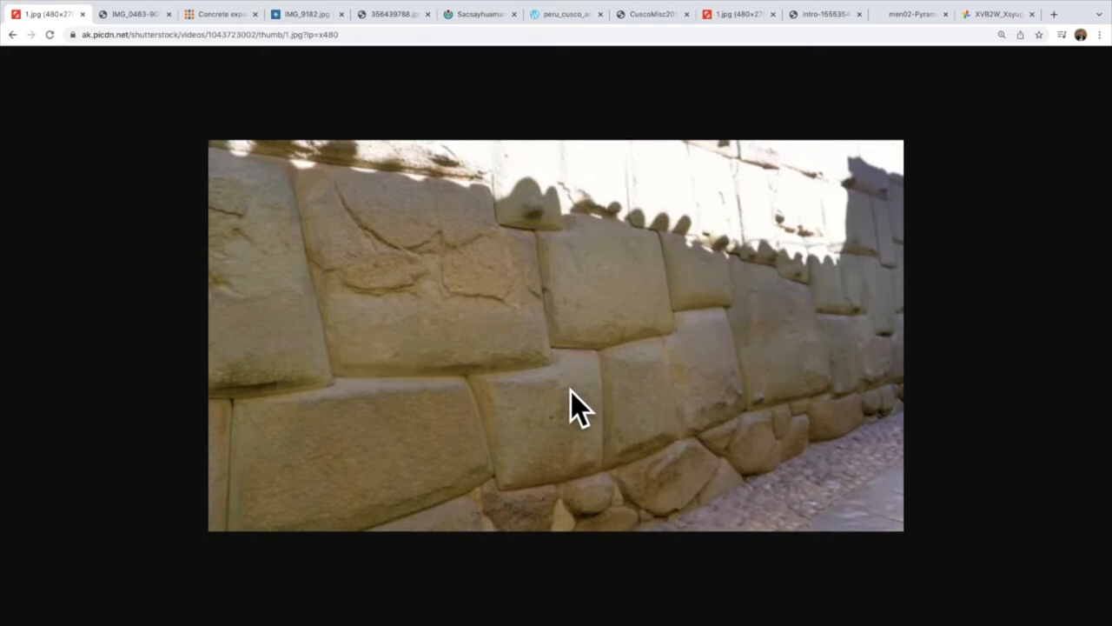
{"action": "mouse_move", "coordinate": [543, 491]}
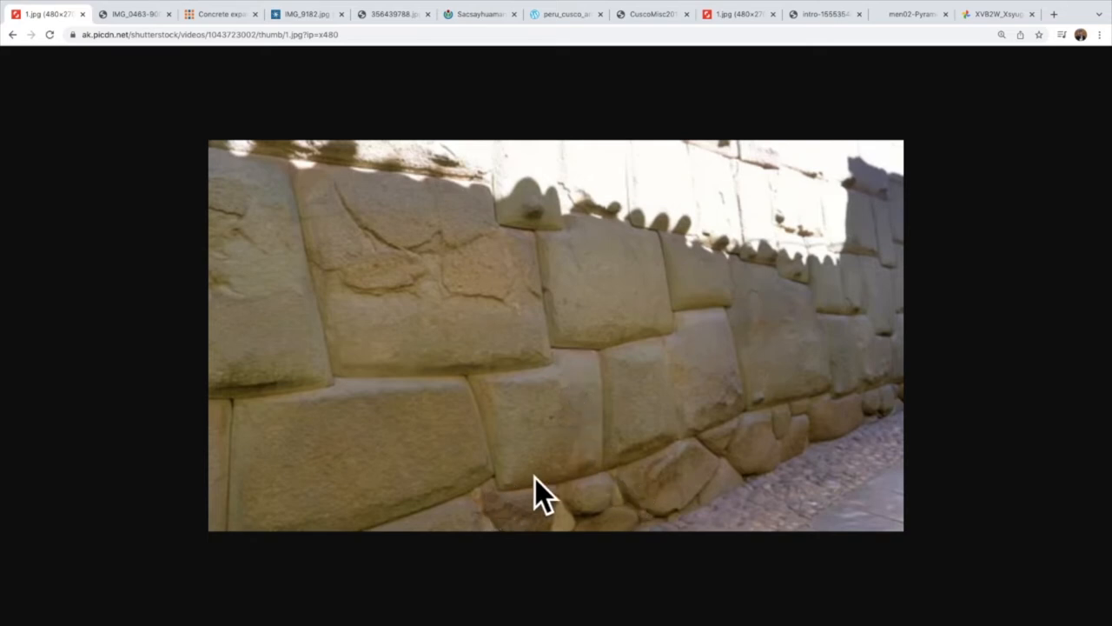
{"action": "mouse_move", "coordinate": [339, 213]}
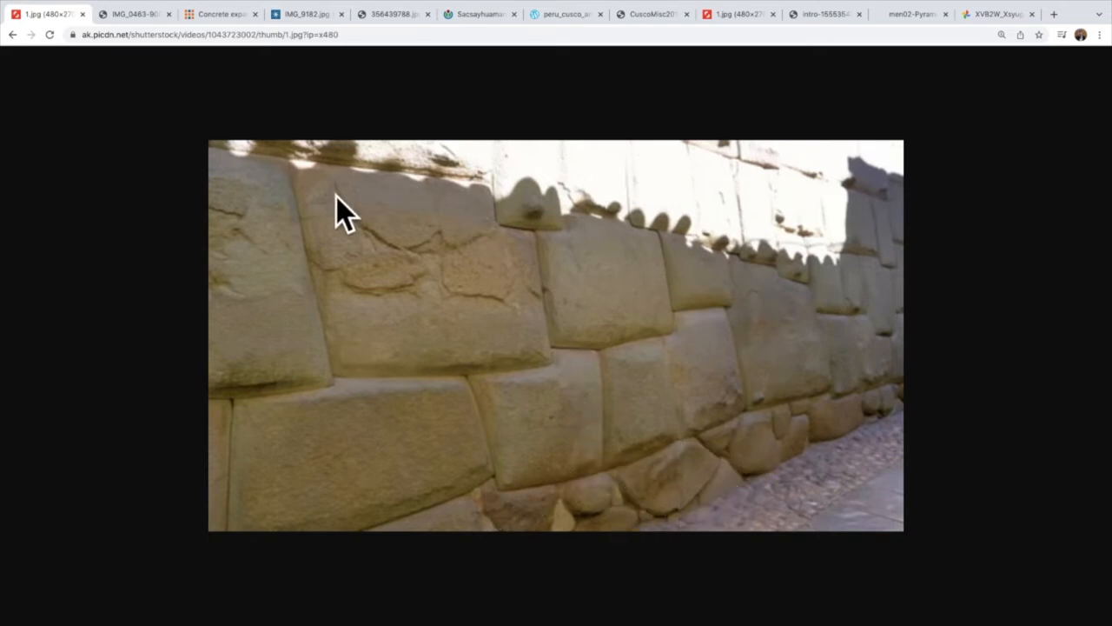
{"action": "mouse_move", "coordinate": [507, 313]}
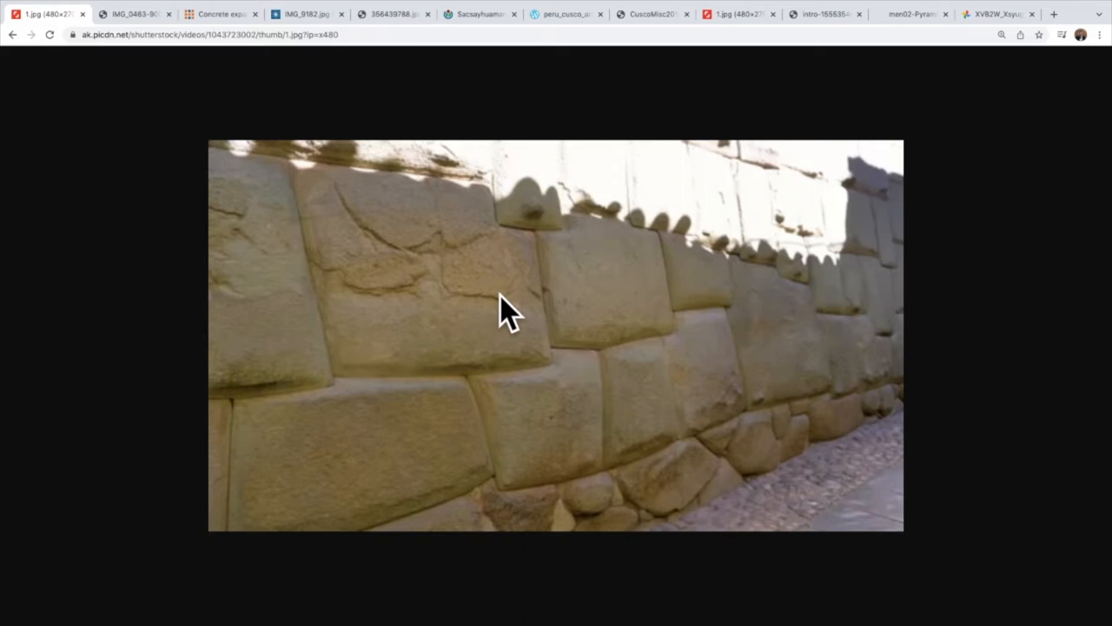
{"action": "mouse_move", "coordinate": [404, 365]}
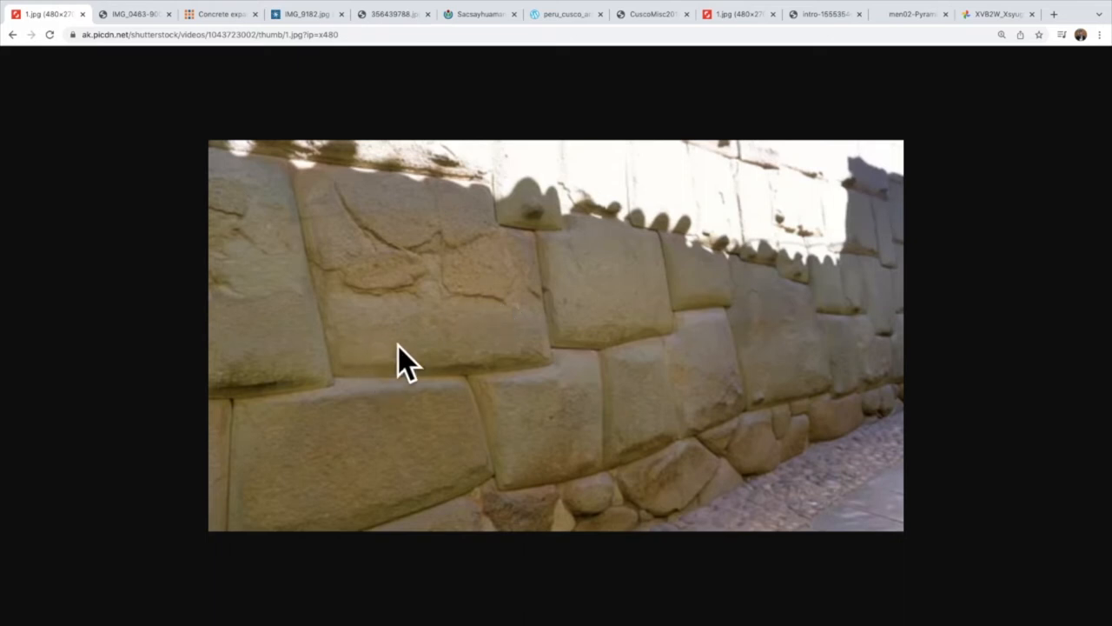
{"action": "mouse_move", "coordinate": [396, 373]}
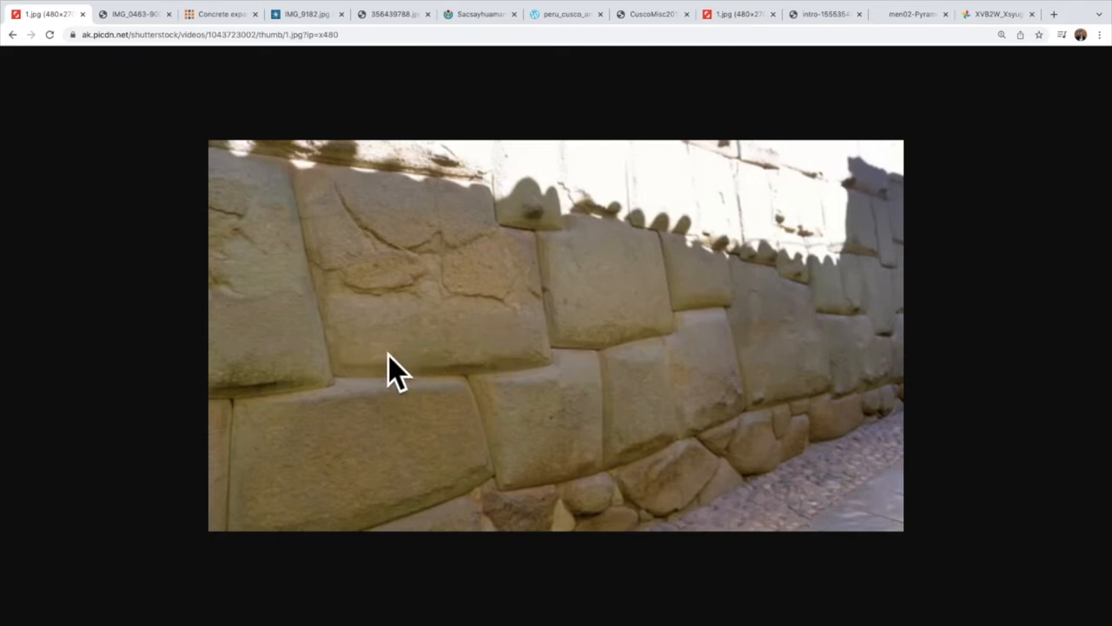
{"action": "mouse_move", "coordinate": [404, 376]}
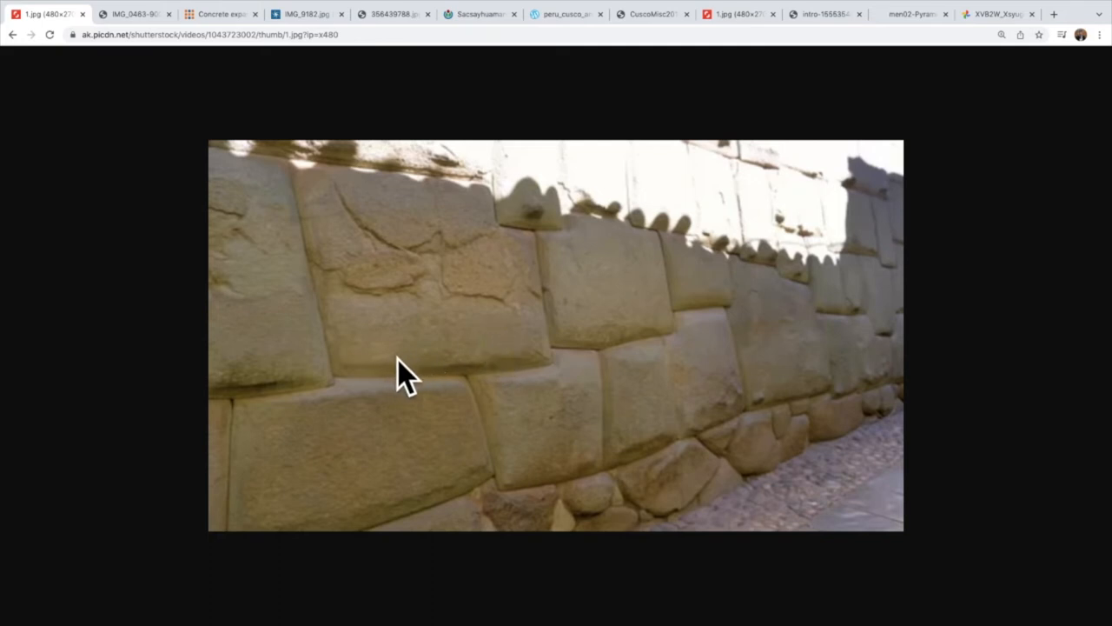
{"action": "mouse_move", "coordinate": [417, 382]}
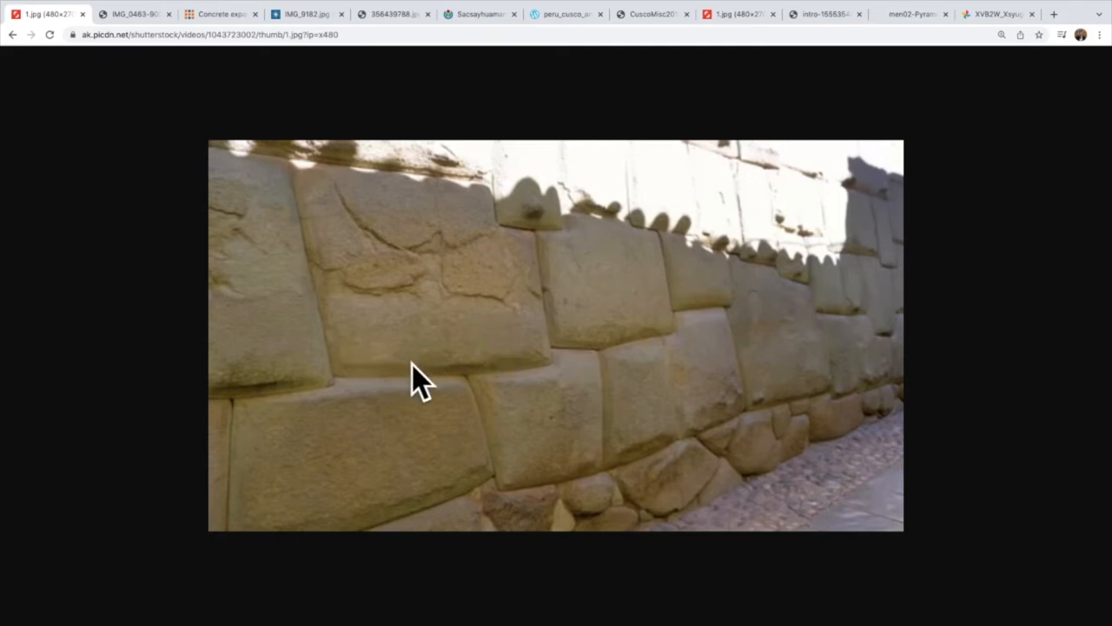
{"action": "mouse_move", "coordinate": [552, 235]}
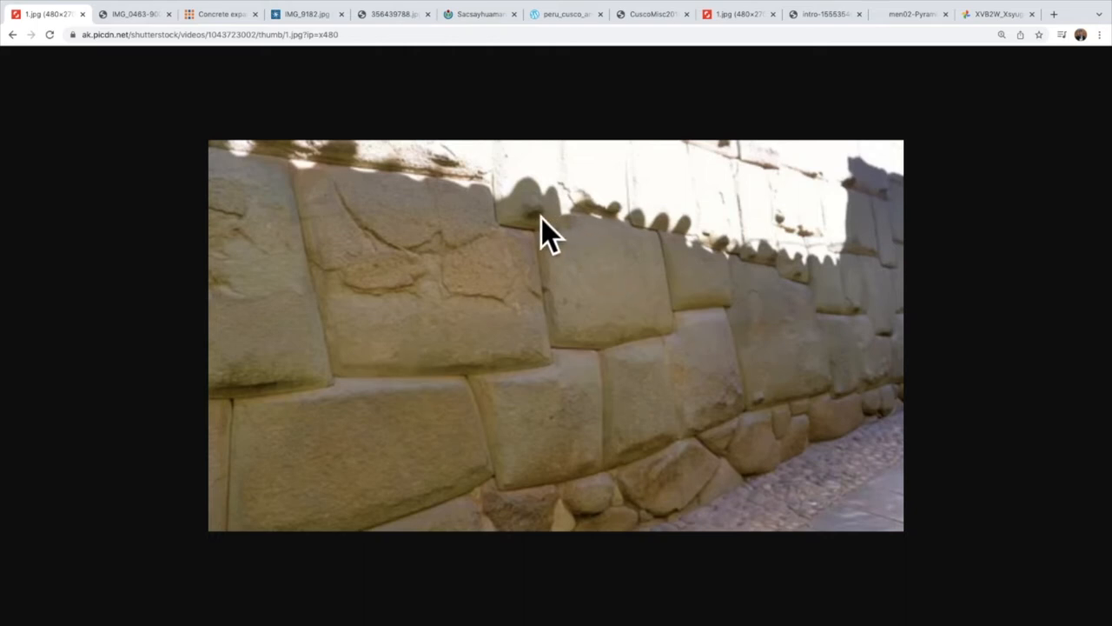
{"action": "mouse_move", "coordinate": [763, 267]}
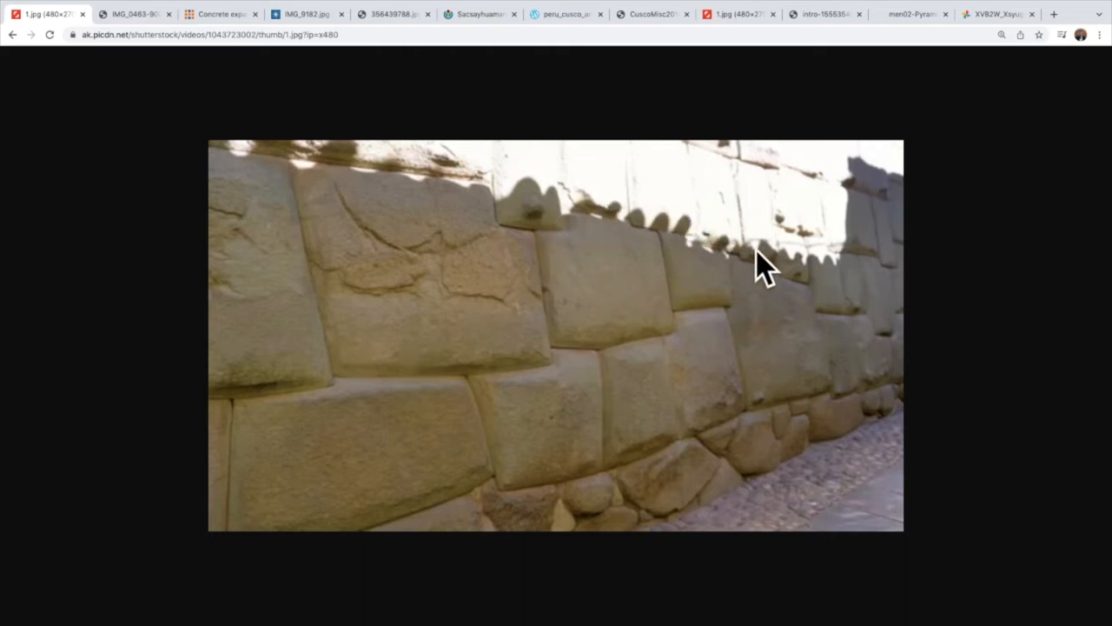
{"action": "mouse_move", "coordinate": [719, 287]}
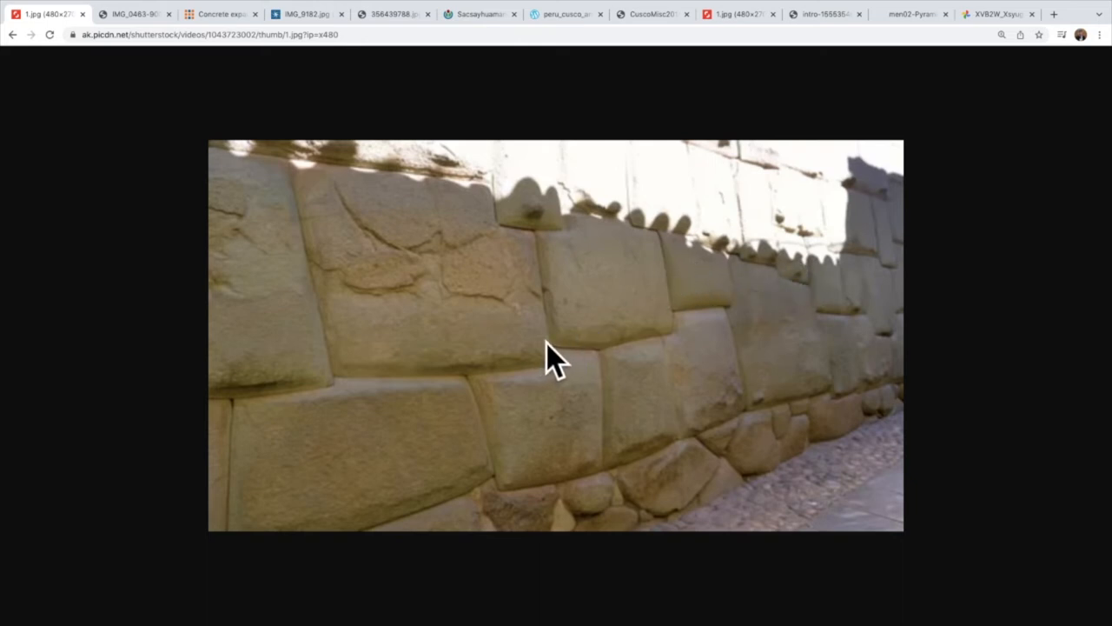
{"action": "mouse_move", "coordinate": [352, 386]}
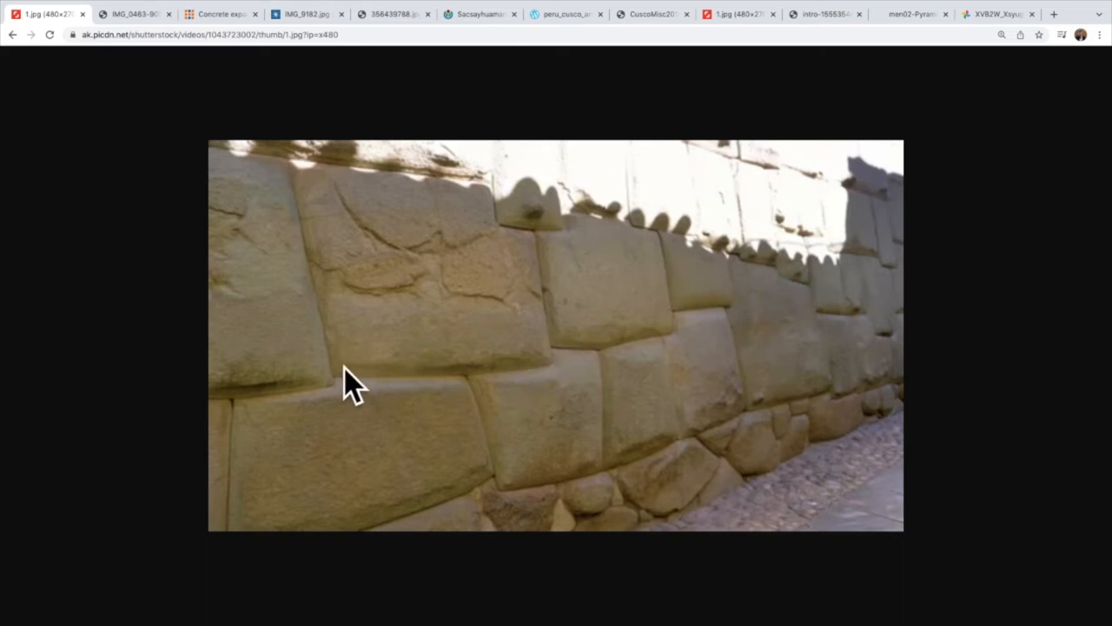
{"action": "mouse_move", "coordinate": [526, 391]}
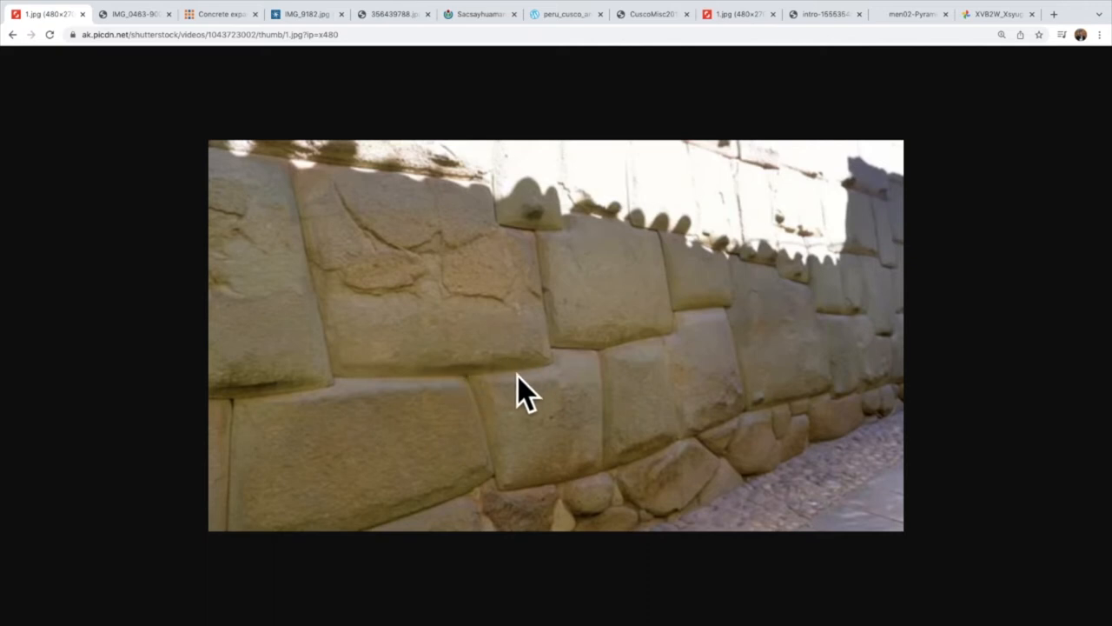
{"action": "mouse_move", "coordinate": [465, 399]}
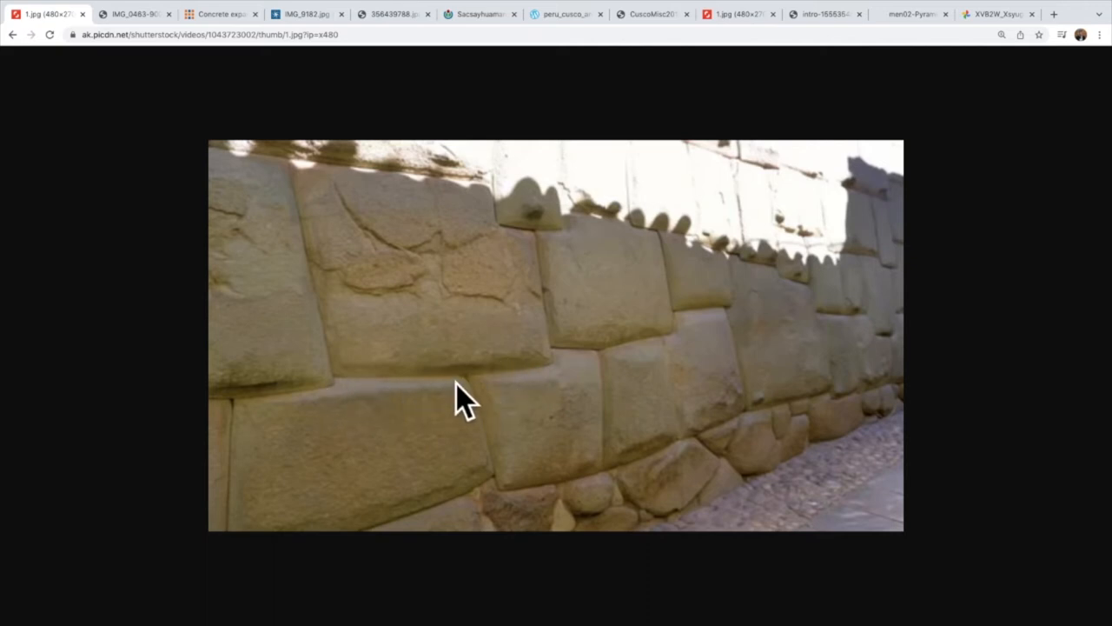
{"action": "mouse_move", "coordinate": [511, 381]}
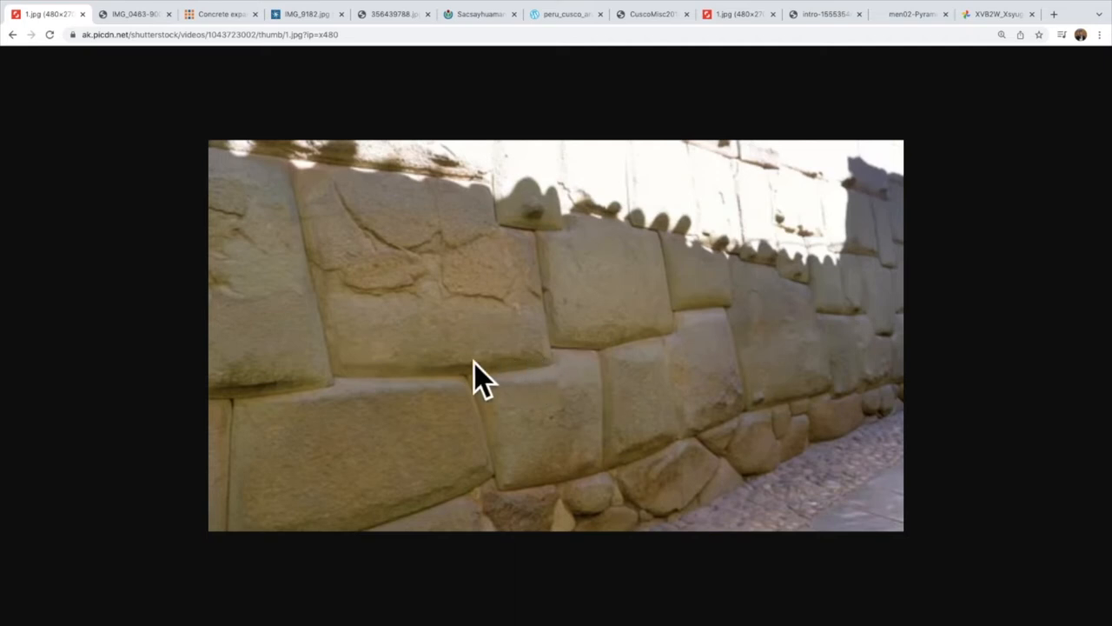
{"action": "mouse_move", "coordinate": [337, 389]}
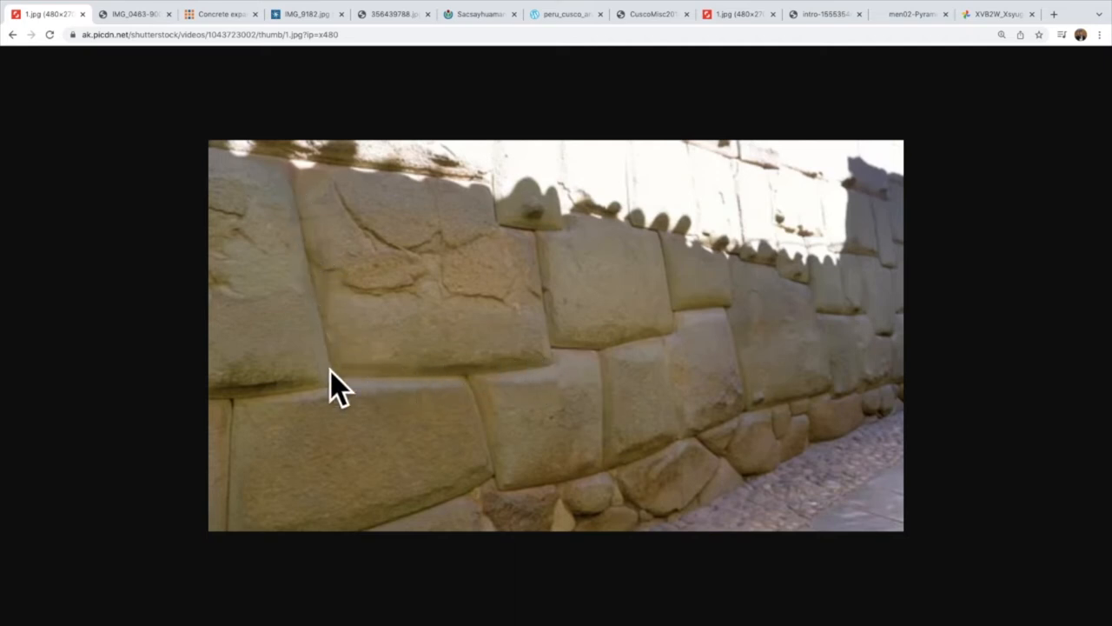
{"action": "mouse_move", "coordinate": [569, 365]}
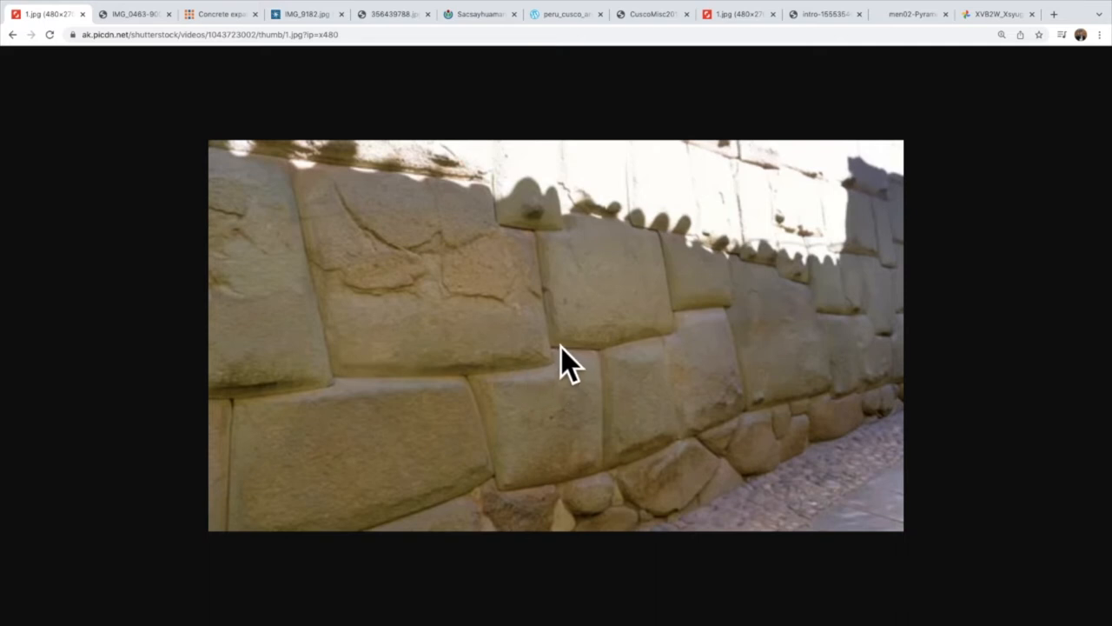
{"action": "mouse_move", "coordinate": [569, 361]}
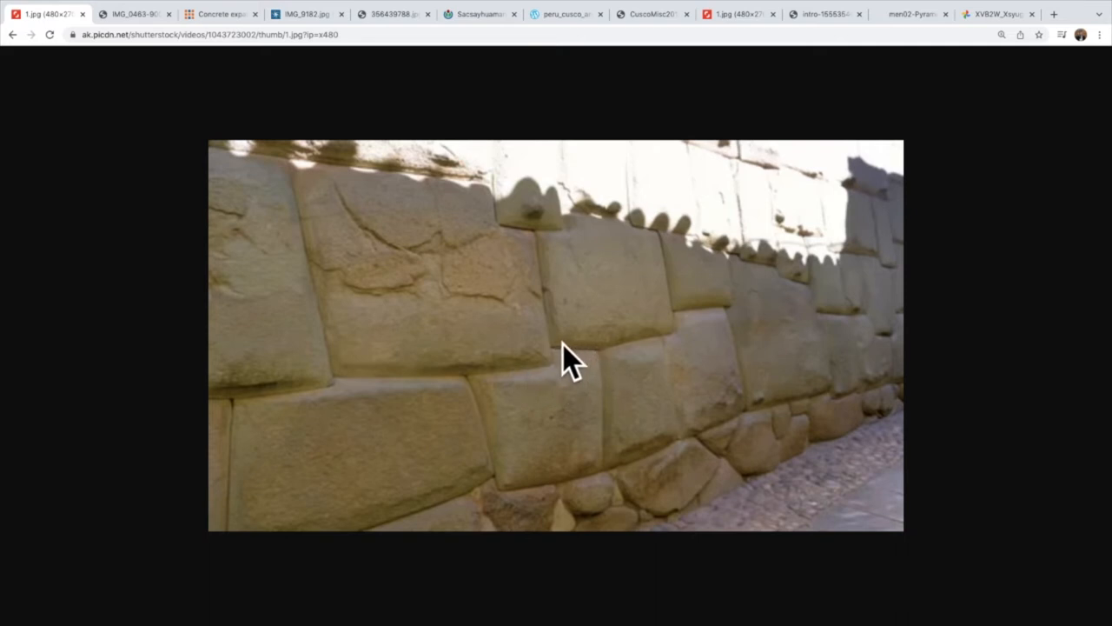
{"action": "mouse_move", "coordinate": [478, 398]}
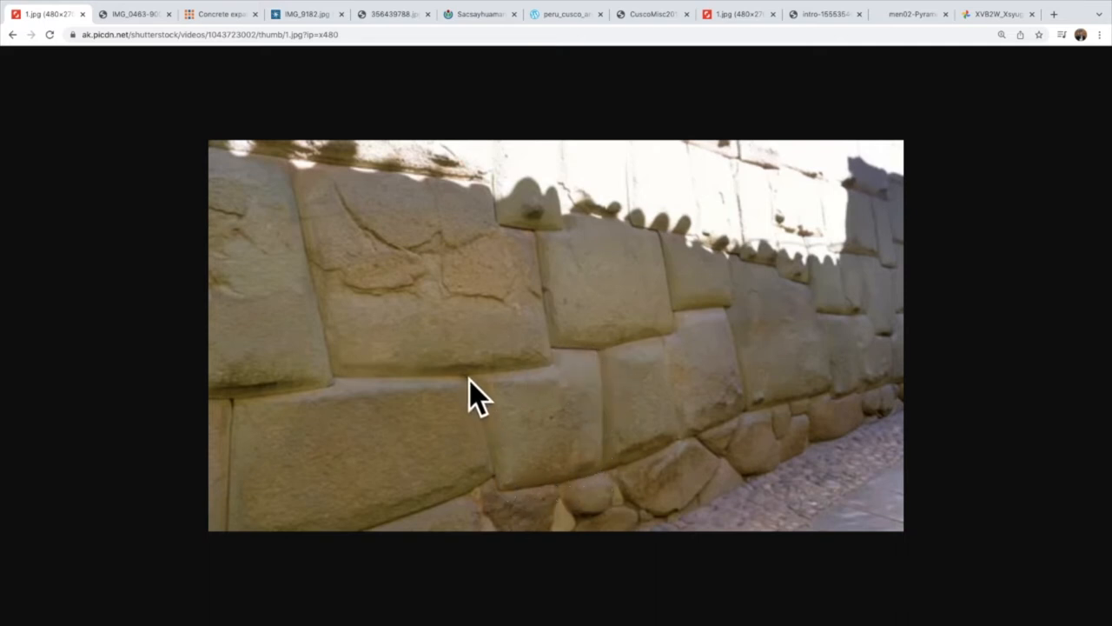
{"action": "mouse_move", "coordinate": [632, 496]}
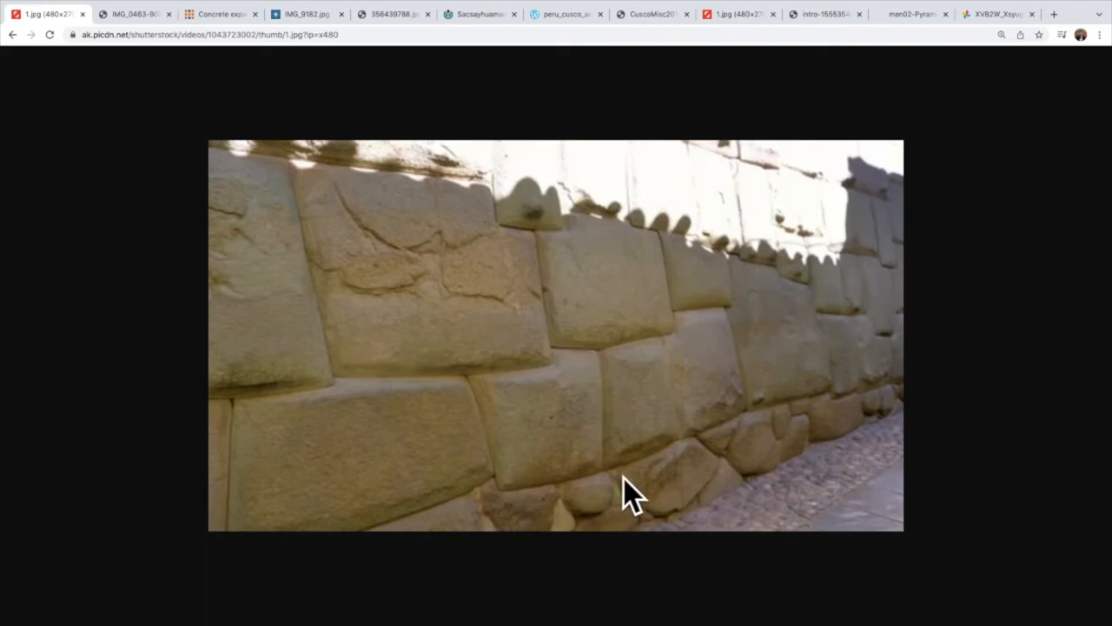
{"action": "mouse_move", "coordinate": [360, 204]}
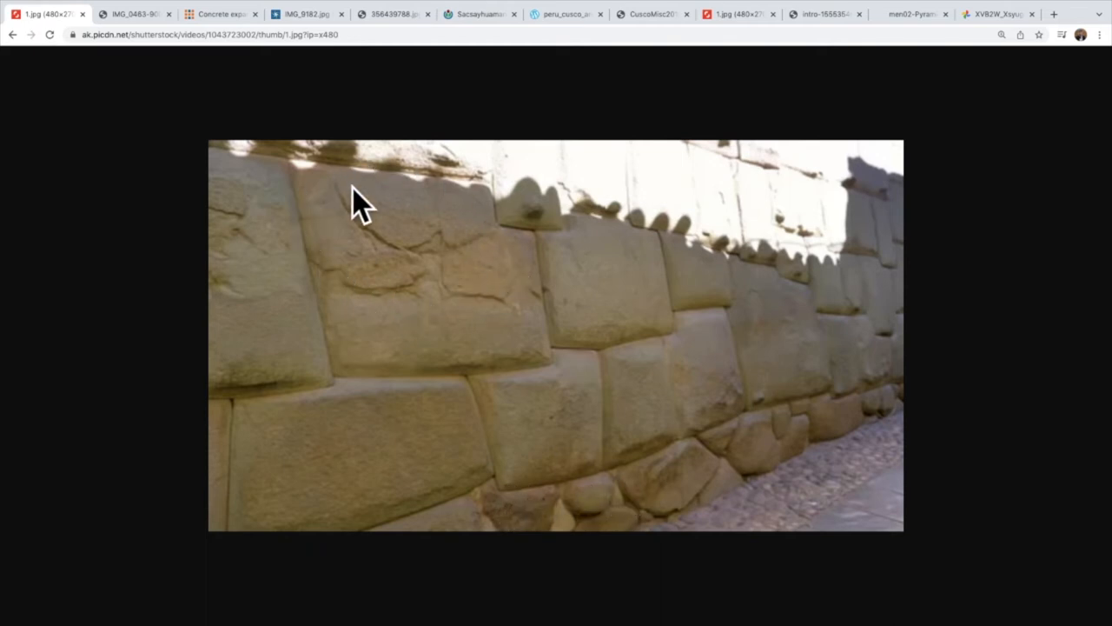
{"action": "mouse_move", "coordinate": [359, 316]}
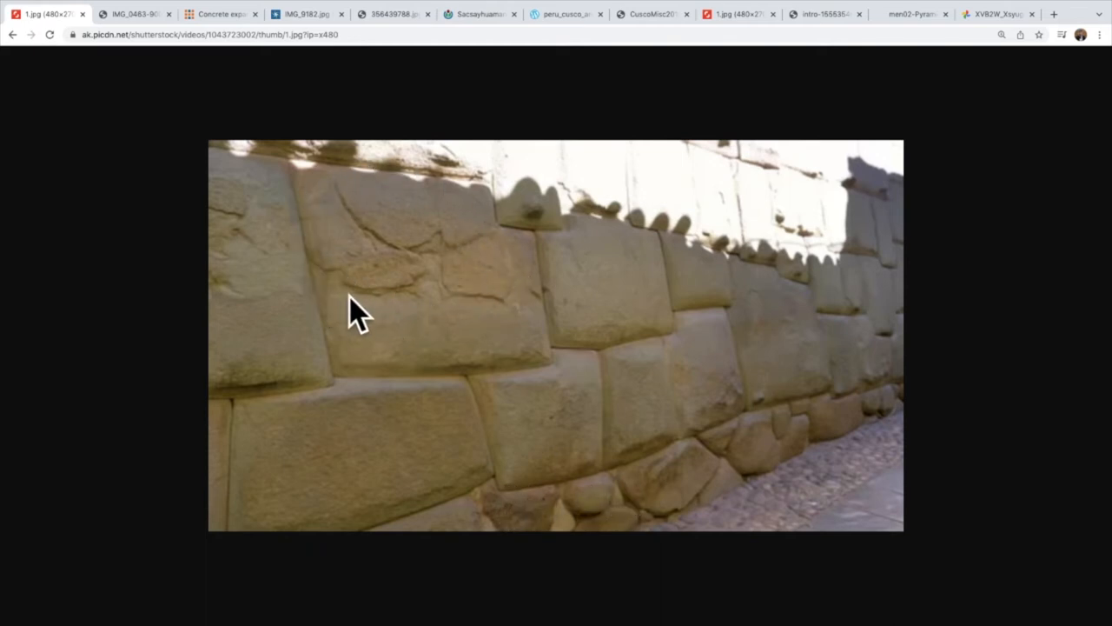
Step: Show the IMG_9182.jpg close-up of tightly fitted Inca blocks with two knobs
{"action": "left_click", "coordinate": [304, 14]}
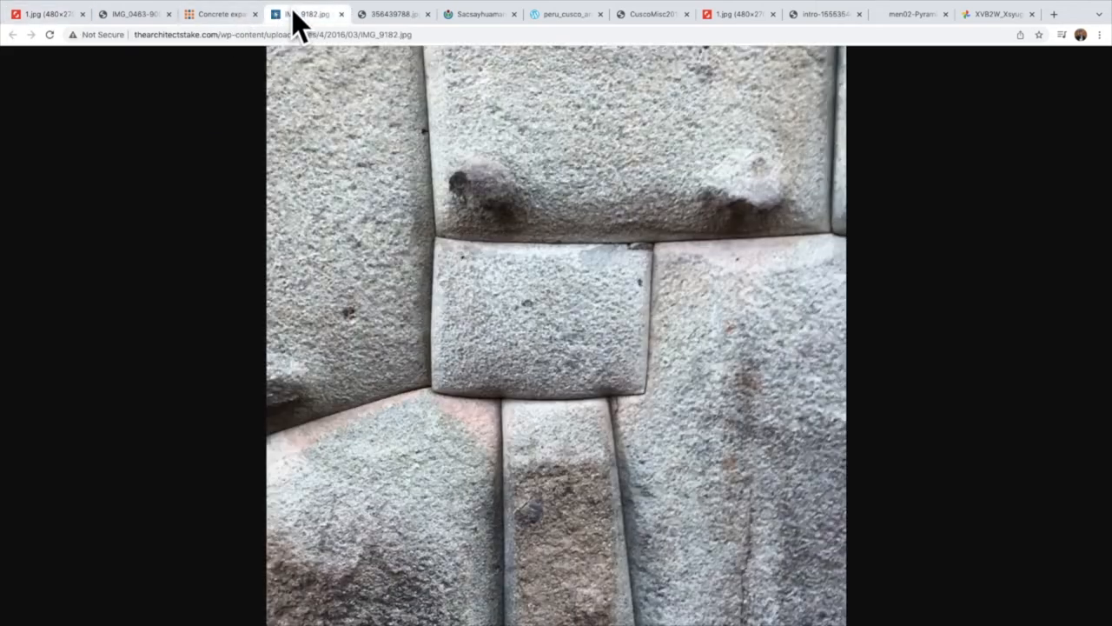
{"action": "mouse_move", "coordinate": [681, 558]}
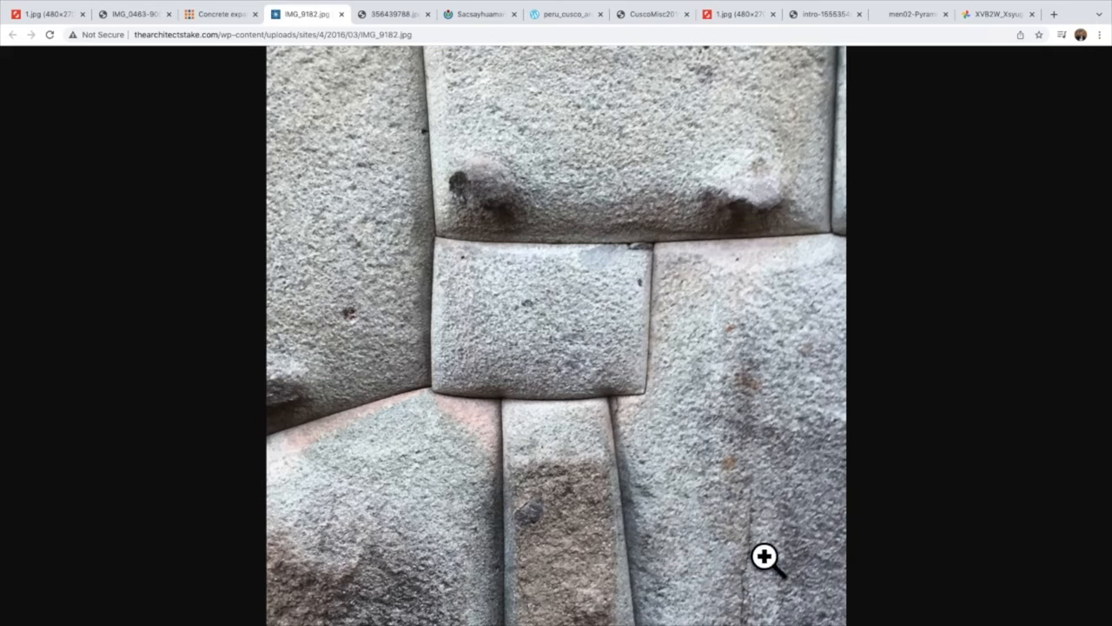
{"action": "mouse_move", "coordinate": [826, 561]}
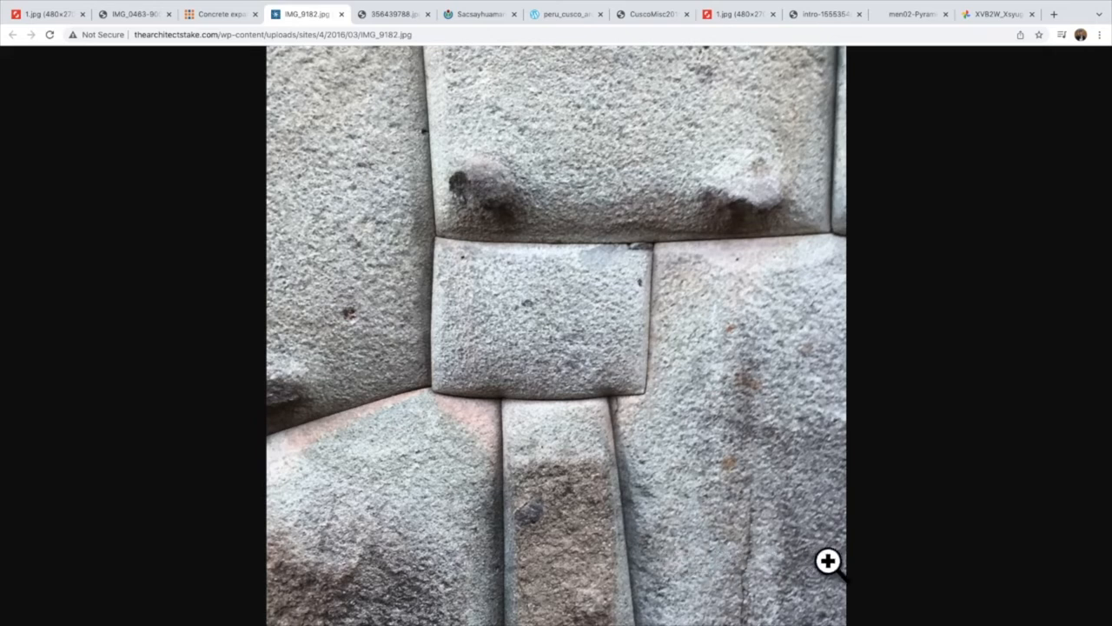
{"action": "mouse_move", "coordinate": [814, 554]}
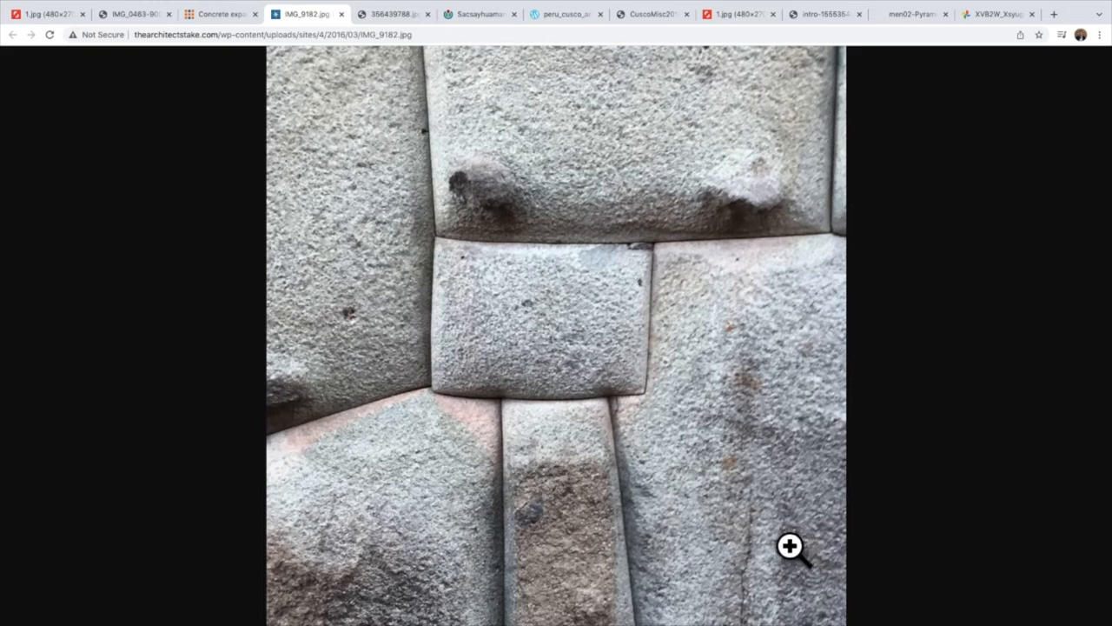
{"action": "mouse_move", "coordinate": [772, 546]}
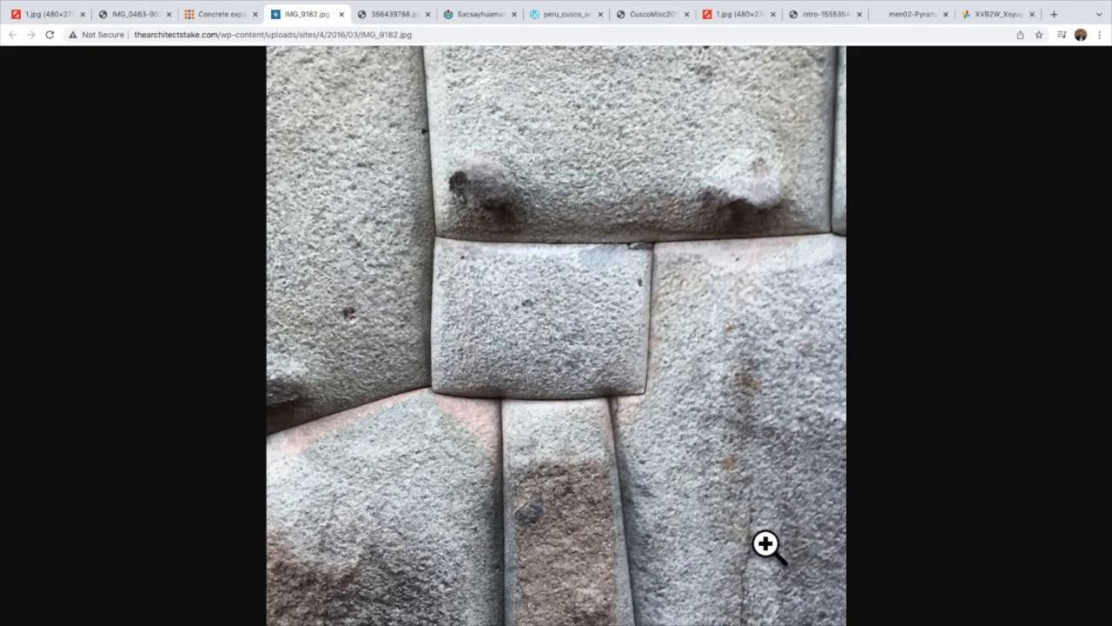
{"action": "mouse_move", "coordinate": [921, 509]}
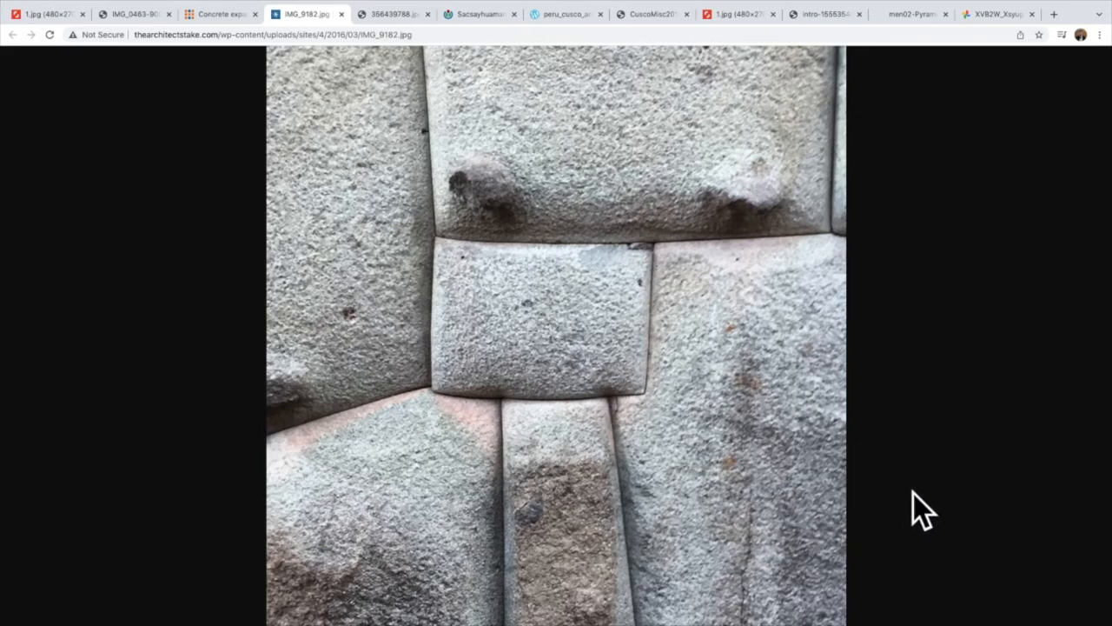
{"action": "mouse_move", "coordinate": [903, 495]}
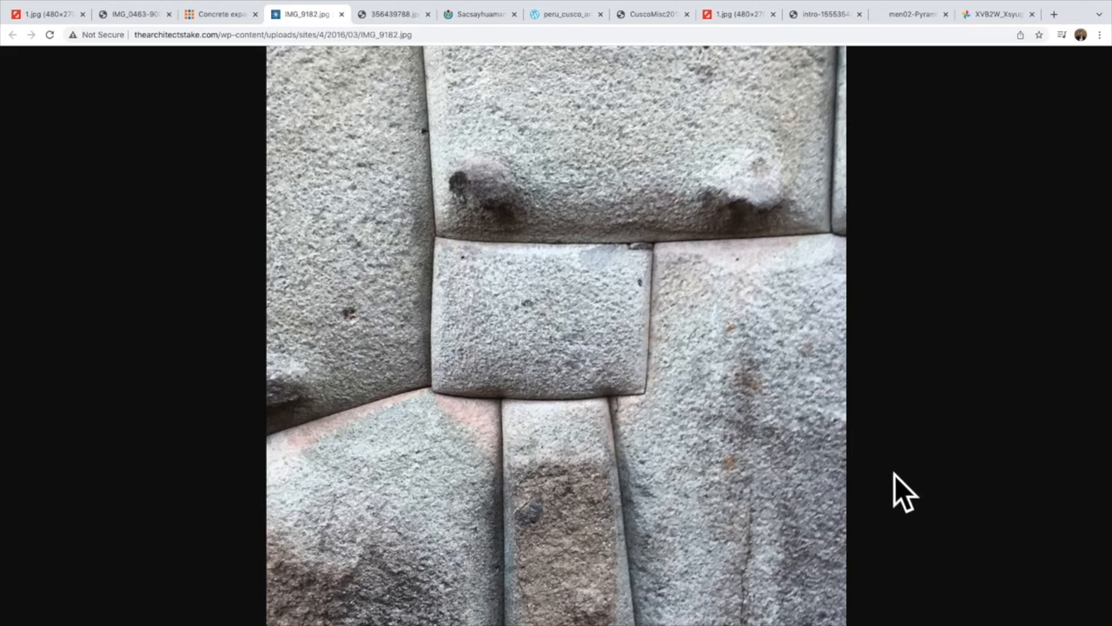
{"action": "mouse_move", "coordinate": [913, 499]}
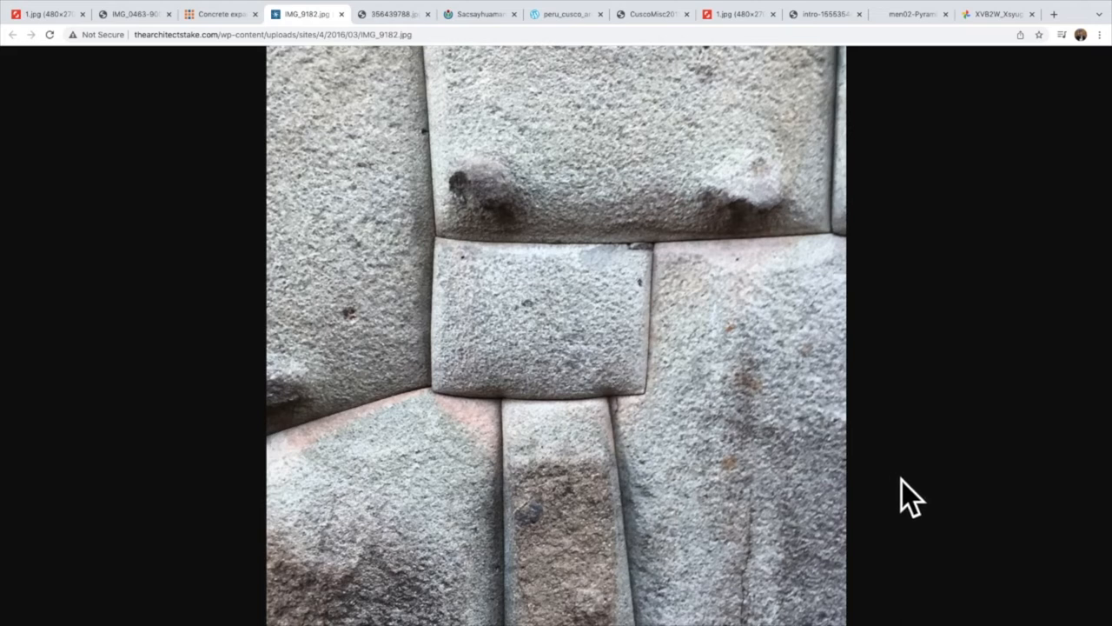
{"action": "mouse_move", "coordinate": [488, 203]}
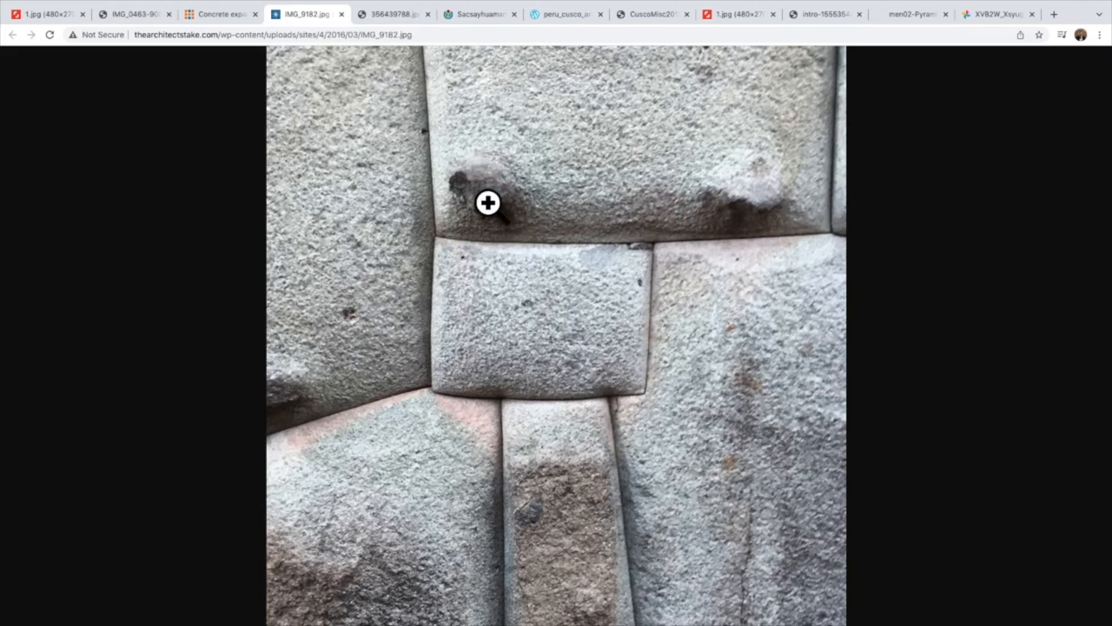
{"action": "mouse_move", "coordinate": [798, 215]}
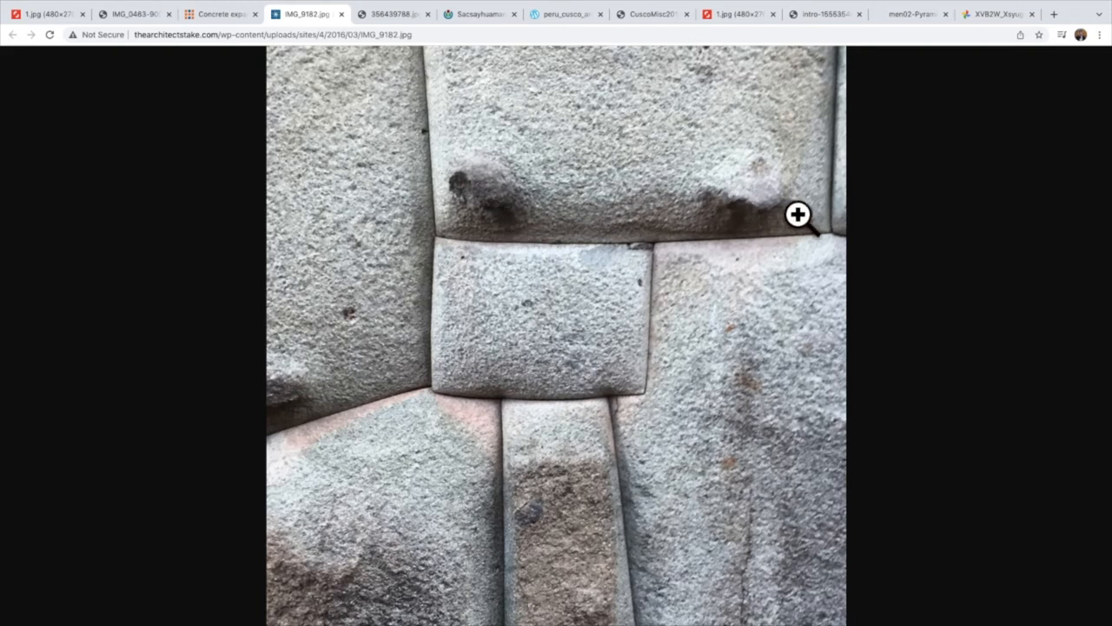
{"action": "mouse_move", "coordinate": [763, 227]}
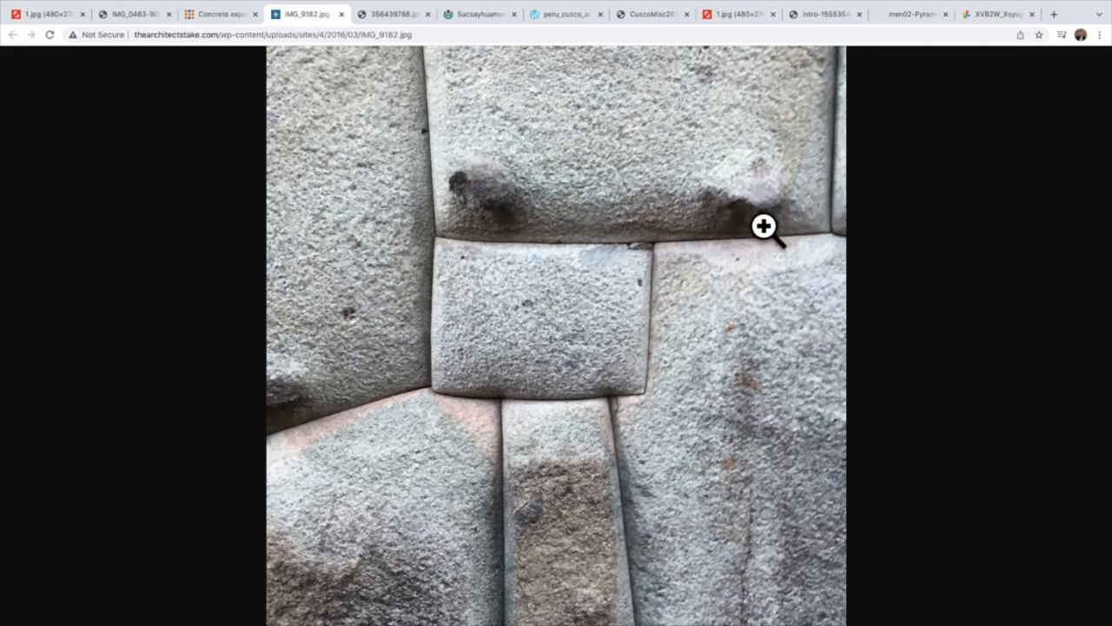
{"action": "mouse_move", "coordinate": [780, 233]}
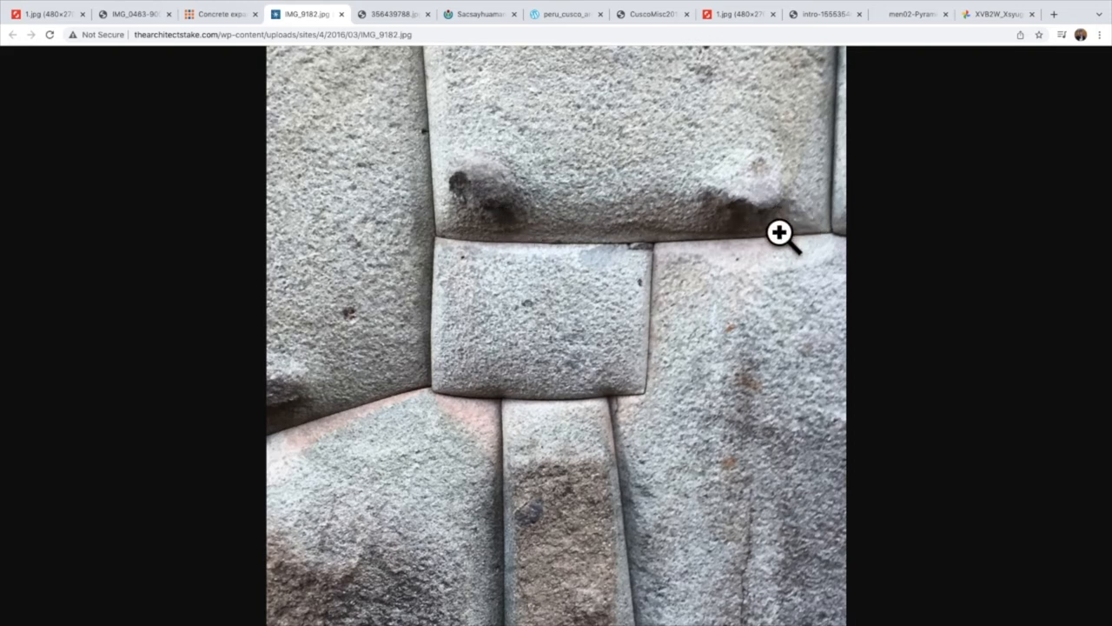
{"action": "mouse_move", "coordinate": [491, 200]}
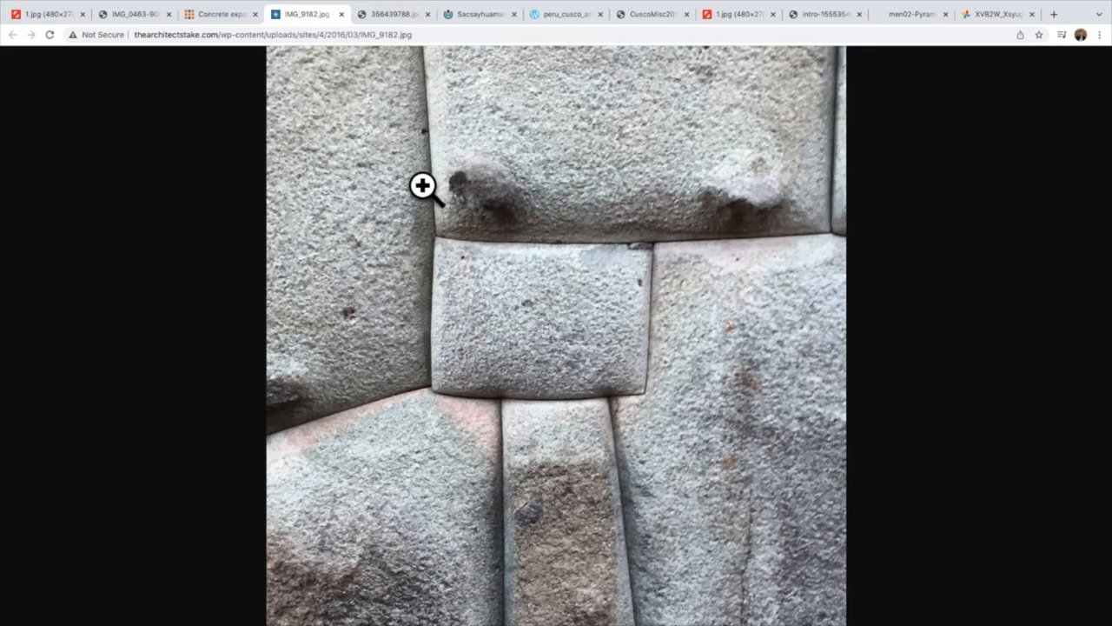
{"action": "mouse_move", "coordinate": [486, 183]}
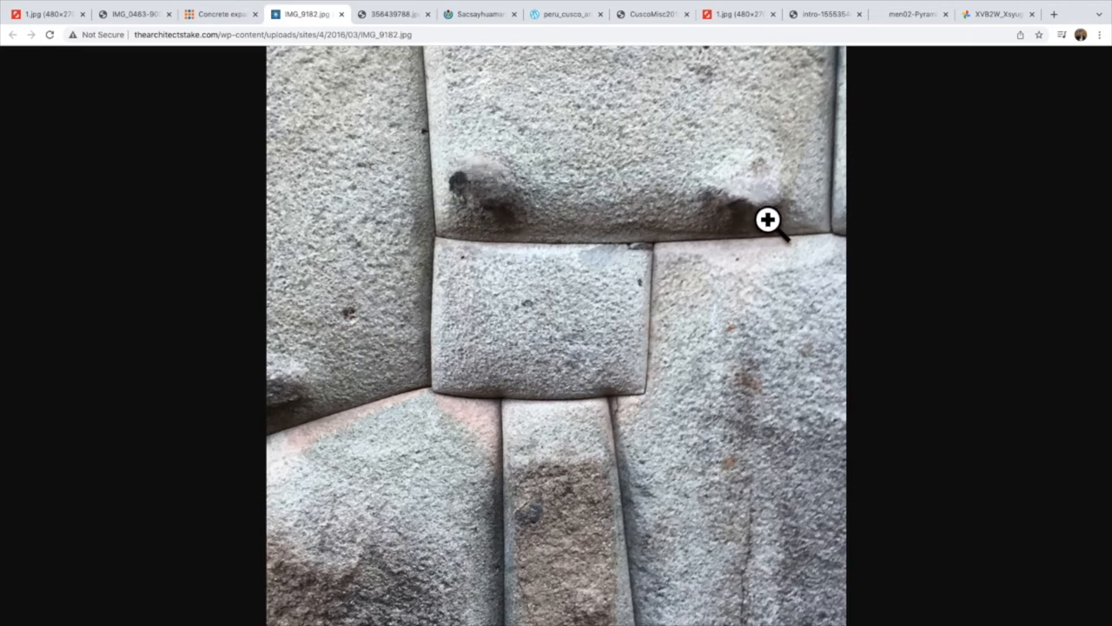
{"action": "mouse_move", "coordinate": [329, 76]}
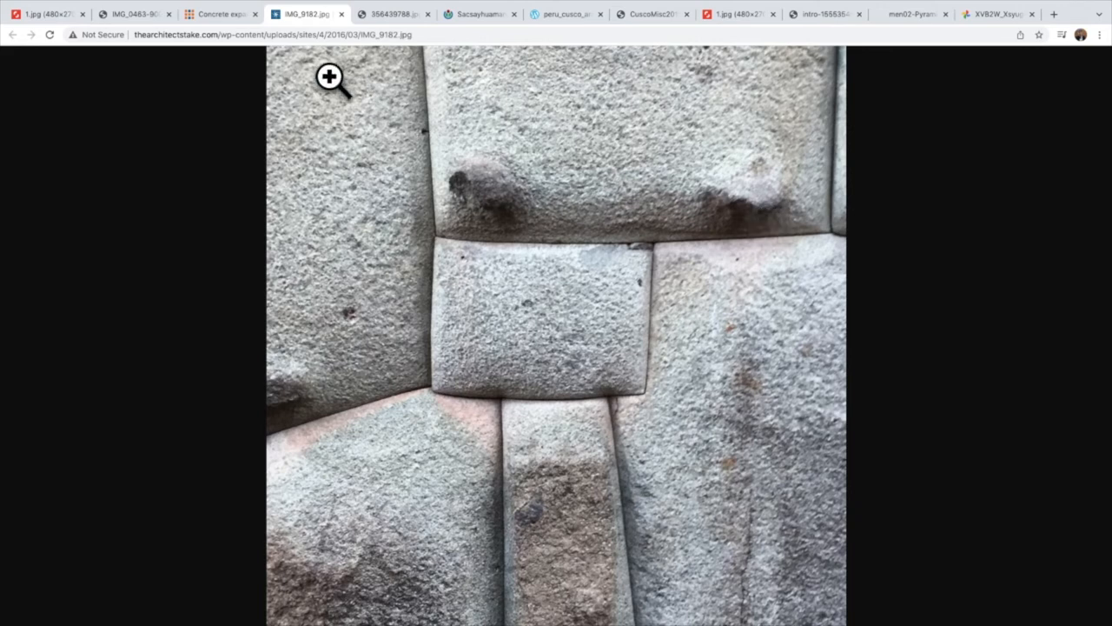
Step: Show the IMG_0463-900x1200.jpg photo of a hand pointing at a stone knob
{"action": "left_click", "coordinate": [135, 14]}
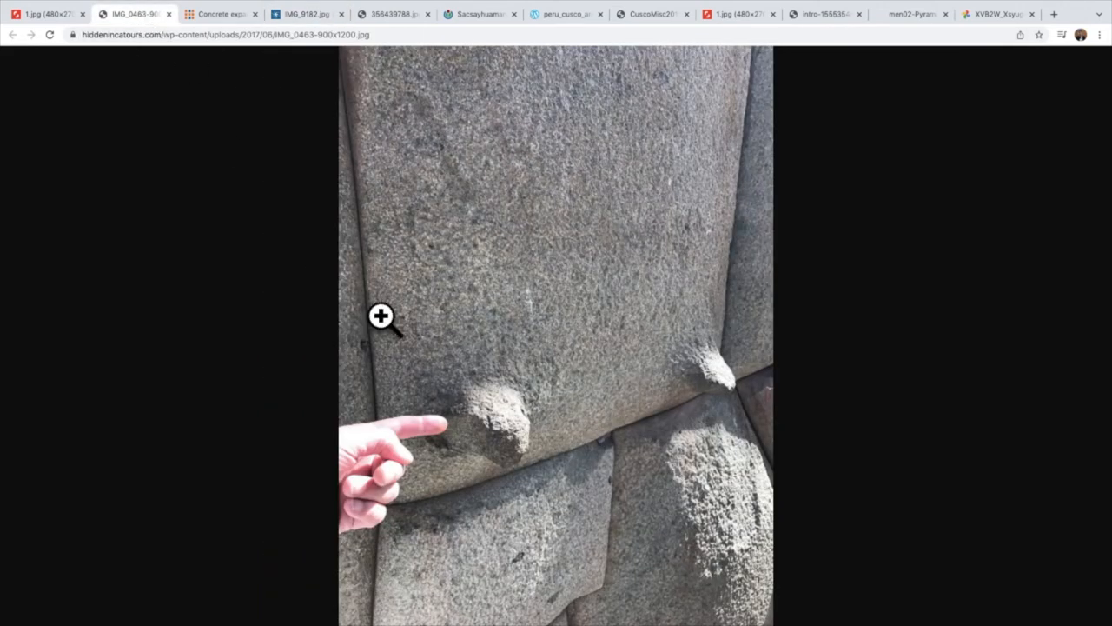
{"action": "mouse_move", "coordinate": [703, 342]}
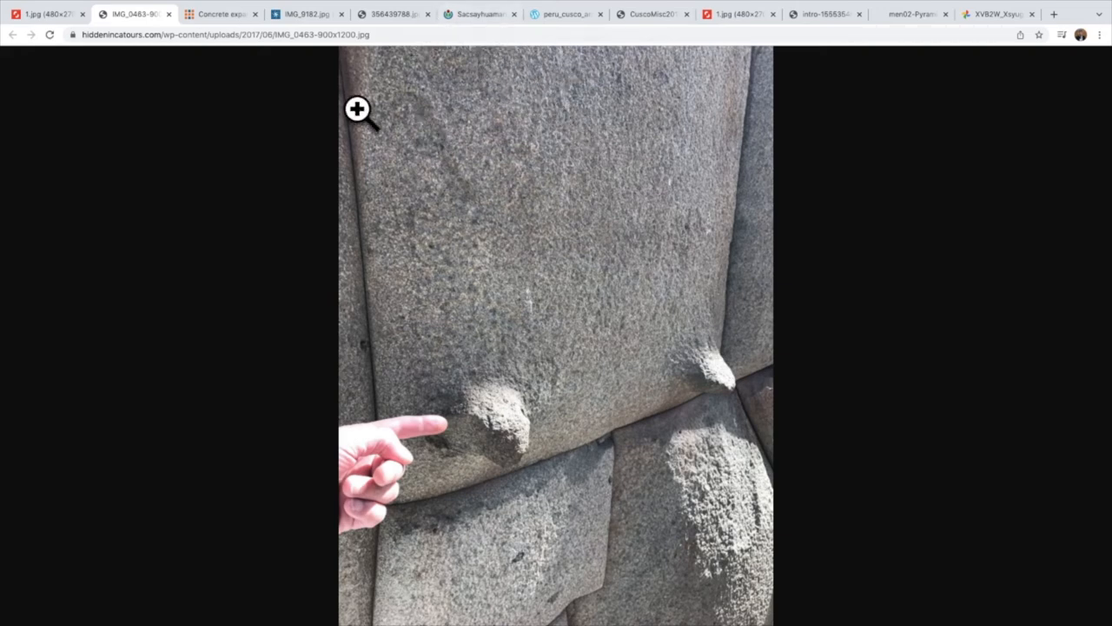
{"action": "mouse_move", "coordinate": [537, 455]}
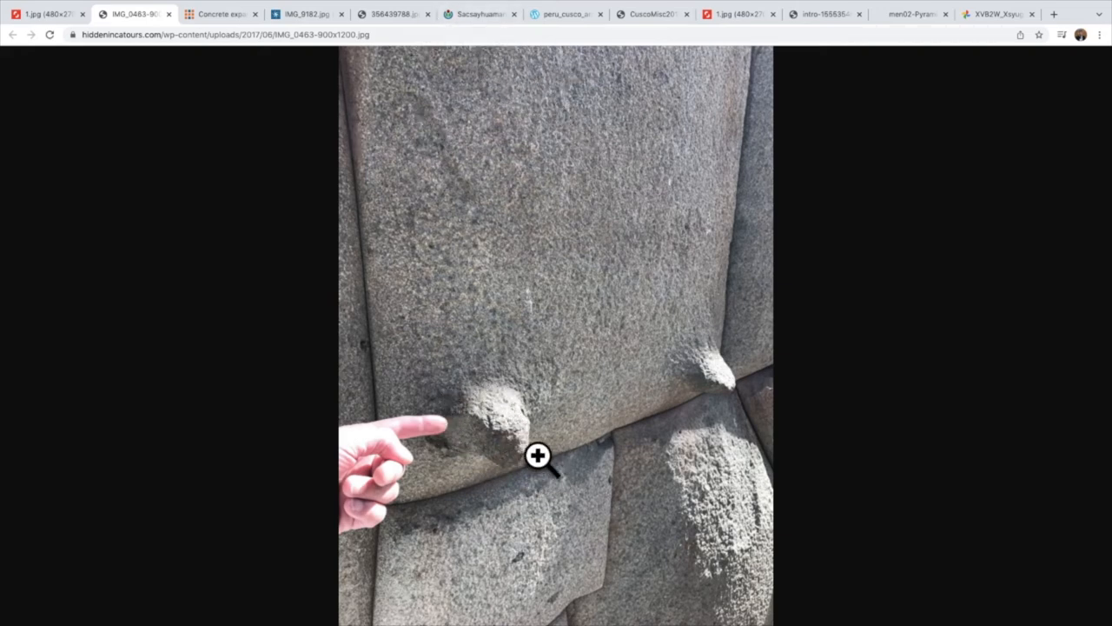
{"action": "mouse_move", "coordinate": [546, 359]}
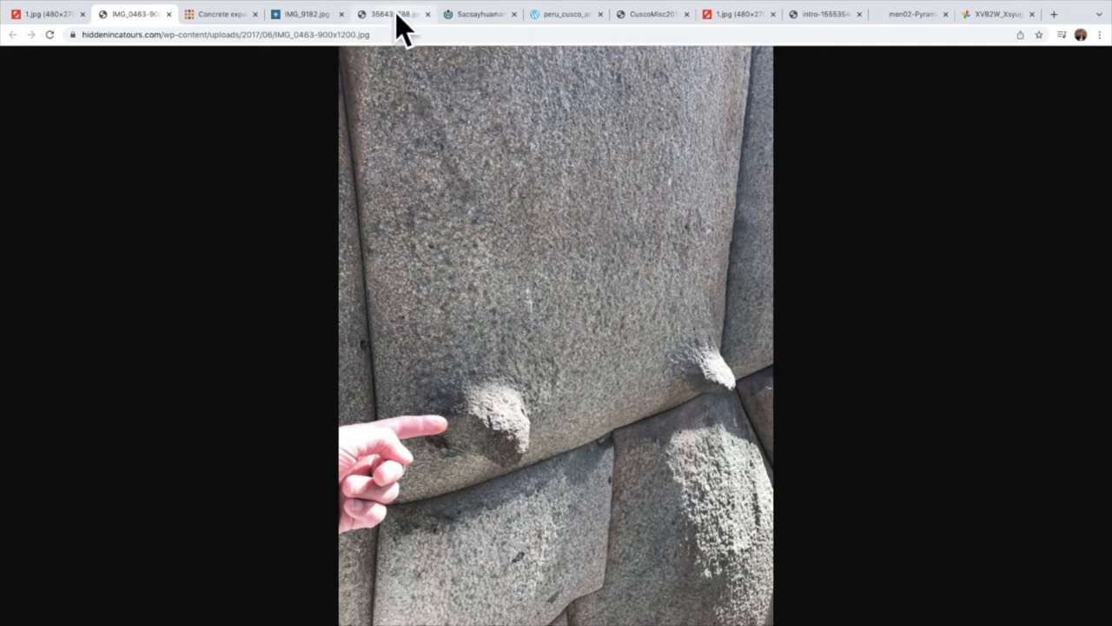
Step: Show the Bigstock 356439788.jpg photo of a polygonal Inca stone wall
{"action": "left_click", "coordinate": [391, 13]}
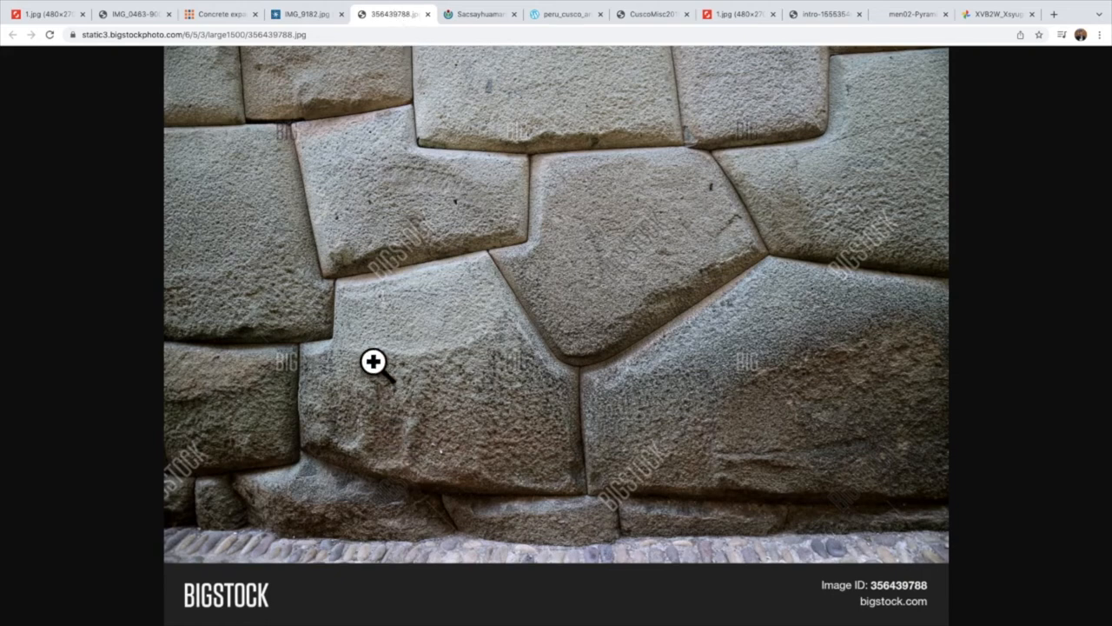
{"action": "mouse_move", "coordinate": [448, 483]}
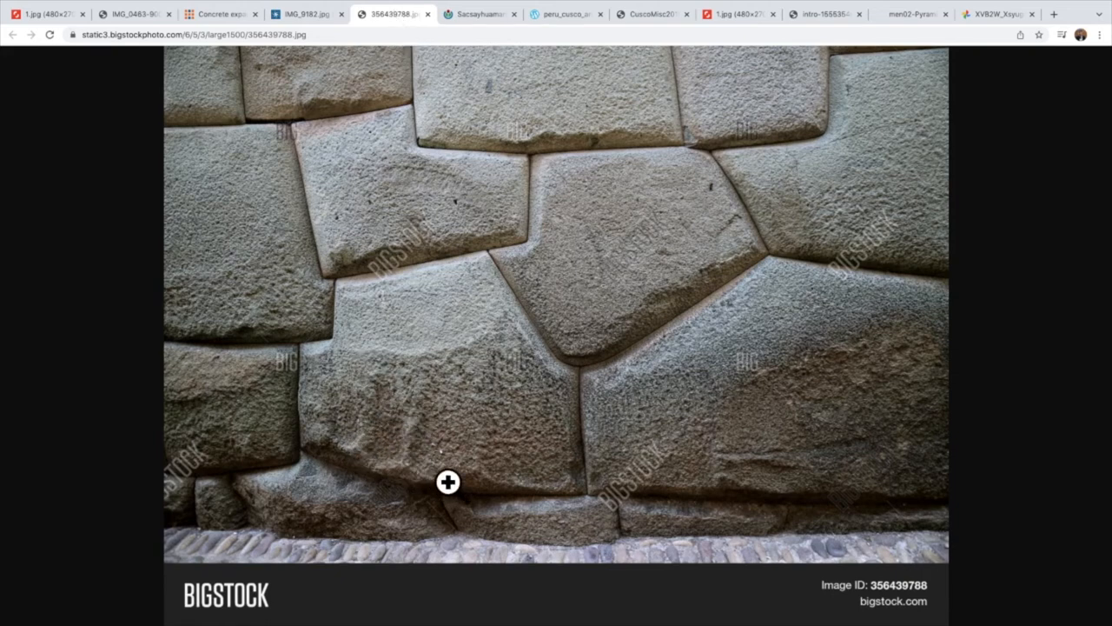
{"action": "mouse_move", "coordinate": [326, 332]}
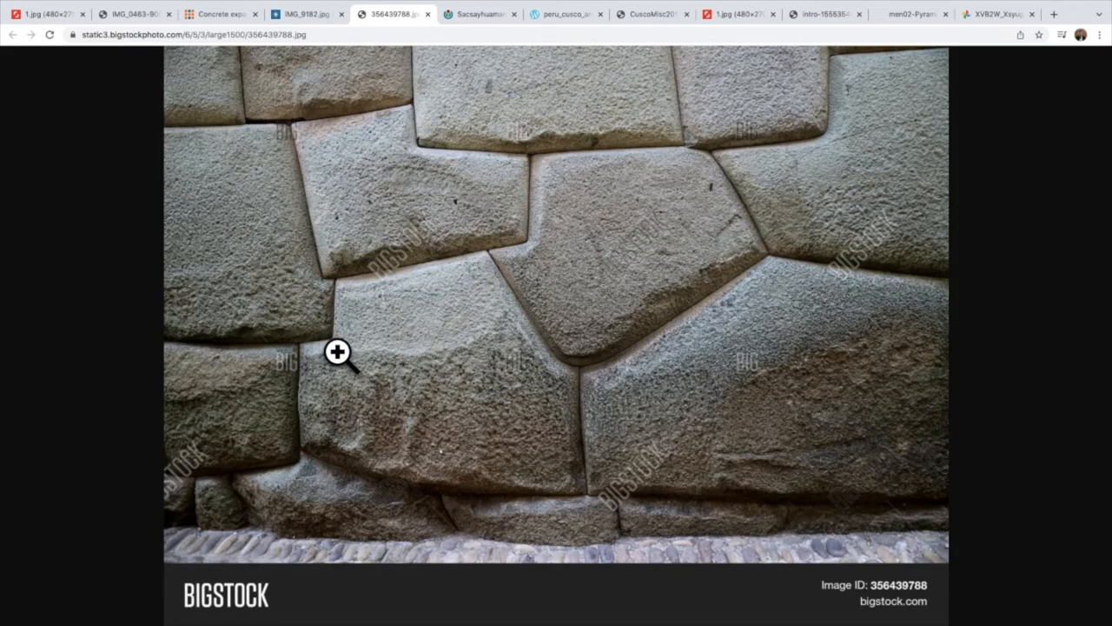
{"action": "mouse_move", "coordinate": [353, 286]}
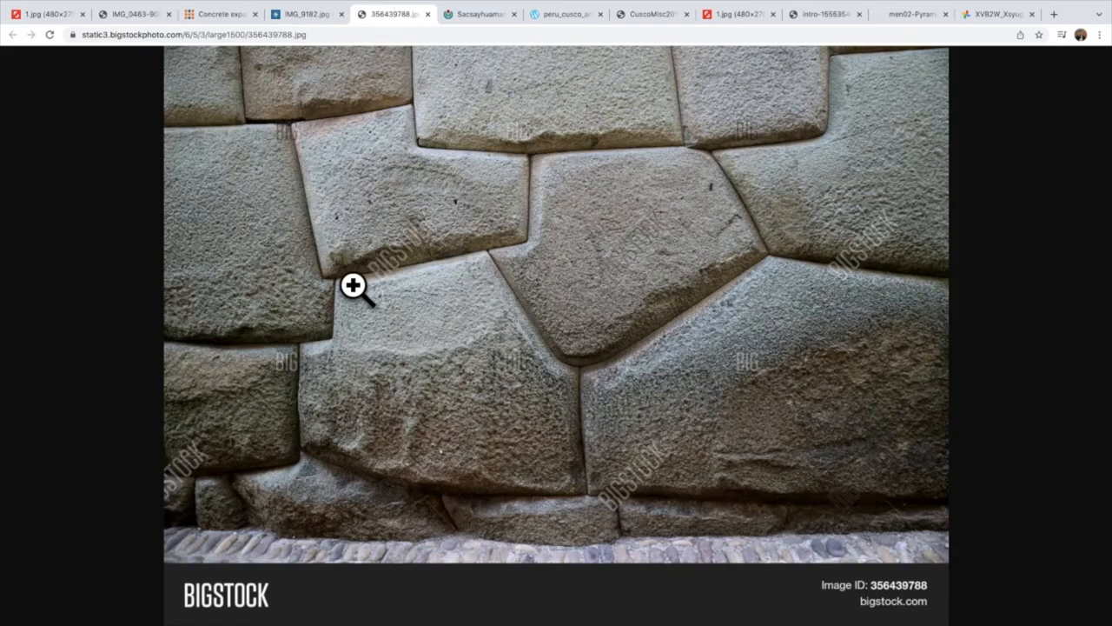
{"action": "mouse_move", "coordinate": [450, 361]}
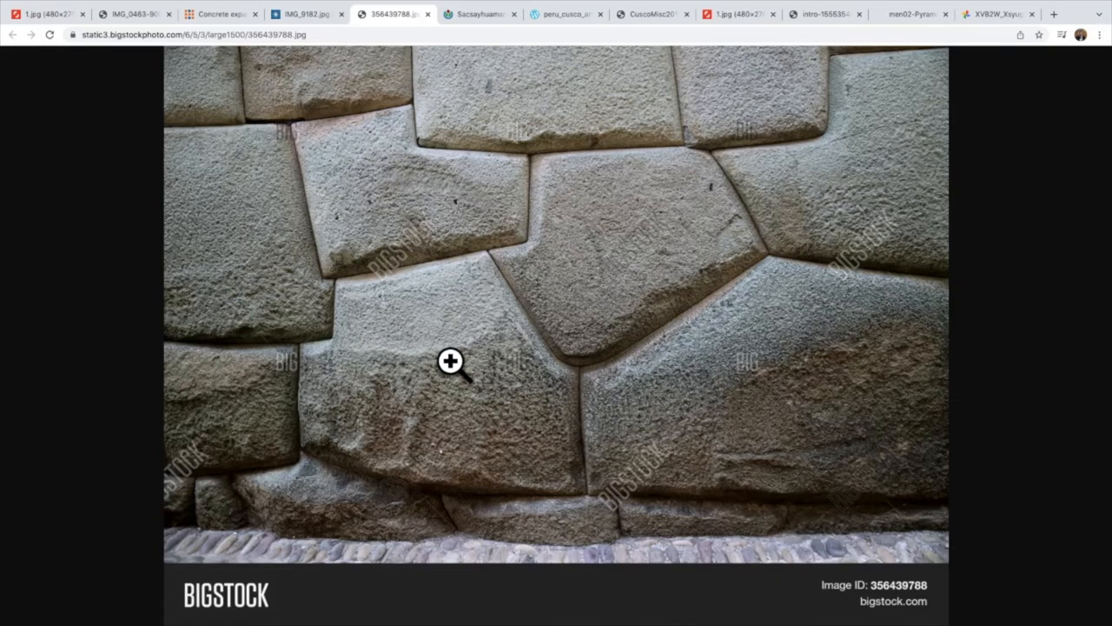
{"action": "mouse_move", "coordinate": [501, 297]}
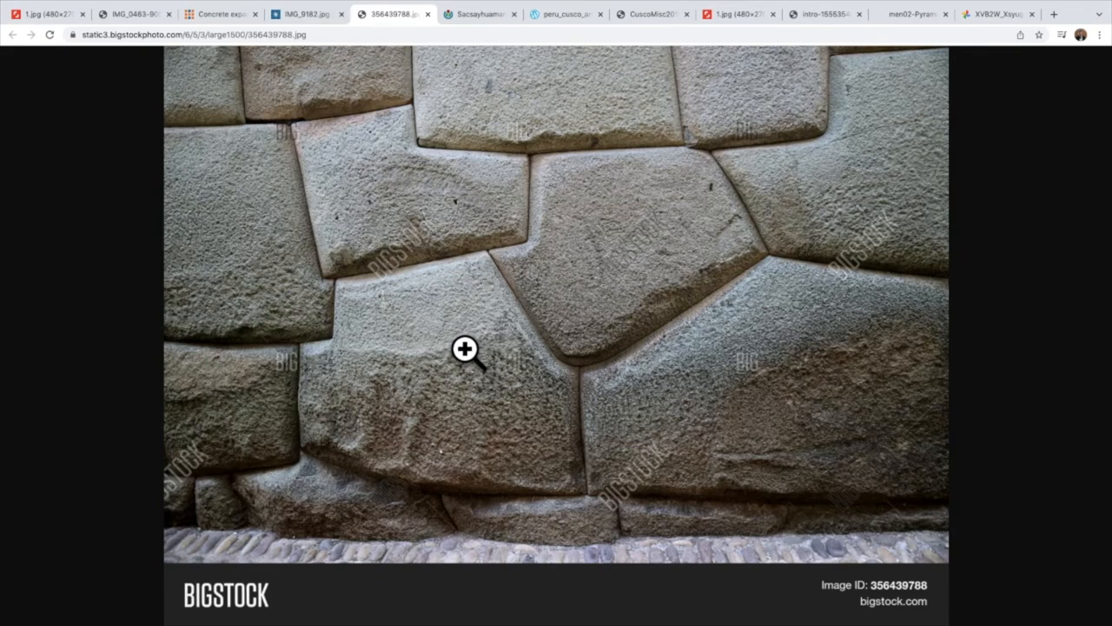
{"action": "mouse_move", "coordinate": [475, 346]}
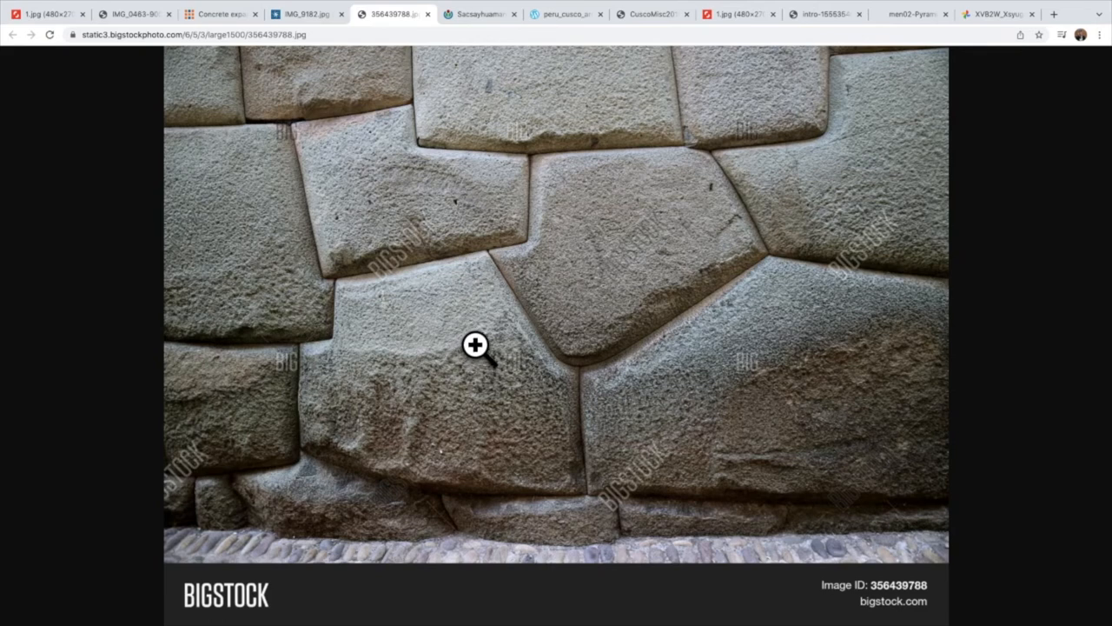
{"action": "mouse_move", "coordinate": [236, 265]}
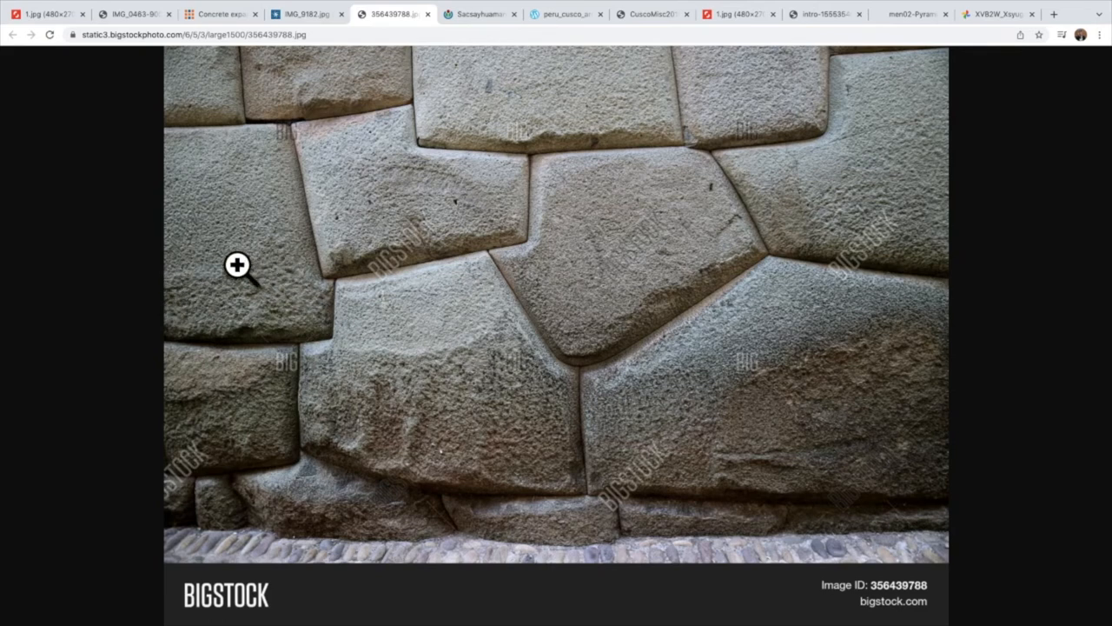
{"action": "mouse_move", "coordinate": [451, 178]}
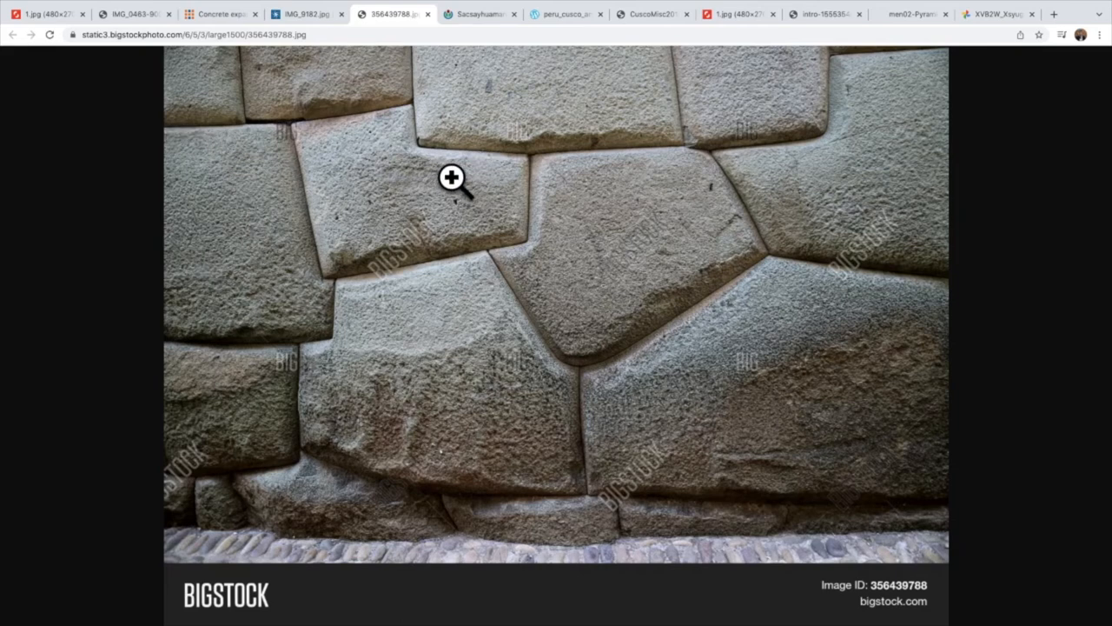
{"action": "mouse_move", "coordinate": [388, 458]}
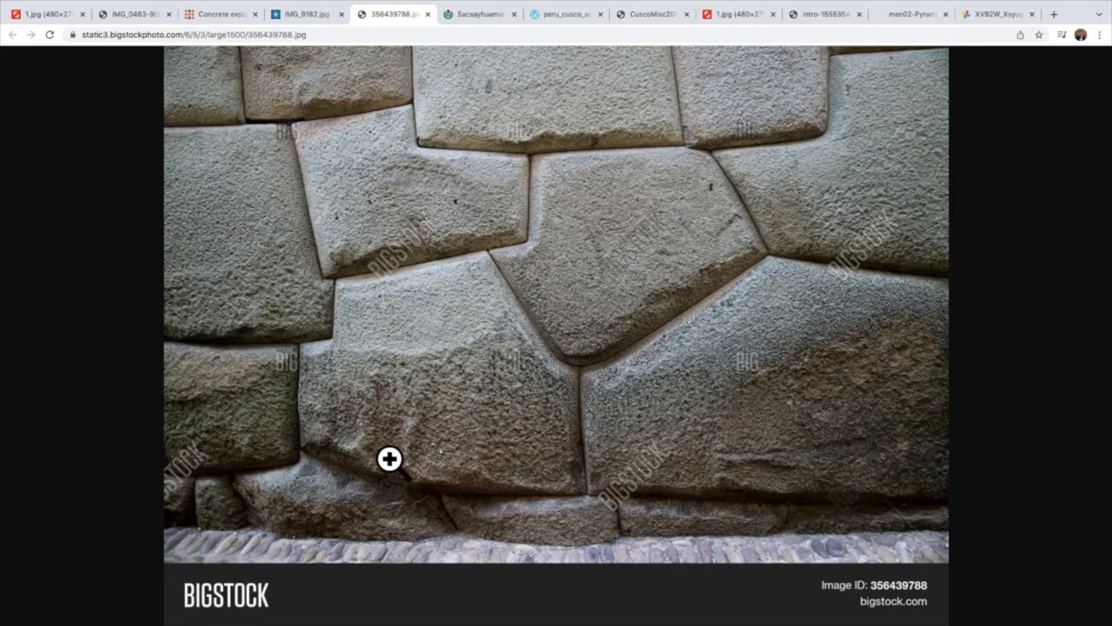
{"action": "mouse_move", "coordinate": [608, 470]}
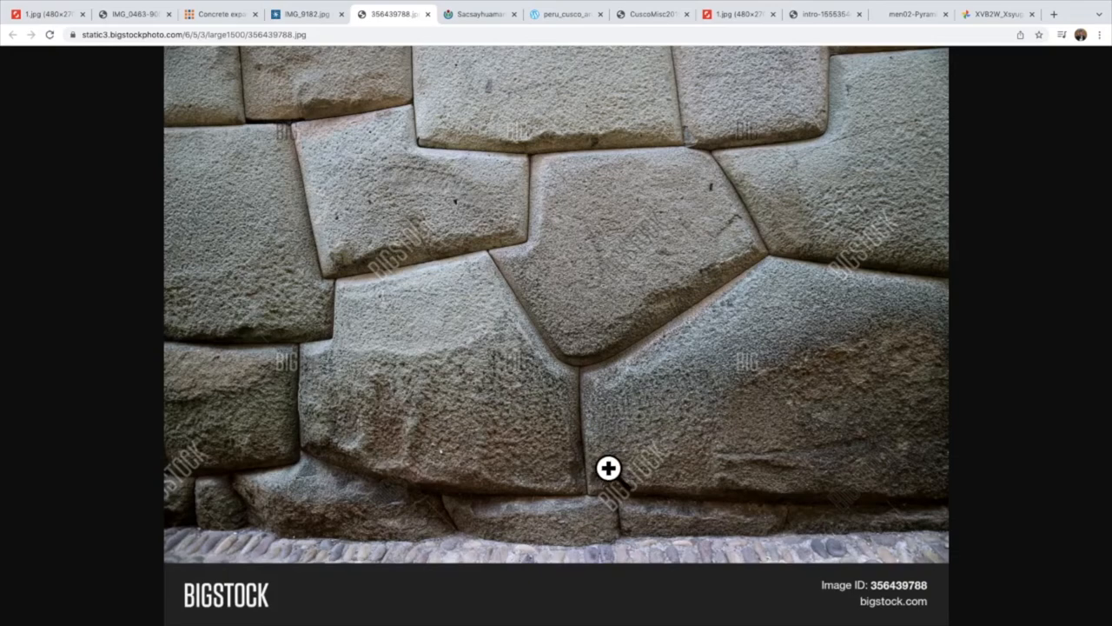
{"action": "mouse_move", "coordinate": [654, 376]}
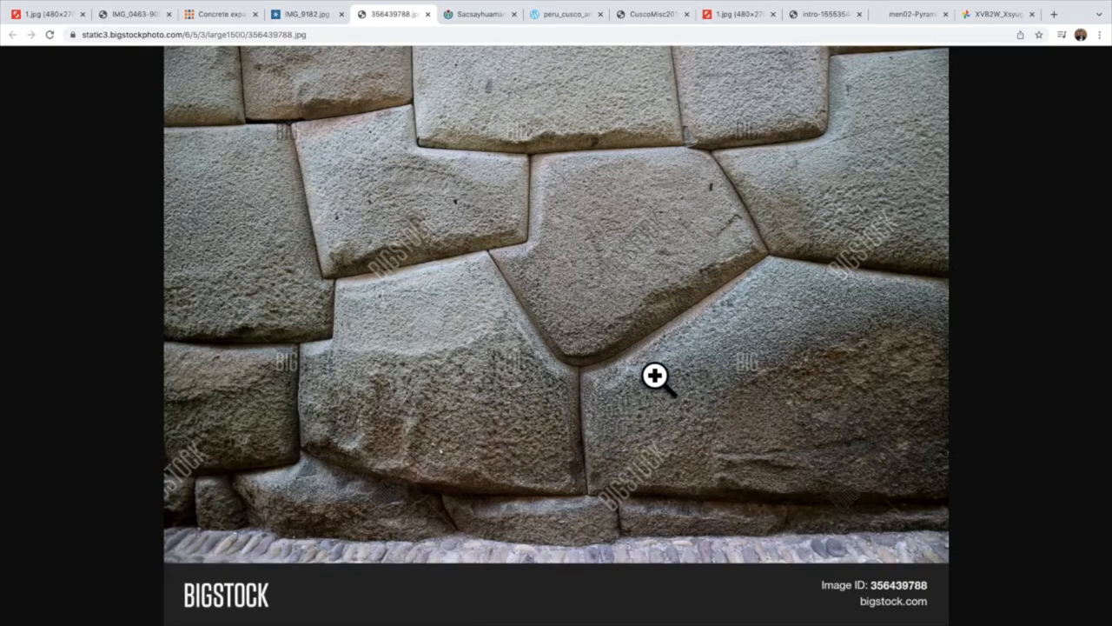
{"action": "left_click", "coordinate": [478, 14]}
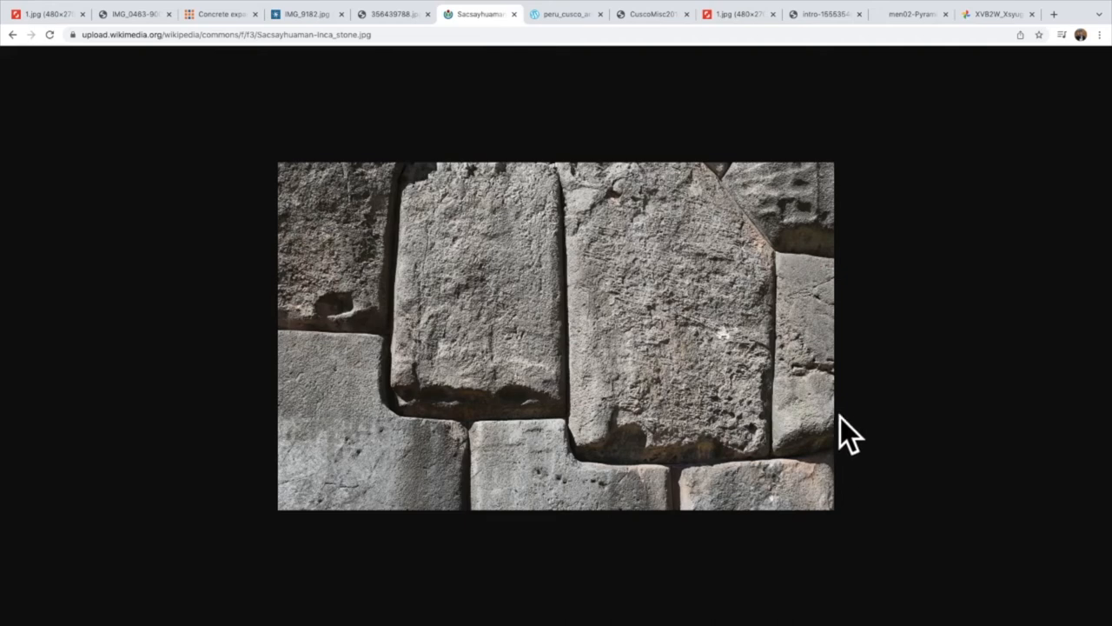
{"action": "mouse_move", "coordinate": [878, 427]}
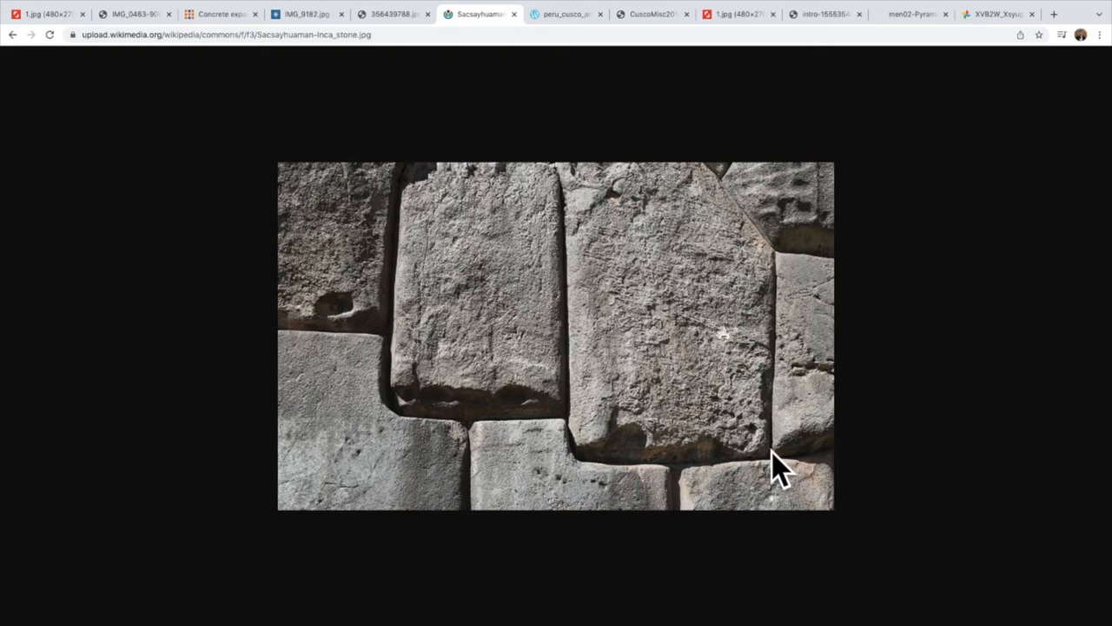
{"action": "mouse_move", "coordinate": [778, 474]}
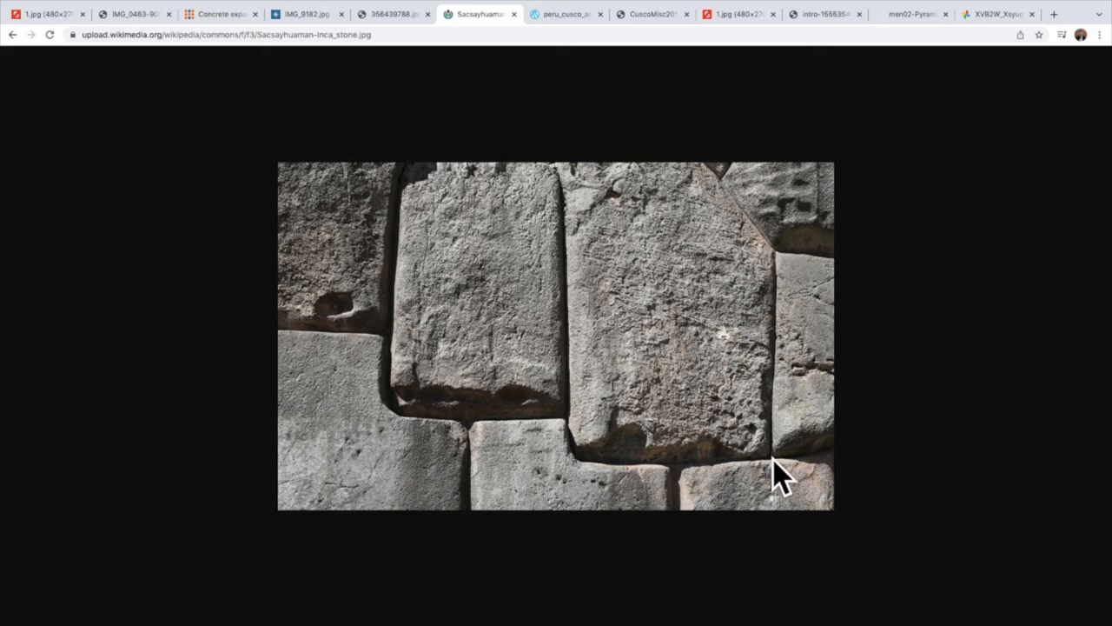
{"action": "mouse_move", "coordinate": [771, 483]}
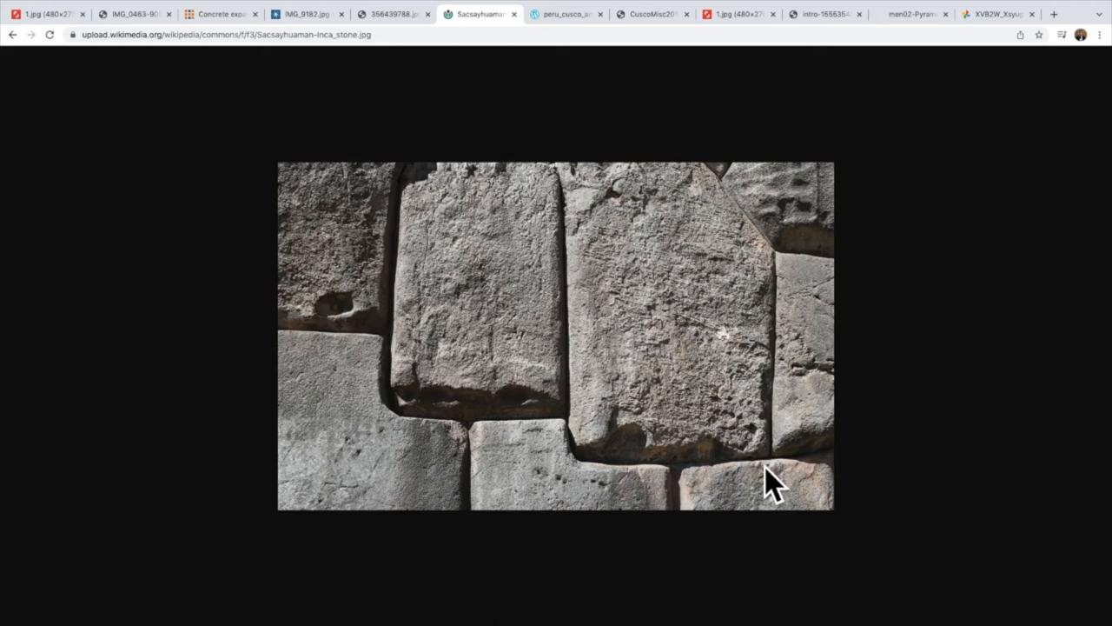
{"action": "mouse_move", "coordinate": [696, 473]}
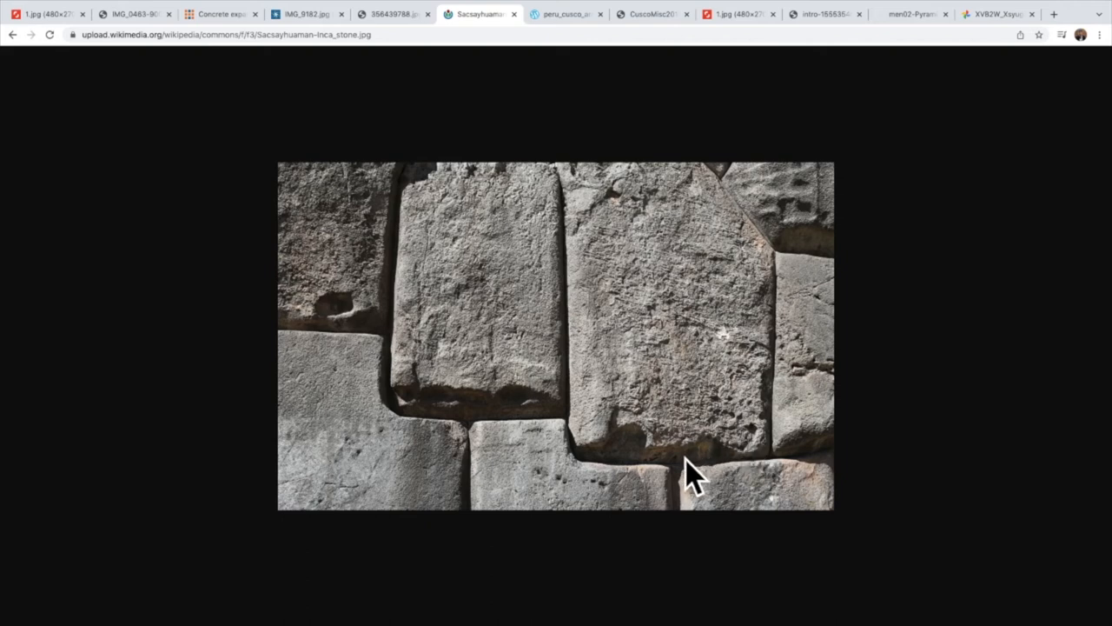
{"action": "mouse_move", "coordinate": [643, 482]}
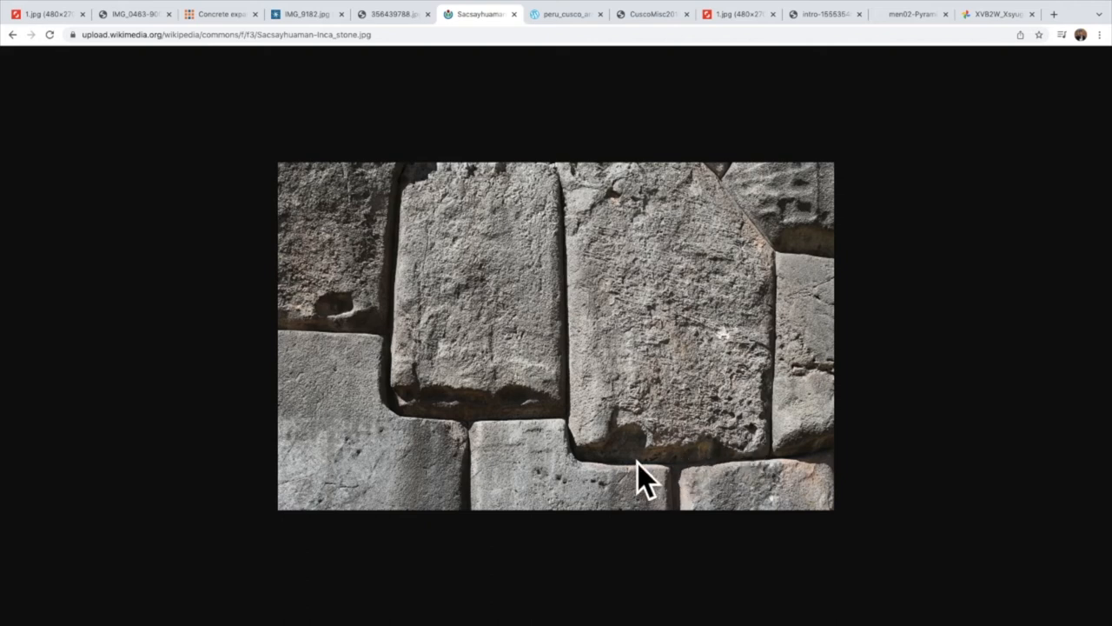
{"action": "mouse_move", "coordinate": [626, 461]}
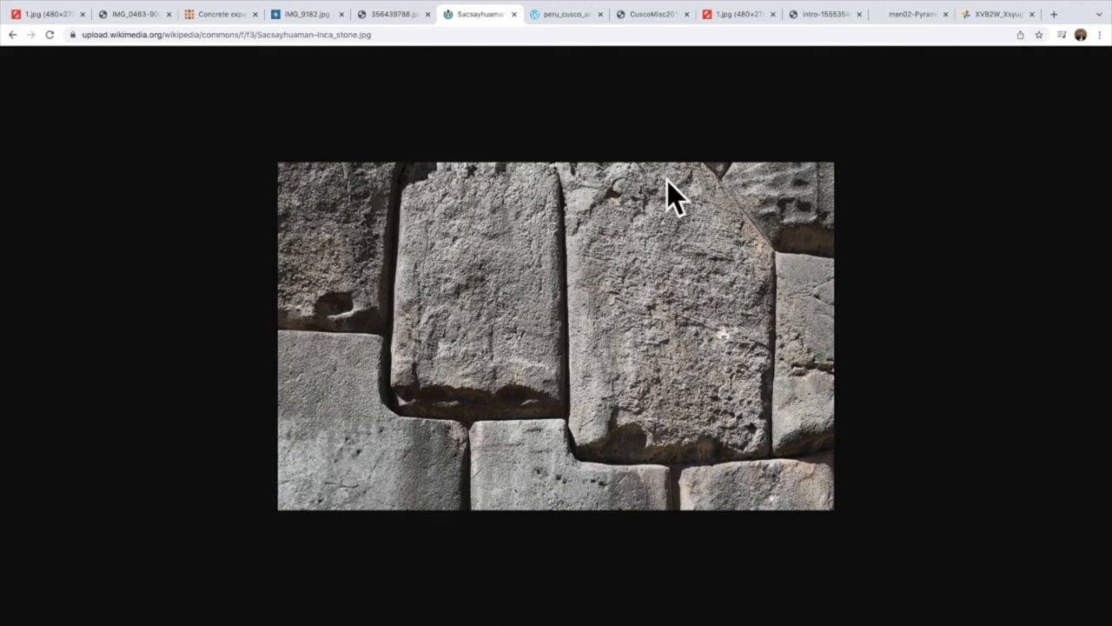
Step: Show the peru_cusco photo of a fitted stone wall along a Cusco street
{"action": "left_click", "coordinate": [565, 14]}
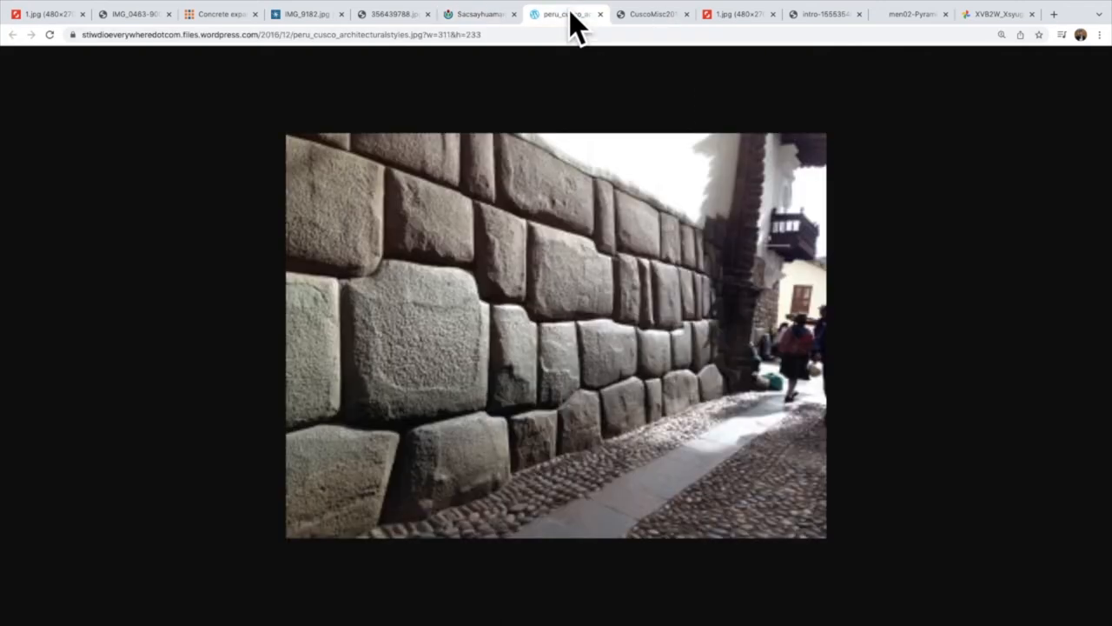
{"action": "mouse_move", "coordinate": [403, 415]}
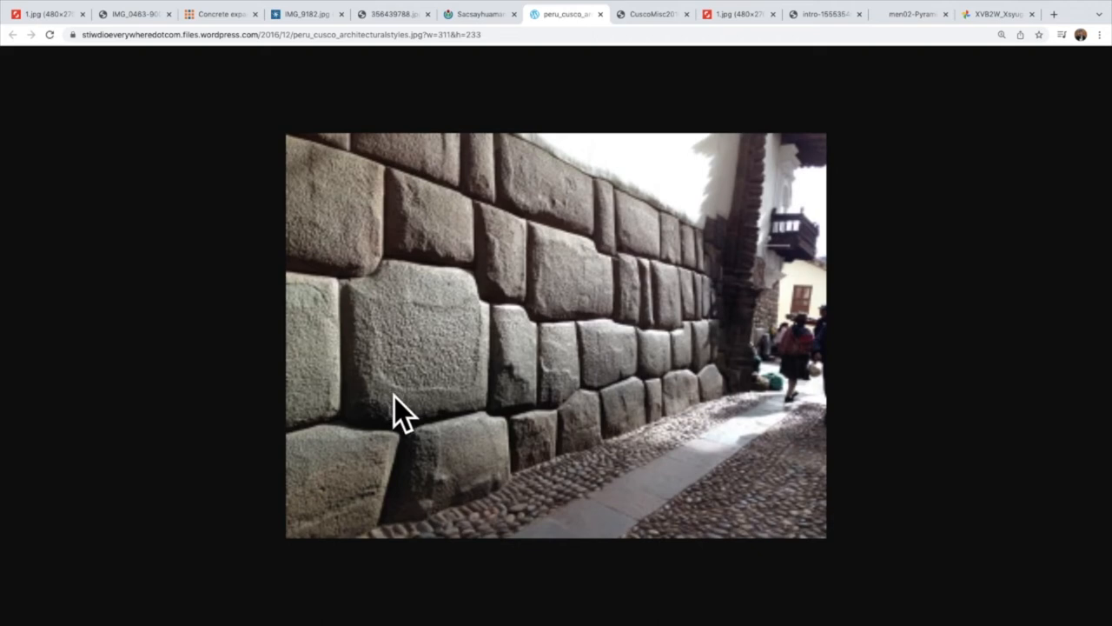
{"action": "mouse_move", "coordinate": [383, 365]}
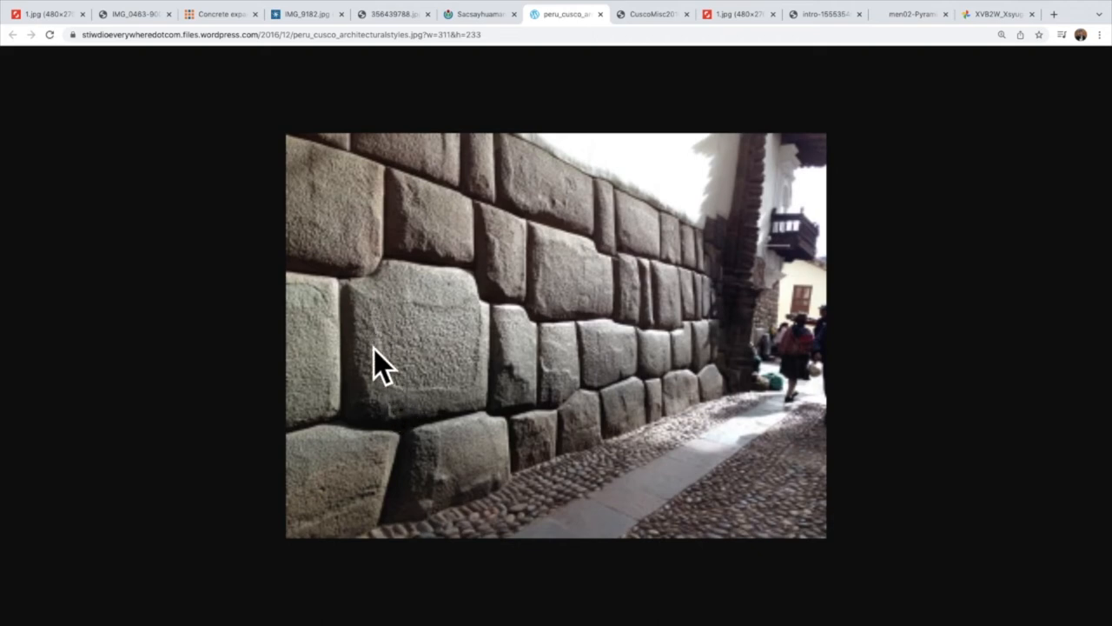
{"action": "mouse_move", "coordinate": [430, 317]}
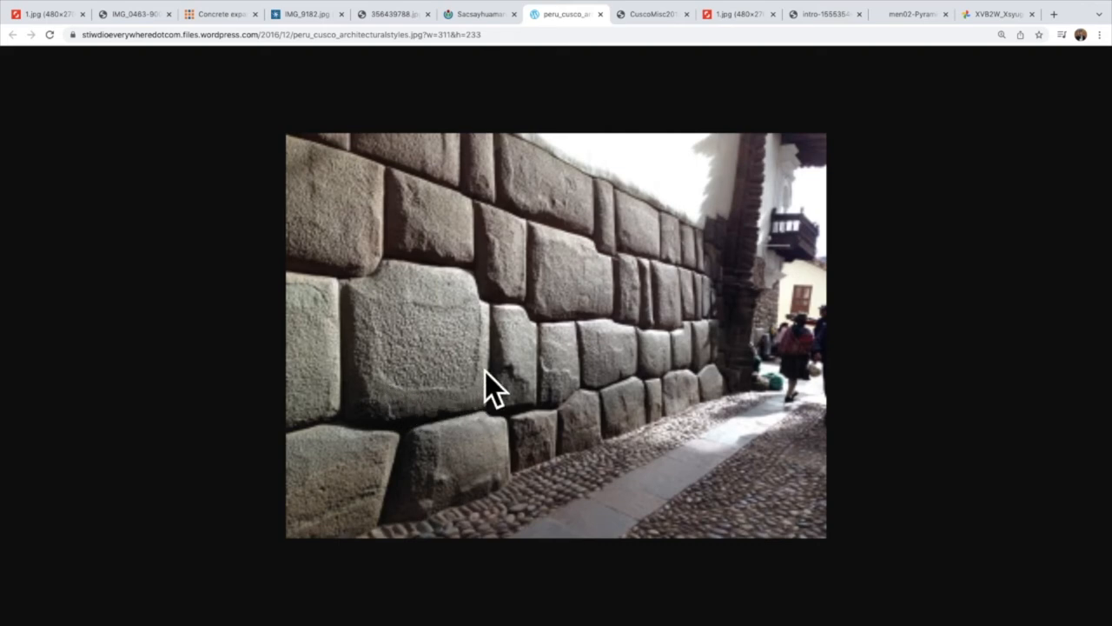
{"action": "mouse_move", "coordinate": [391, 317]}
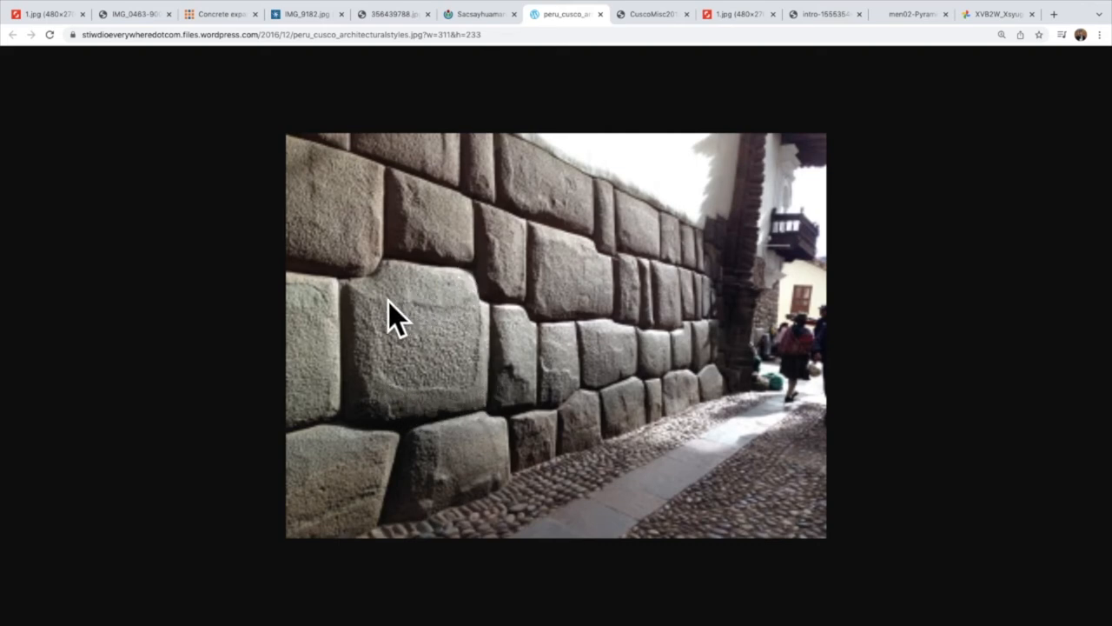
{"action": "mouse_move", "coordinate": [469, 312]}
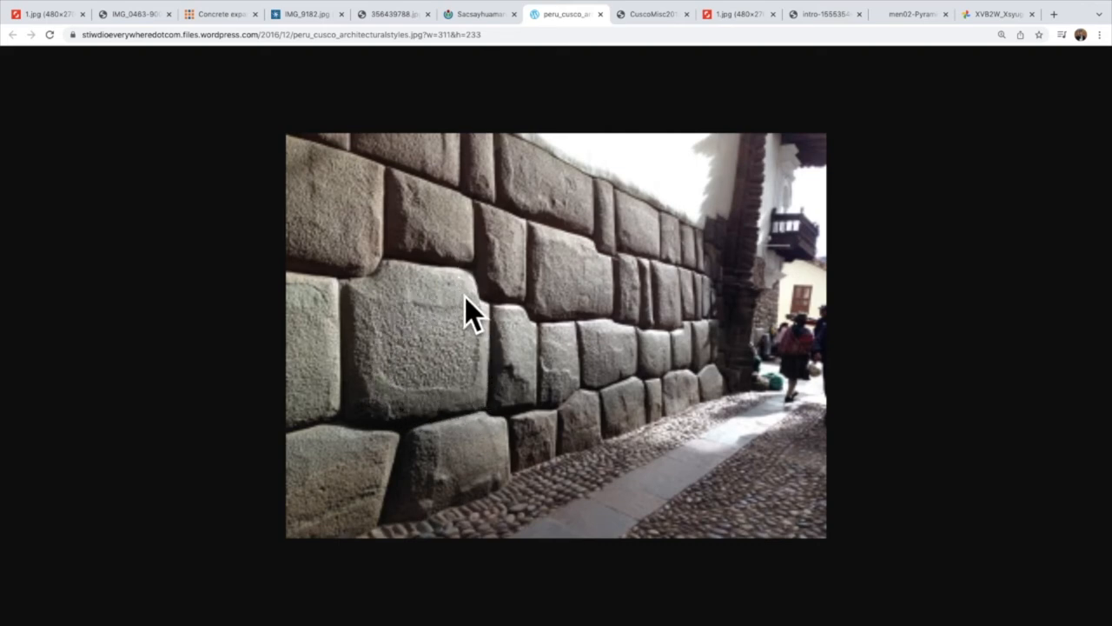
{"action": "mouse_move", "coordinate": [444, 413]}
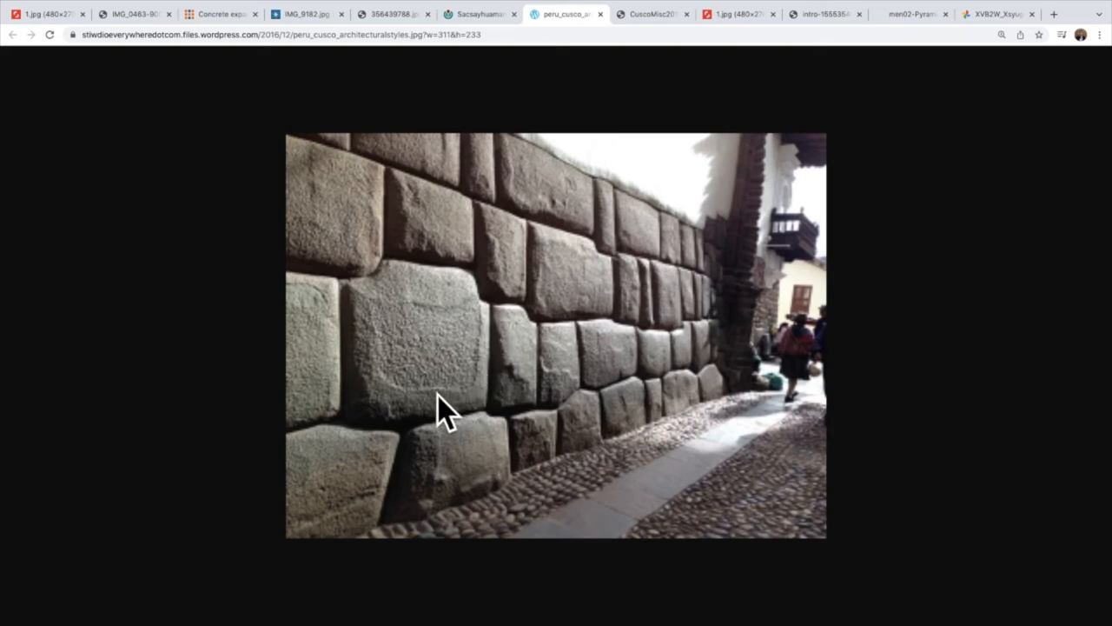
{"action": "mouse_move", "coordinate": [456, 409]}
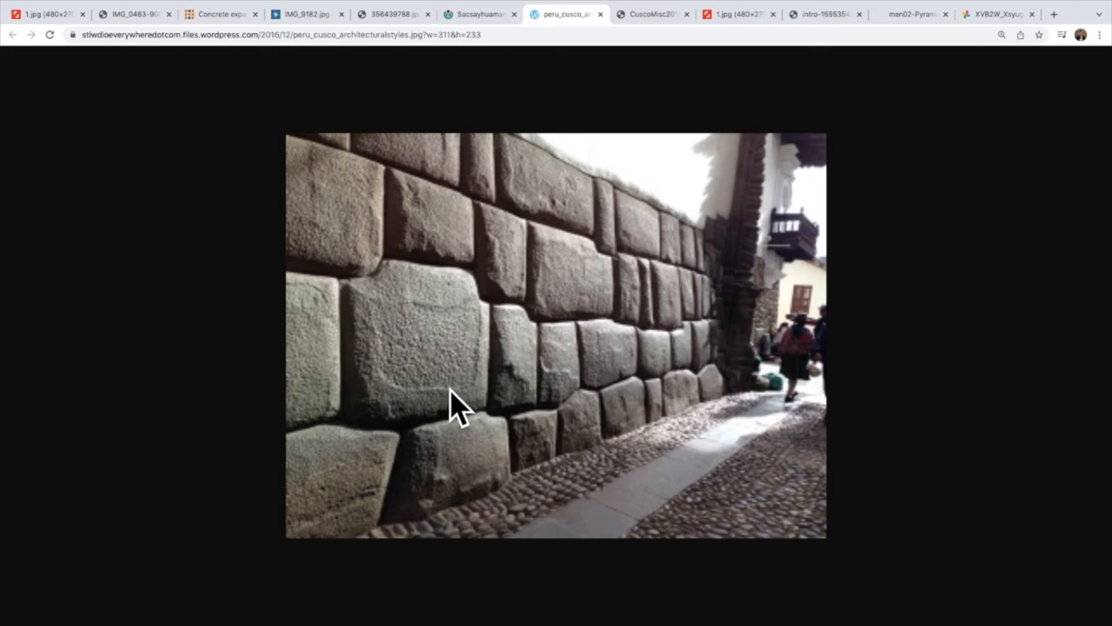
{"action": "mouse_move", "coordinate": [481, 391]}
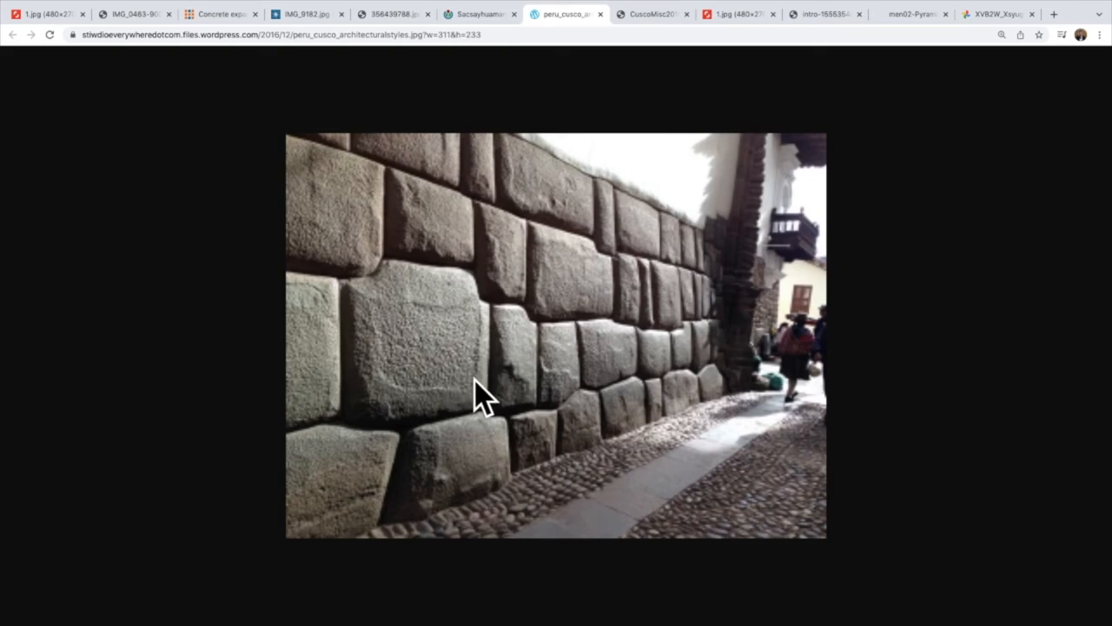
{"action": "mouse_move", "coordinate": [650, 44]}
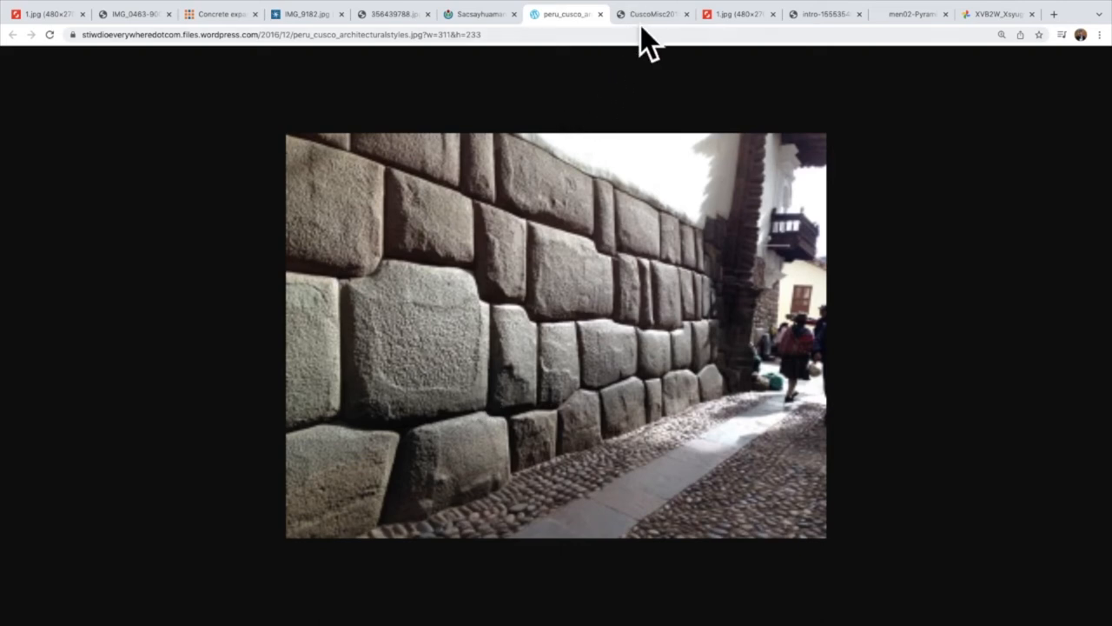
Step: View the CuscoMisc hydrant wall and sunlit 1.jpg wall photos, ending on the bread loaves
{"action": "left_click", "coordinate": [650, 14]}
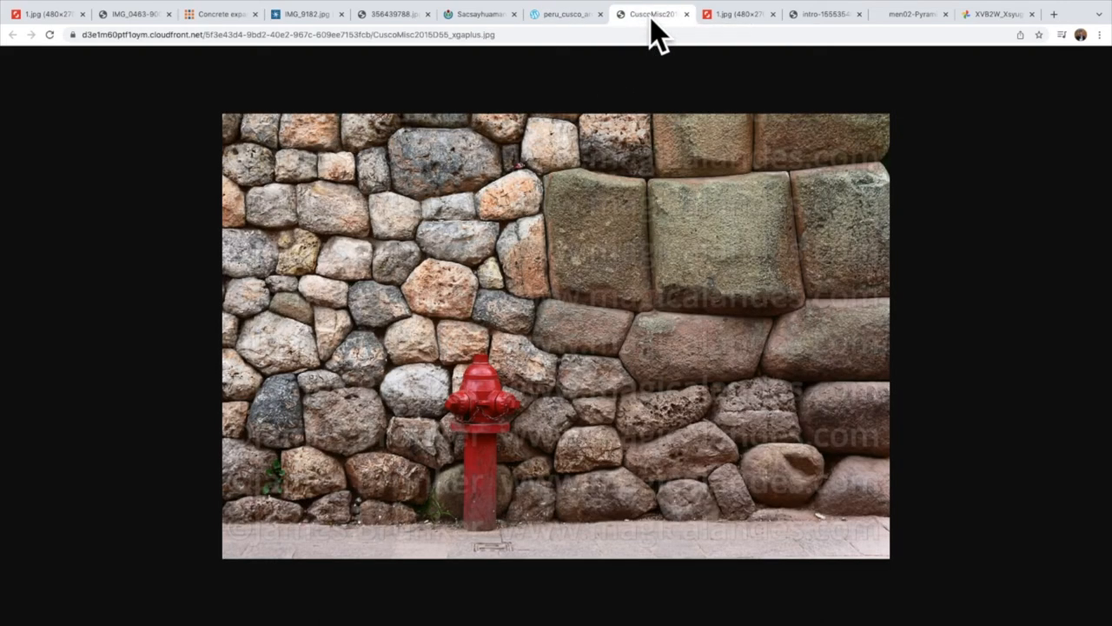
{"action": "mouse_move", "coordinate": [967, 326]}
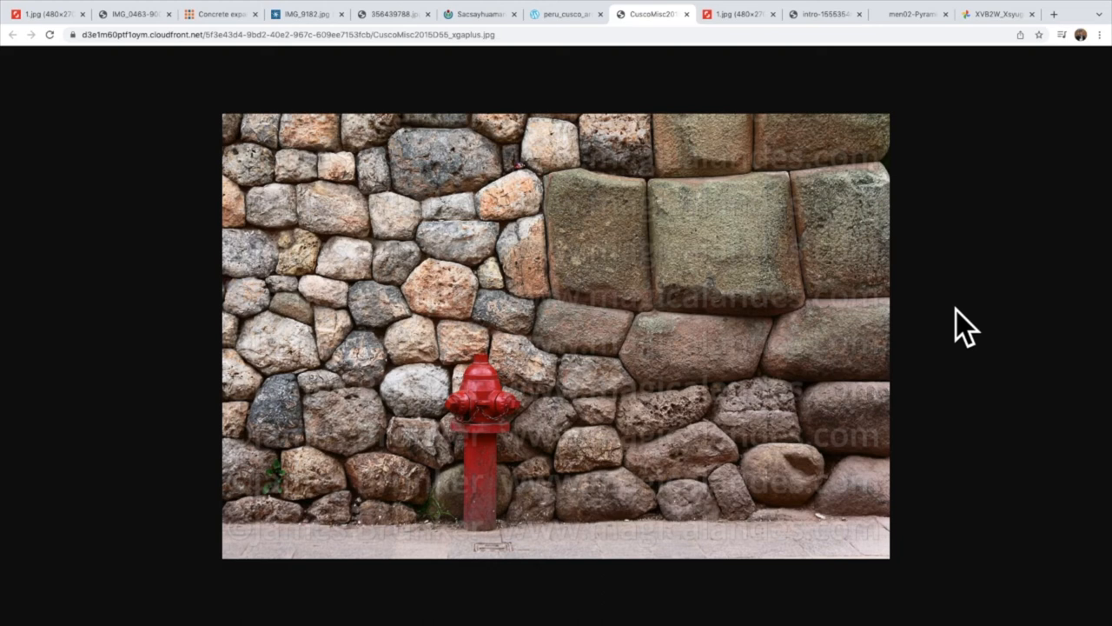
{"action": "mouse_move", "coordinate": [380, 313]}
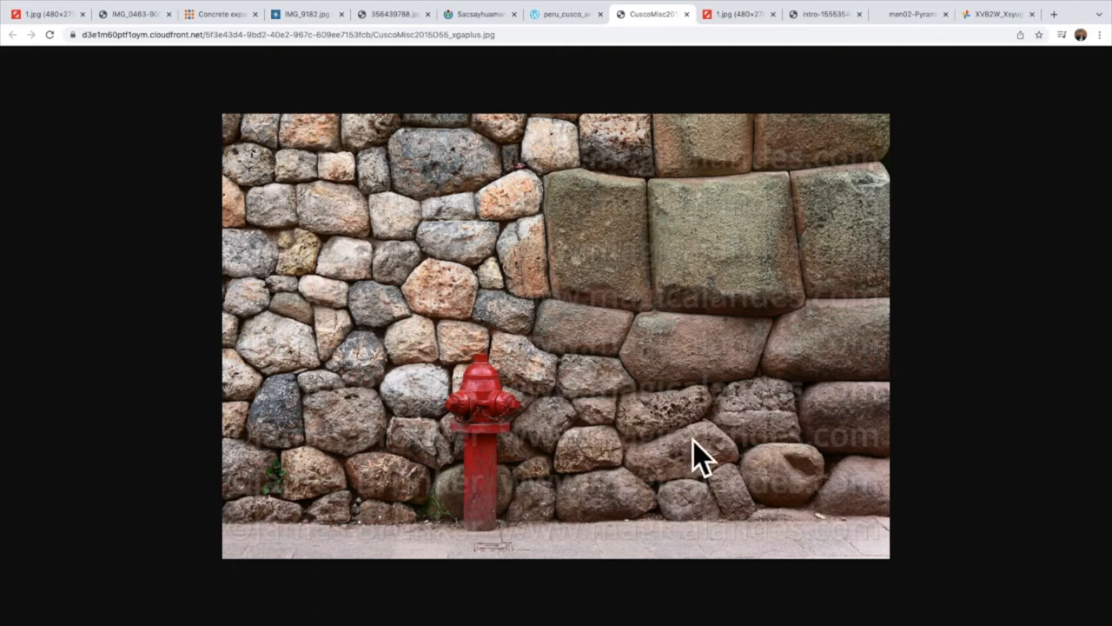
{"action": "mouse_move", "coordinate": [756, 478]}
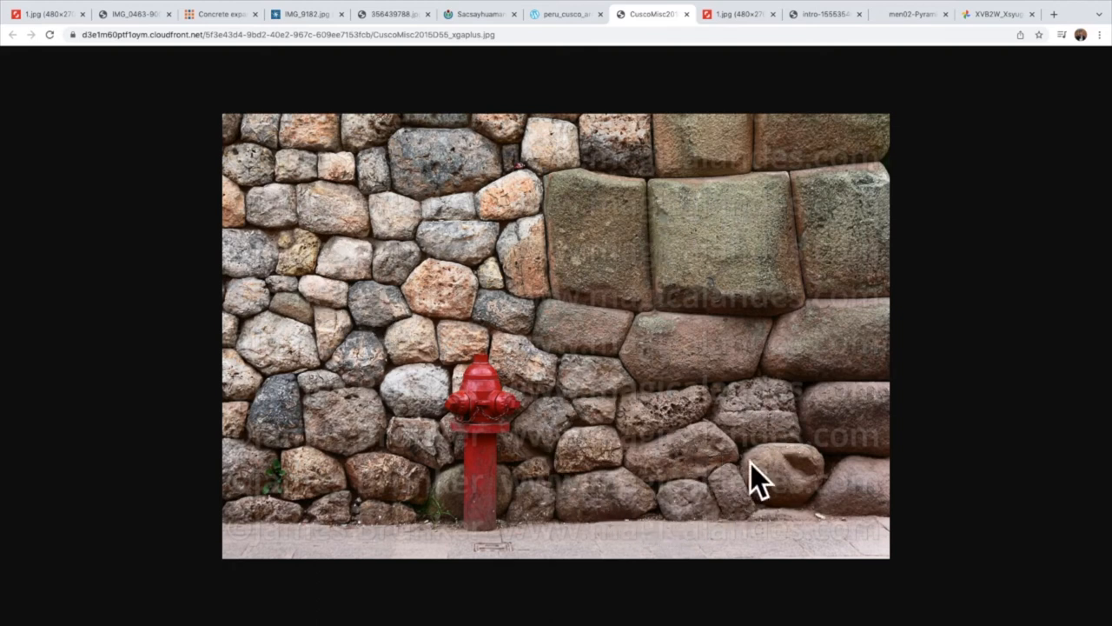
{"action": "mouse_move", "coordinate": [605, 413]}
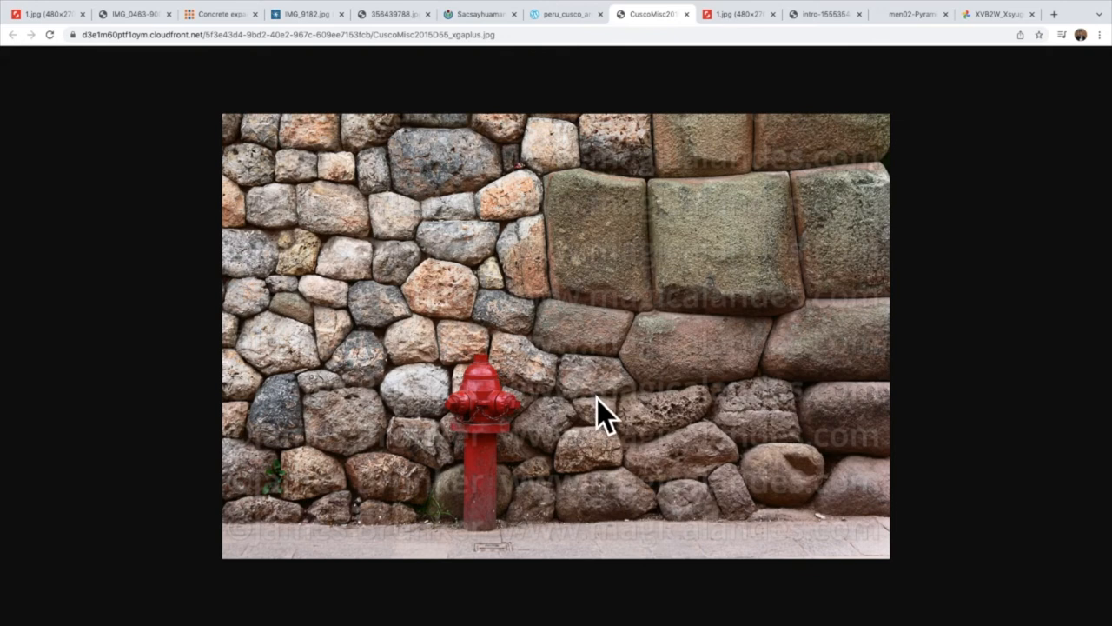
{"action": "mouse_move", "coordinate": [635, 443]}
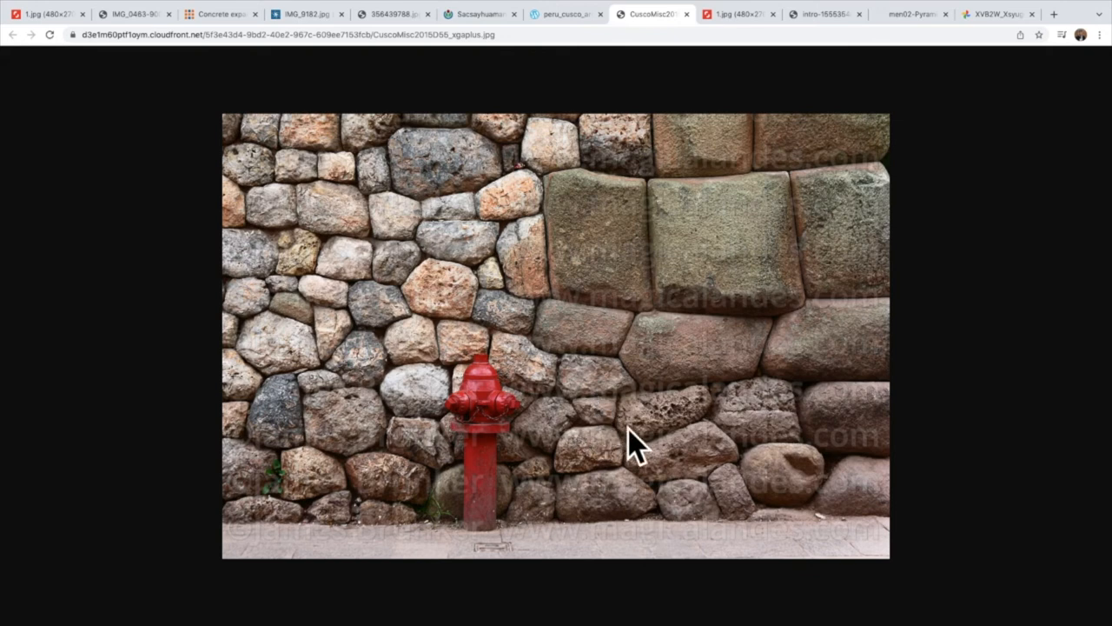
{"action": "mouse_move", "coordinate": [650, 416]}
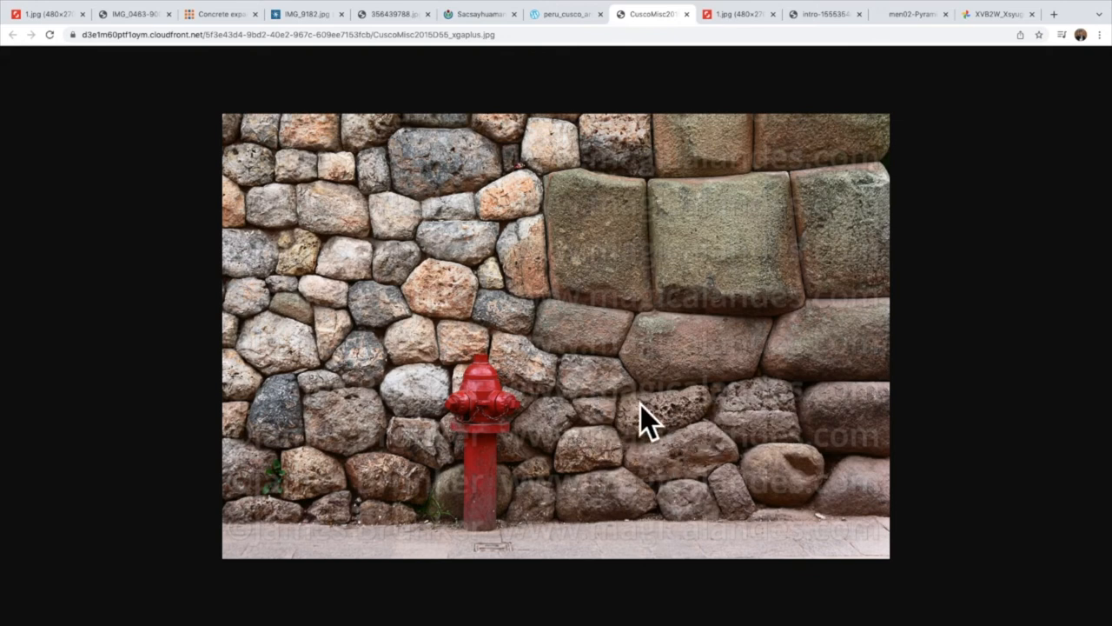
{"action": "mouse_move", "coordinate": [677, 183]}
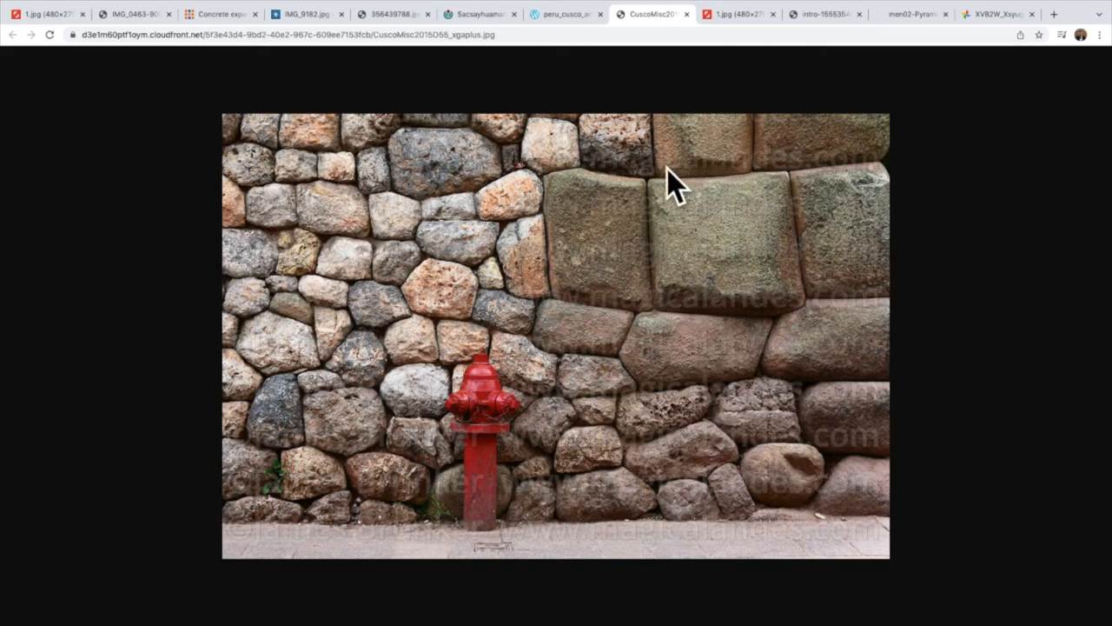
{"action": "mouse_move", "coordinate": [795, 169]}
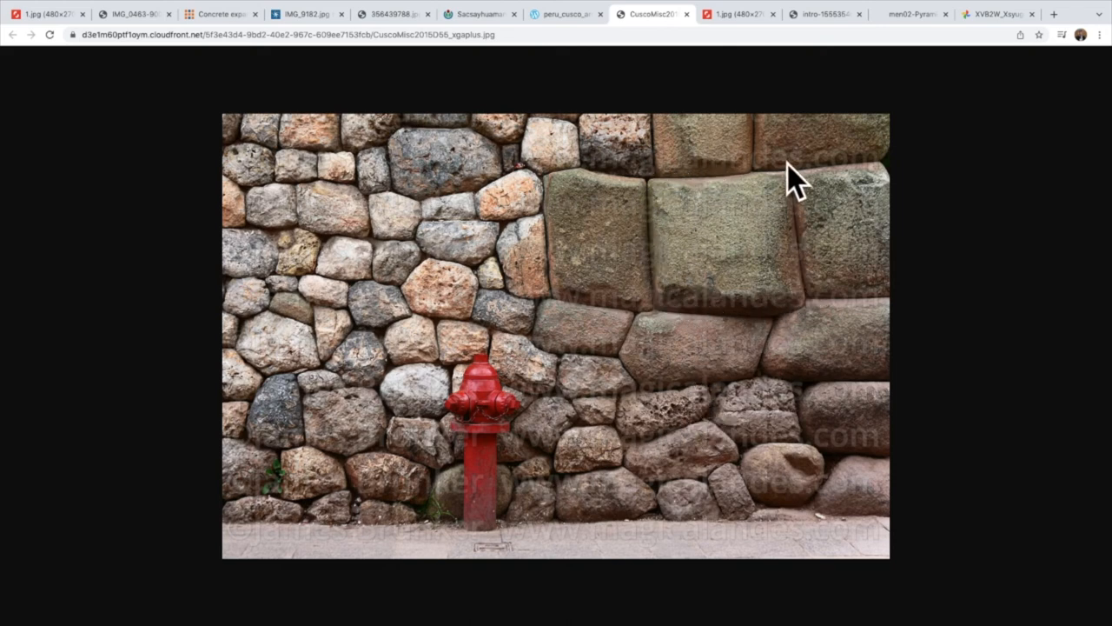
{"action": "mouse_move", "coordinate": [544, 187]}
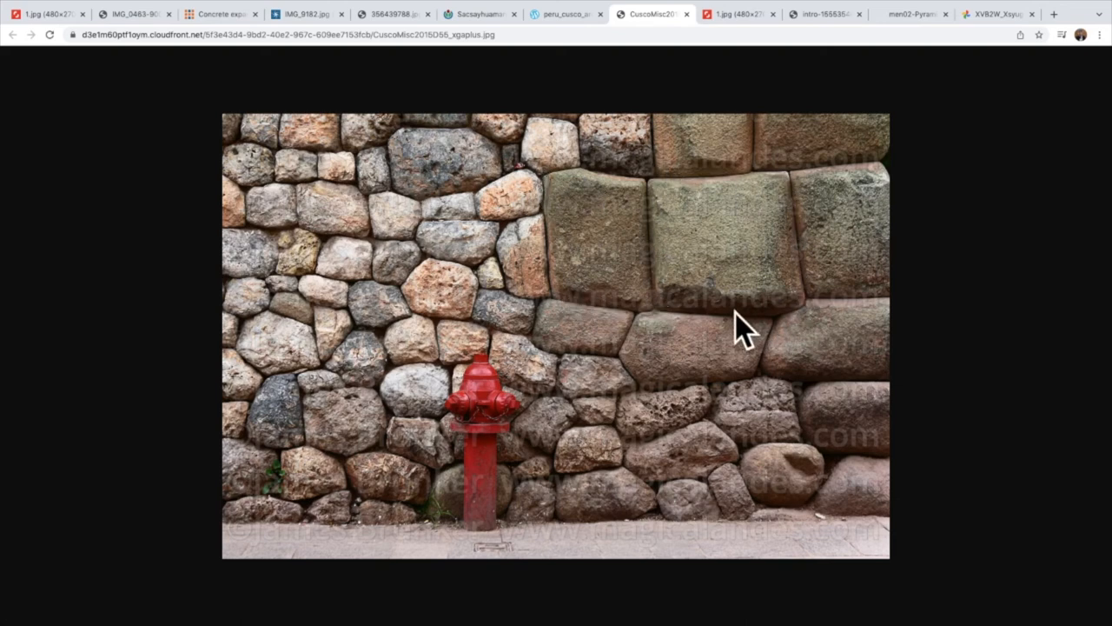
{"action": "mouse_move", "coordinate": [728, 39]}
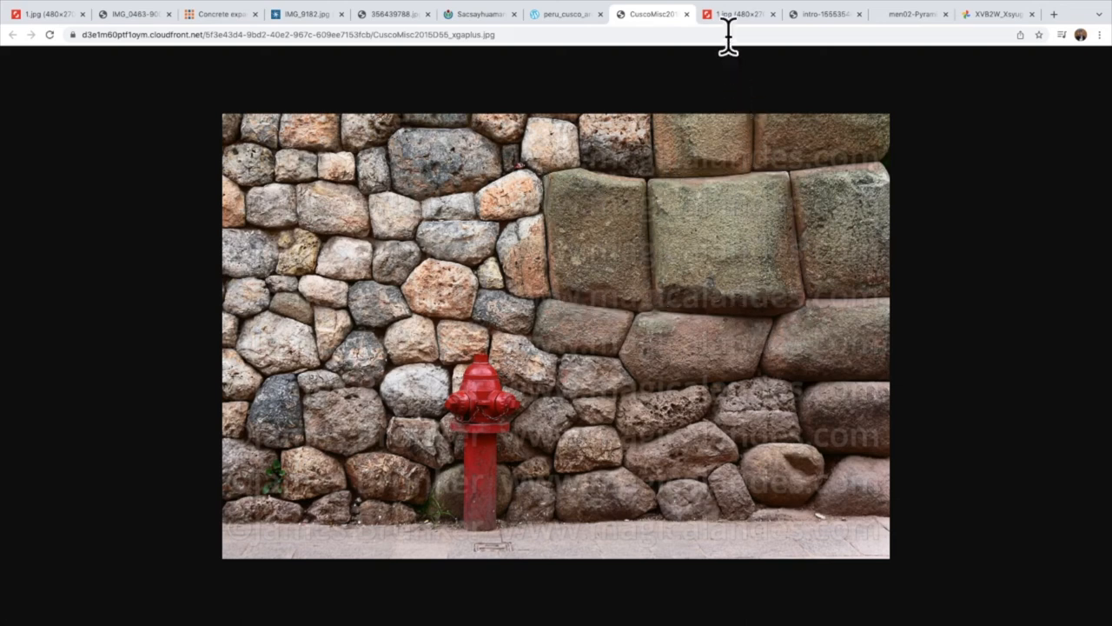
{"action": "left_click", "coordinate": [738, 13]}
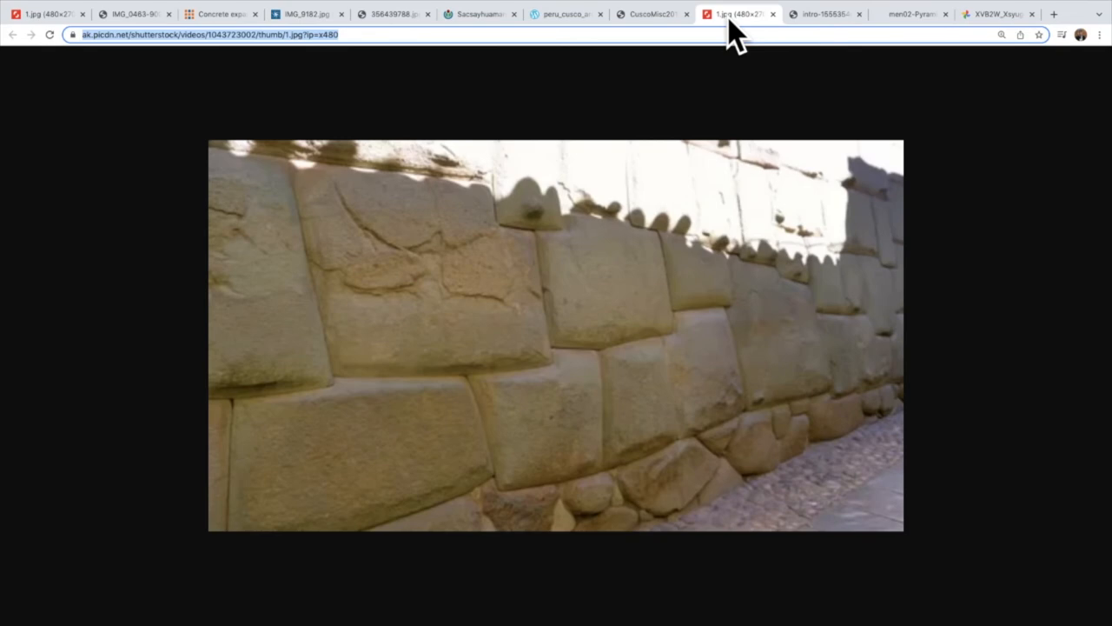
{"action": "left_click", "coordinate": [821, 14]}
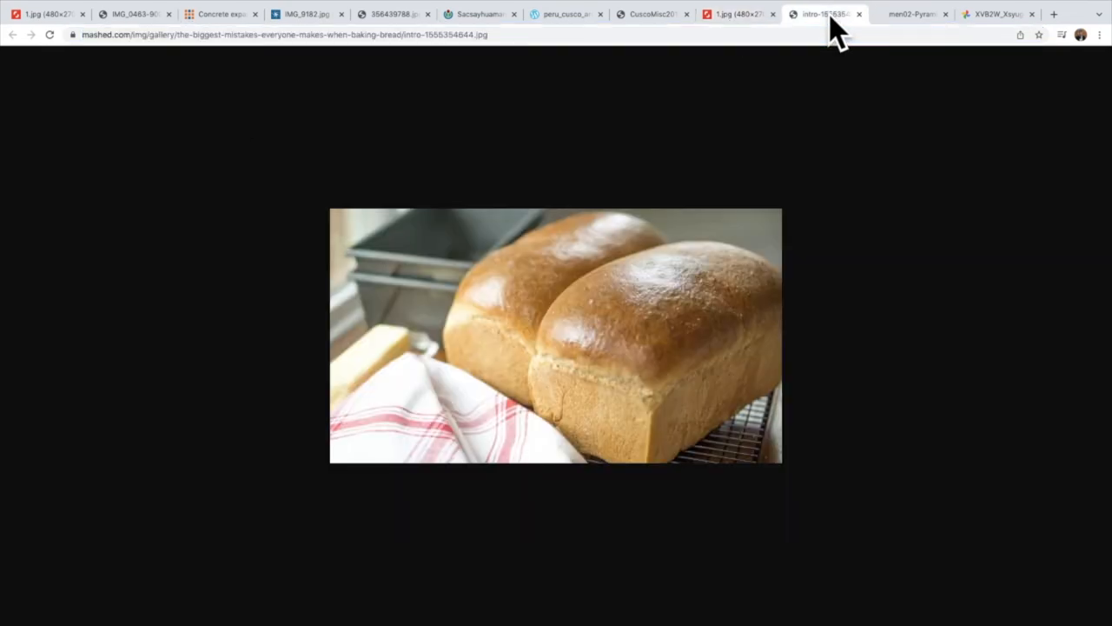
{"action": "mouse_move", "coordinate": [852, 187]}
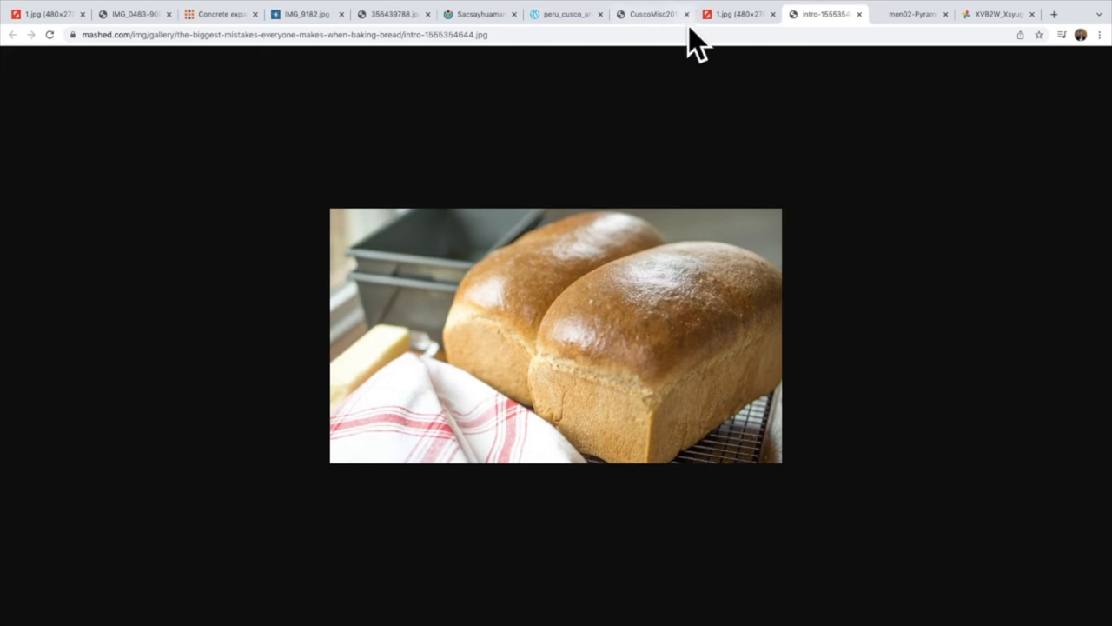
{"action": "mouse_move", "coordinate": [673, 78]}
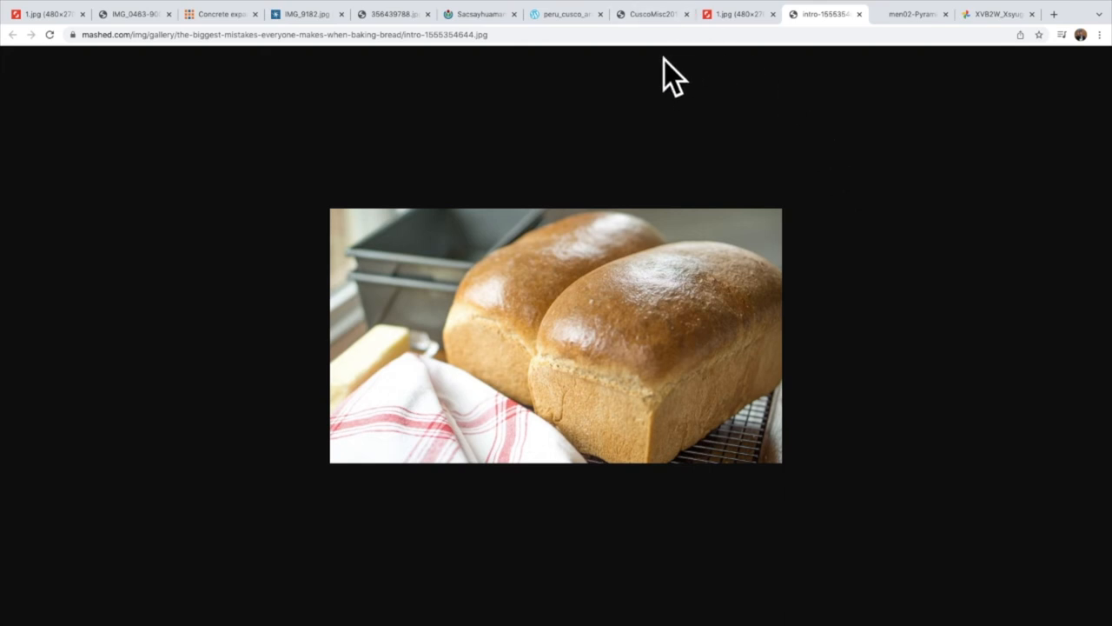
Step: Return to the IMG_0463 photo of a finger pointing at a stone knob
{"action": "left_click", "coordinate": [134, 14]}
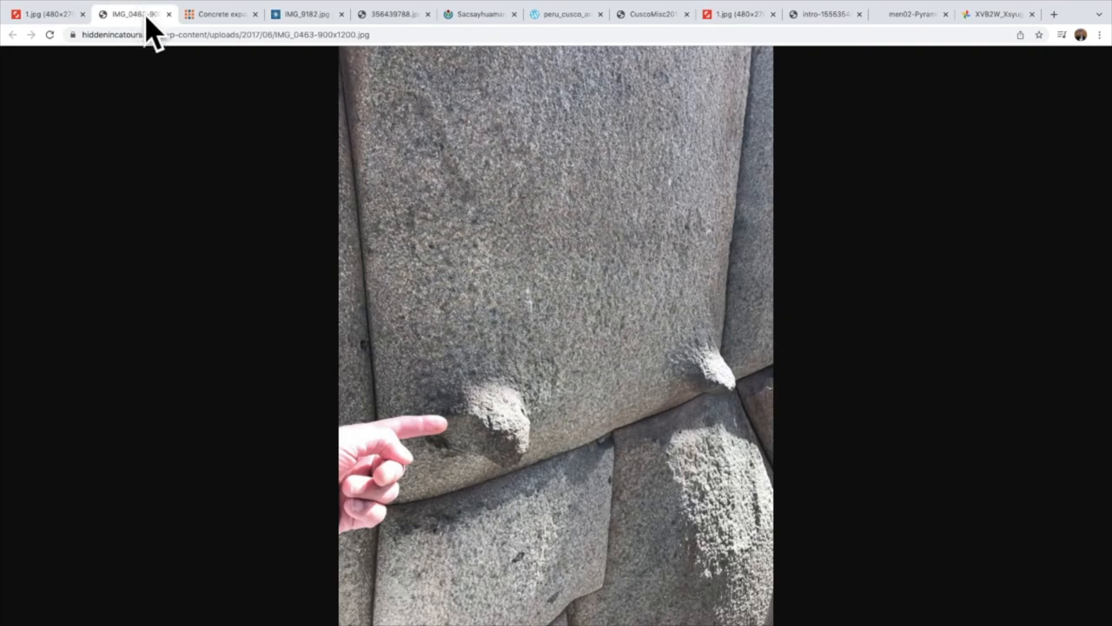
Step: Flip through the IMG_9182, Bigstock, Sacsayhuaman and peru_cusco wall photos, ending on the bread loaves
{"action": "left_click", "coordinate": [304, 14]}
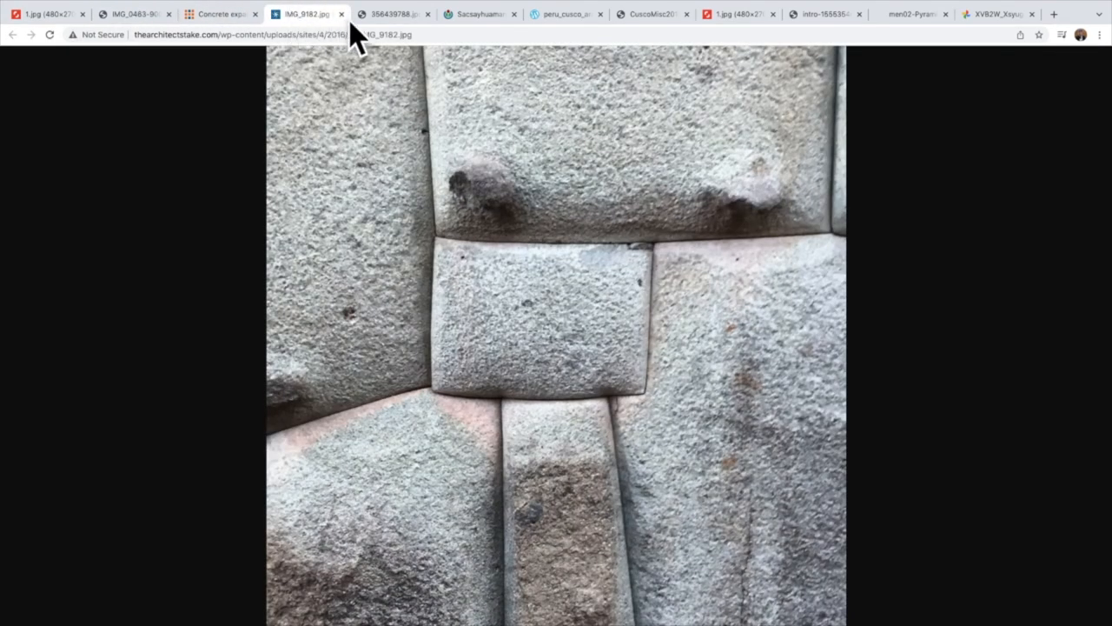
{"action": "left_click", "coordinate": [393, 14]}
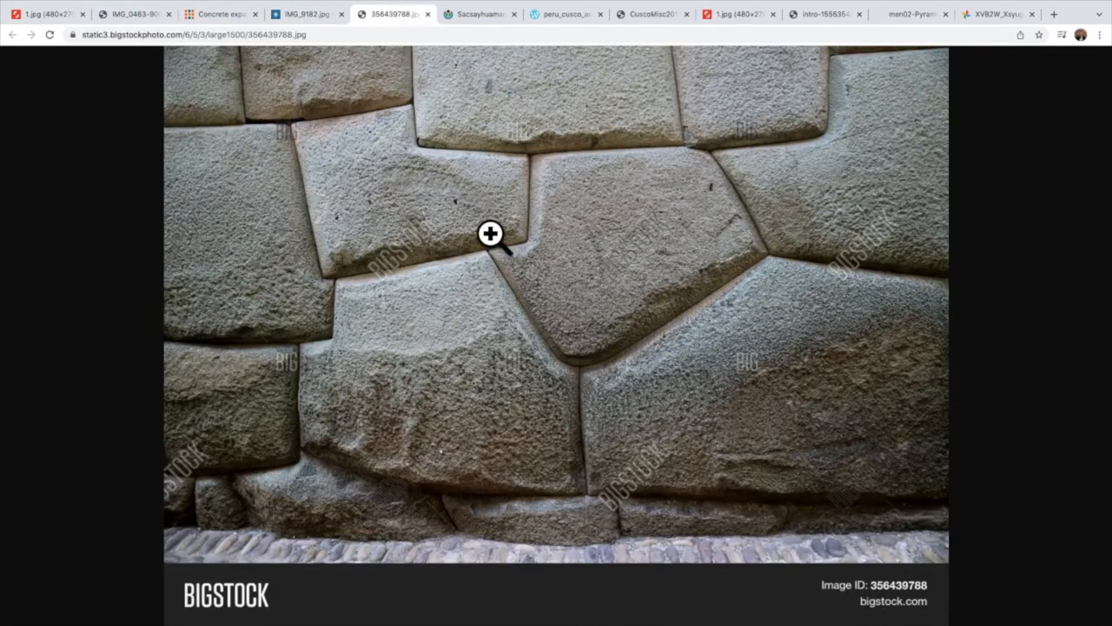
{"action": "mouse_move", "coordinate": [552, 288]}
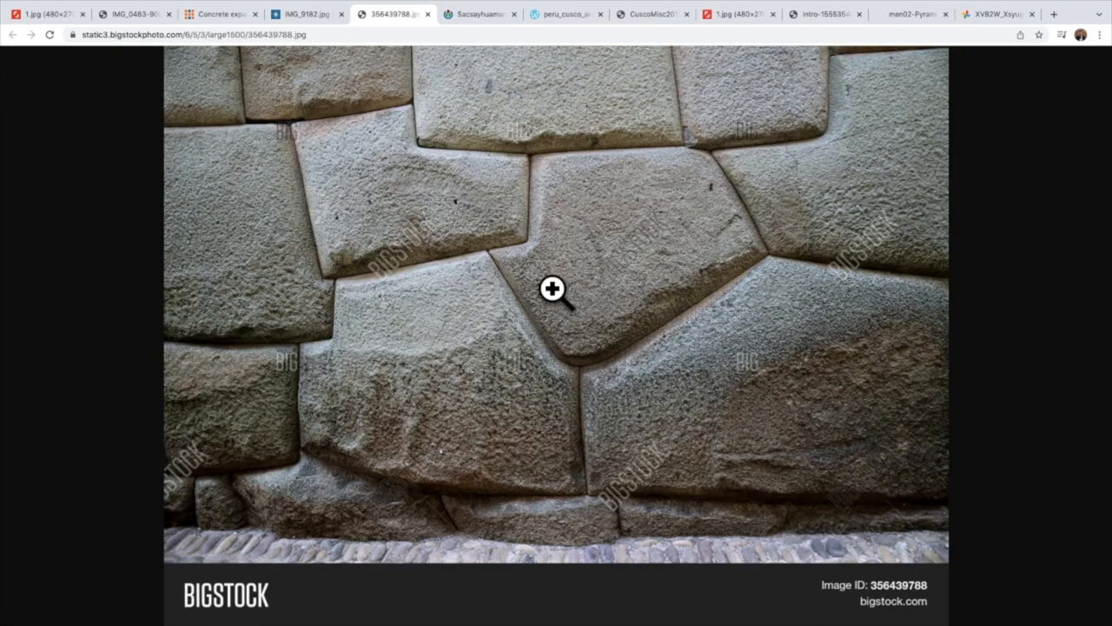
{"action": "left_click", "coordinate": [478, 14]}
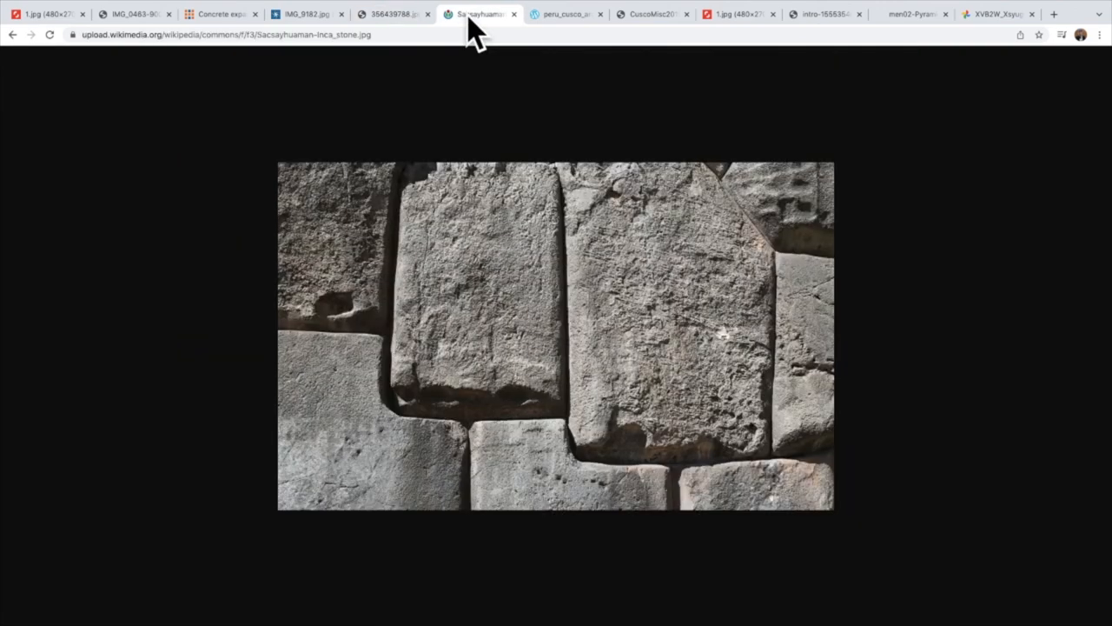
{"action": "mouse_move", "coordinate": [565, 14]}
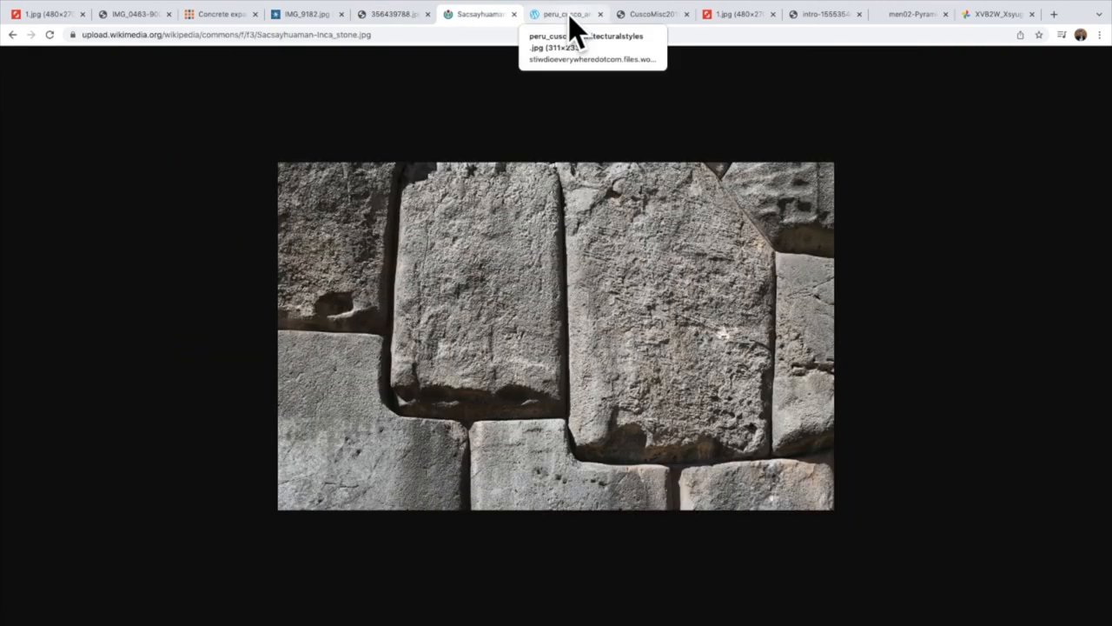
{"action": "left_click", "coordinate": [563, 14]}
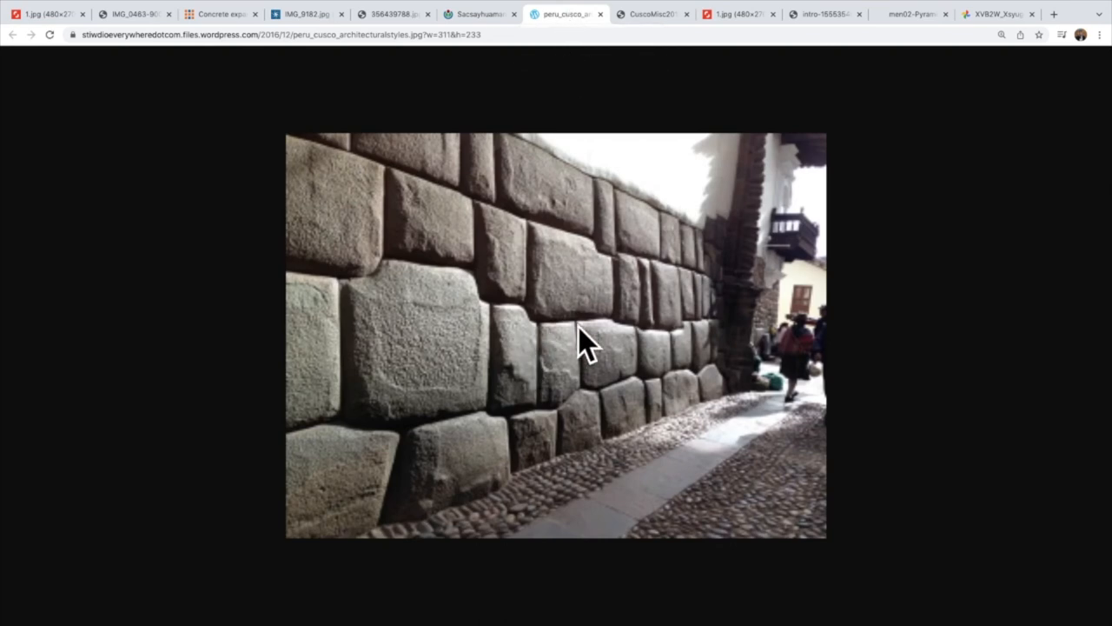
{"action": "mouse_move", "coordinate": [581, 363]}
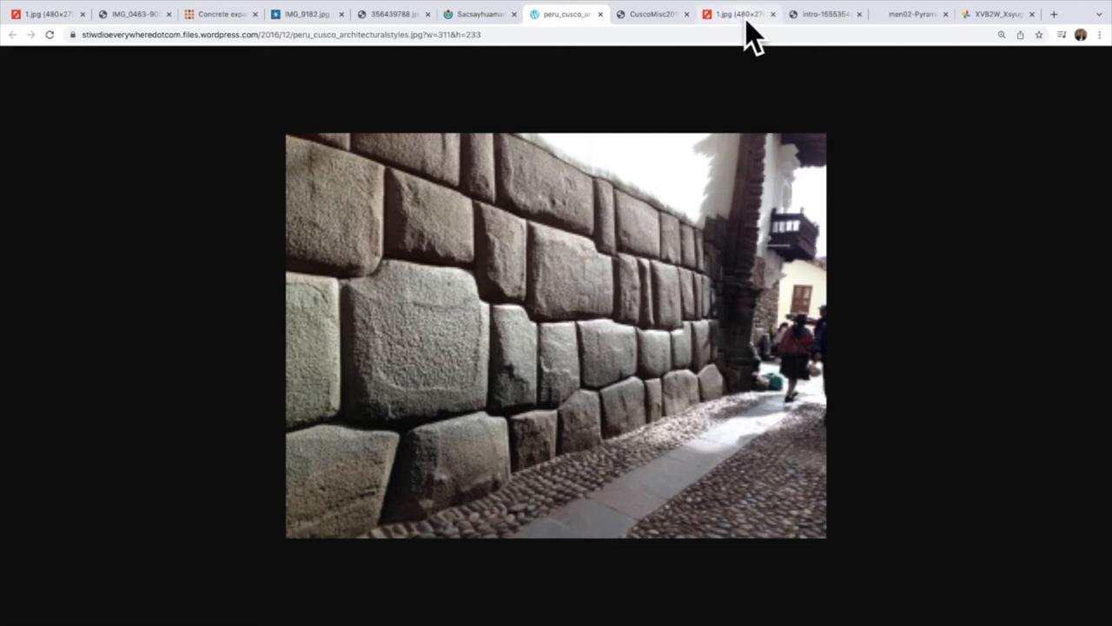
{"action": "left_click", "coordinate": [824, 14]}
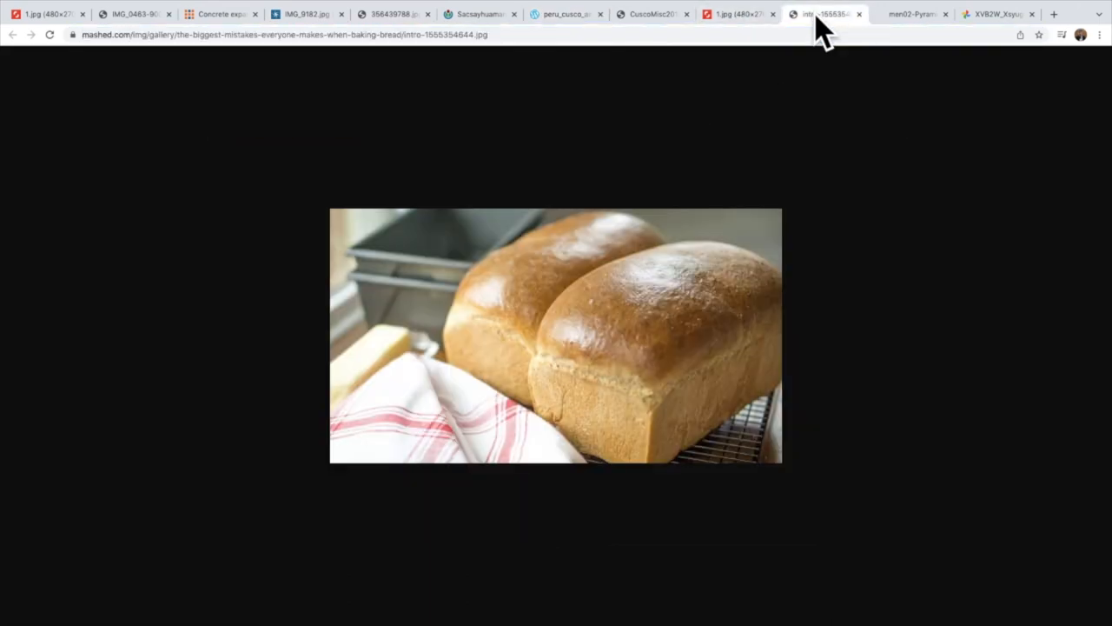
Step: Switch to the men02-Pyramid tab showing Menkaure's stepped facing stones around the entrance
{"action": "left_click", "coordinate": [913, 14]}
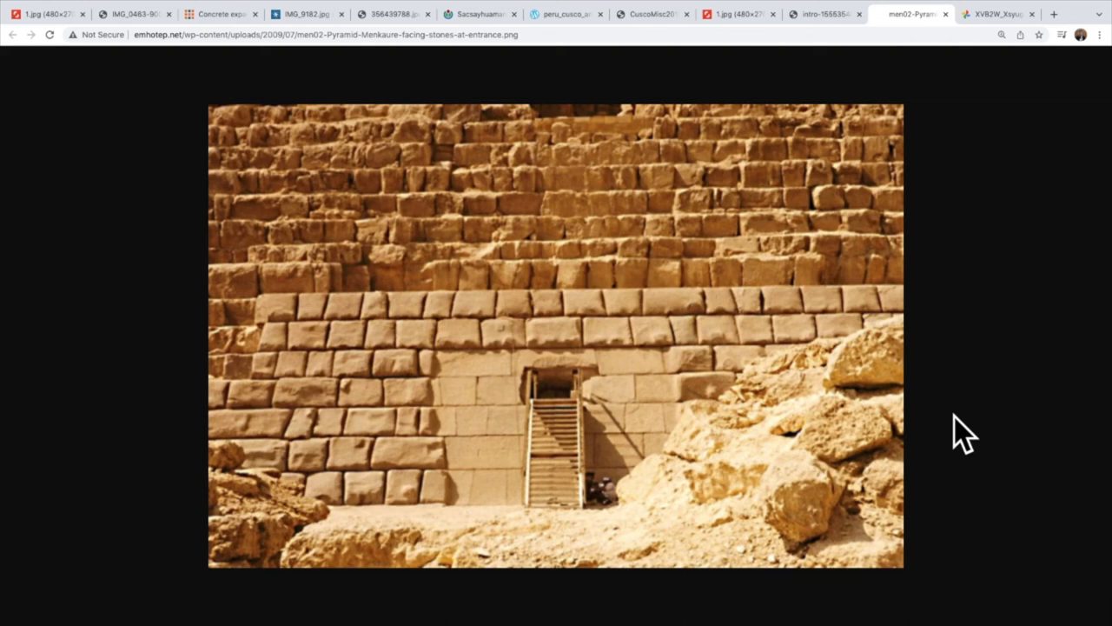
{"action": "mouse_move", "coordinate": [665, 413]}
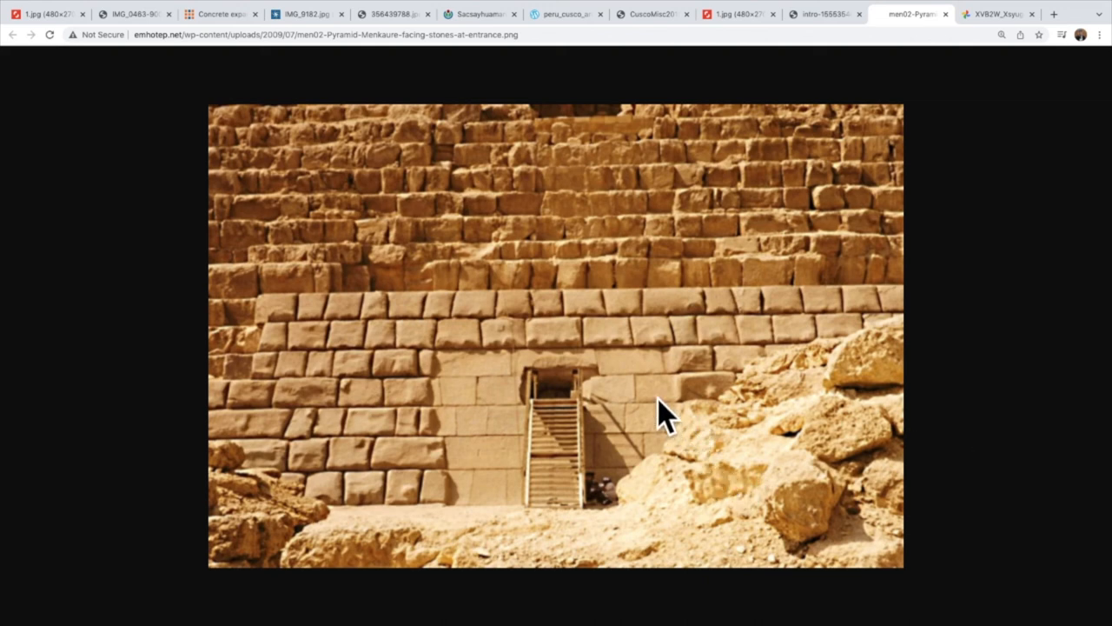
{"action": "mouse_move", "coordinate": [365, 430]}
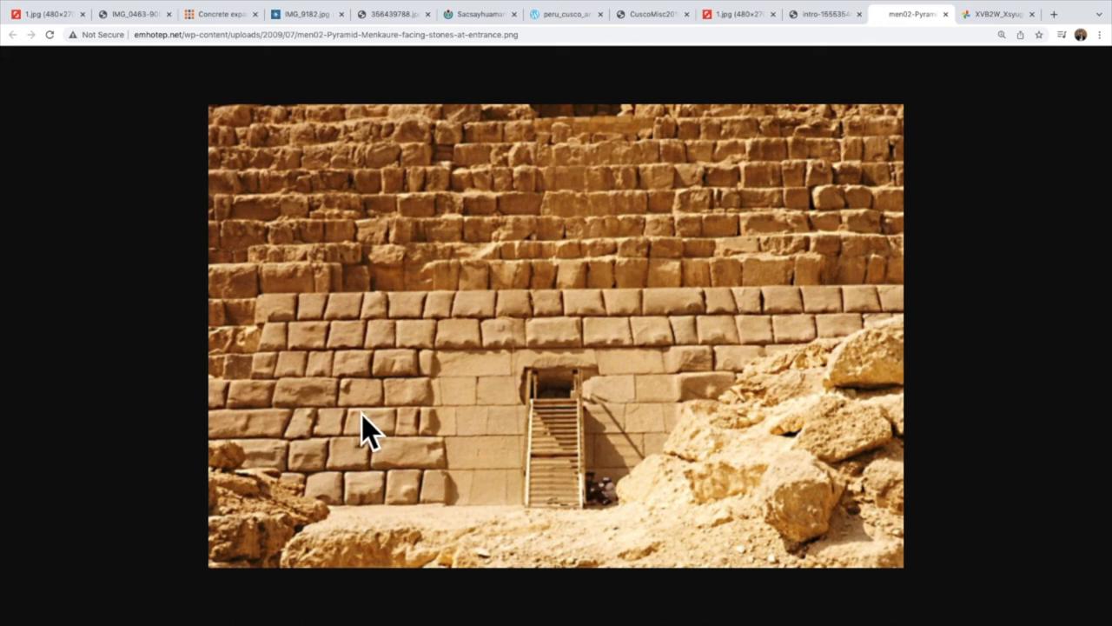
{"action": "mouse_move", "coordinate": [422, 426]}
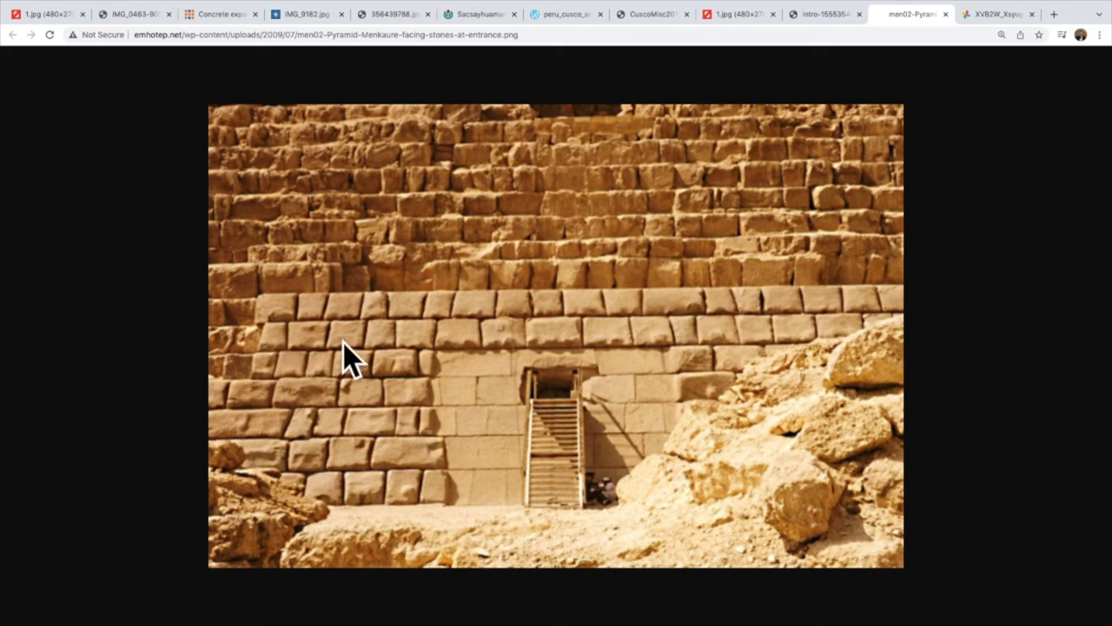
{"action": "mouse_move", "coordinate": [739, 356]}
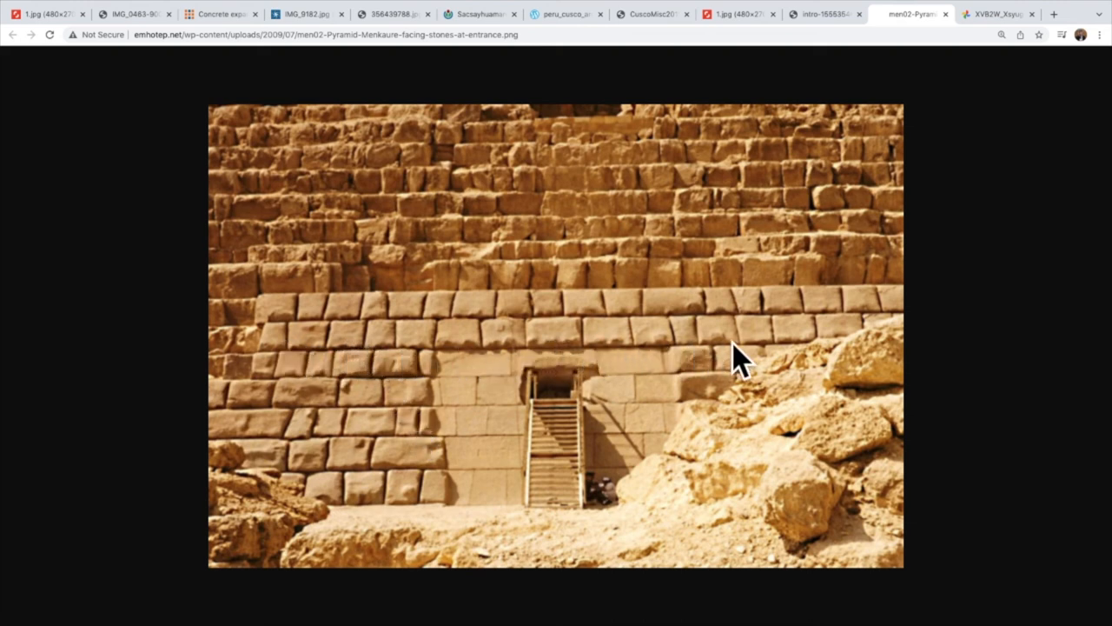
{"action": "mouse_move", "coordinate": [408, 391]}
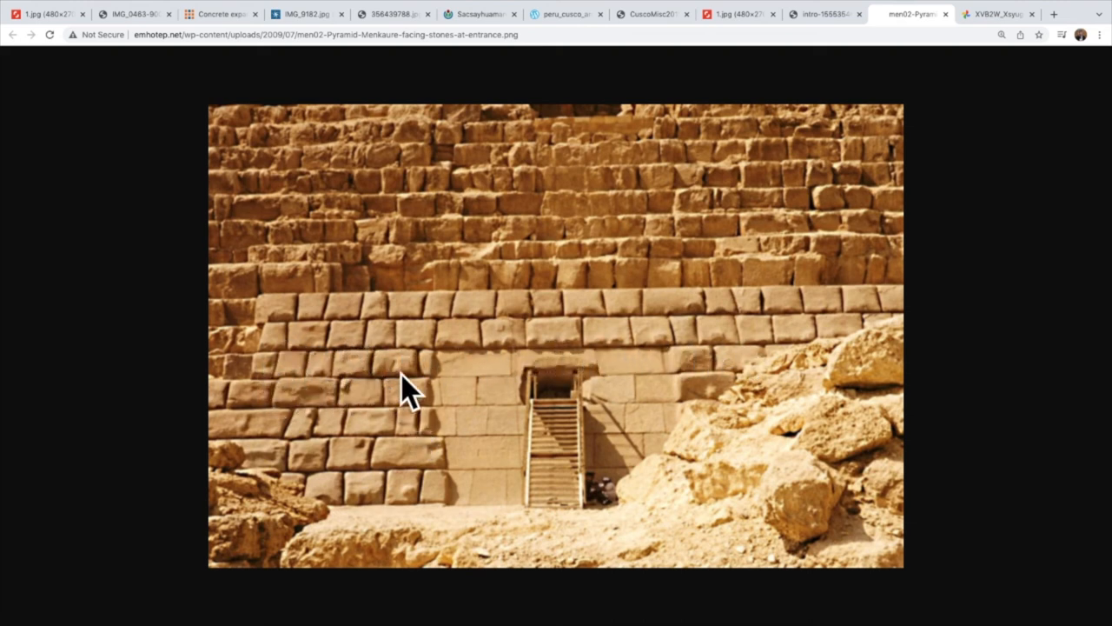
{"action": "mouse_move", "coordinate": [357, 408]}
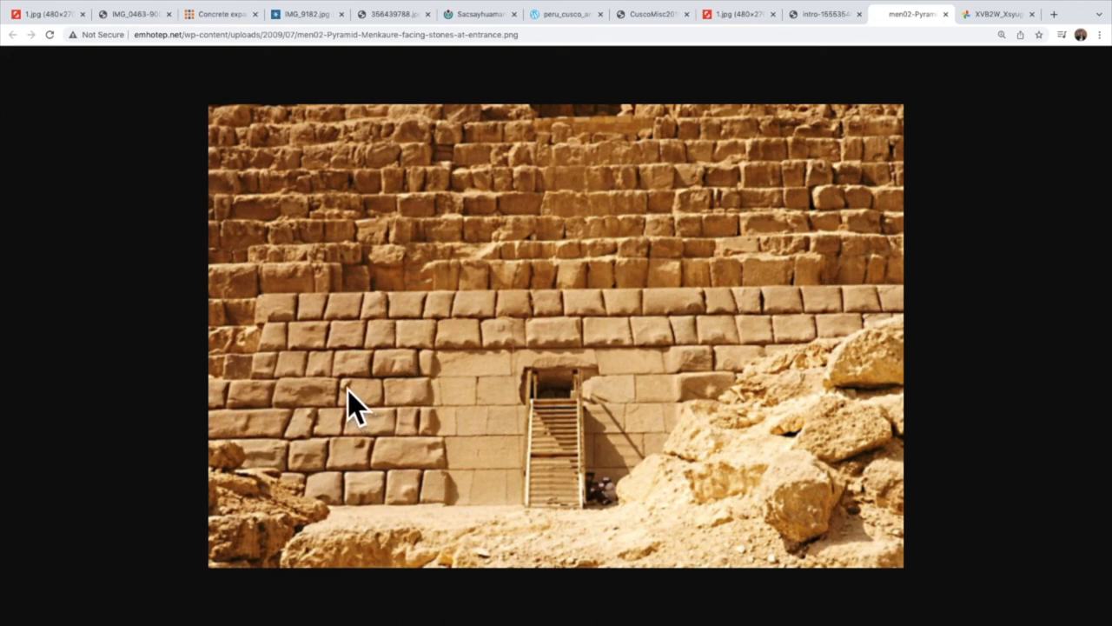
{"action": "mouse_move", "coordinate": [365, 457]}
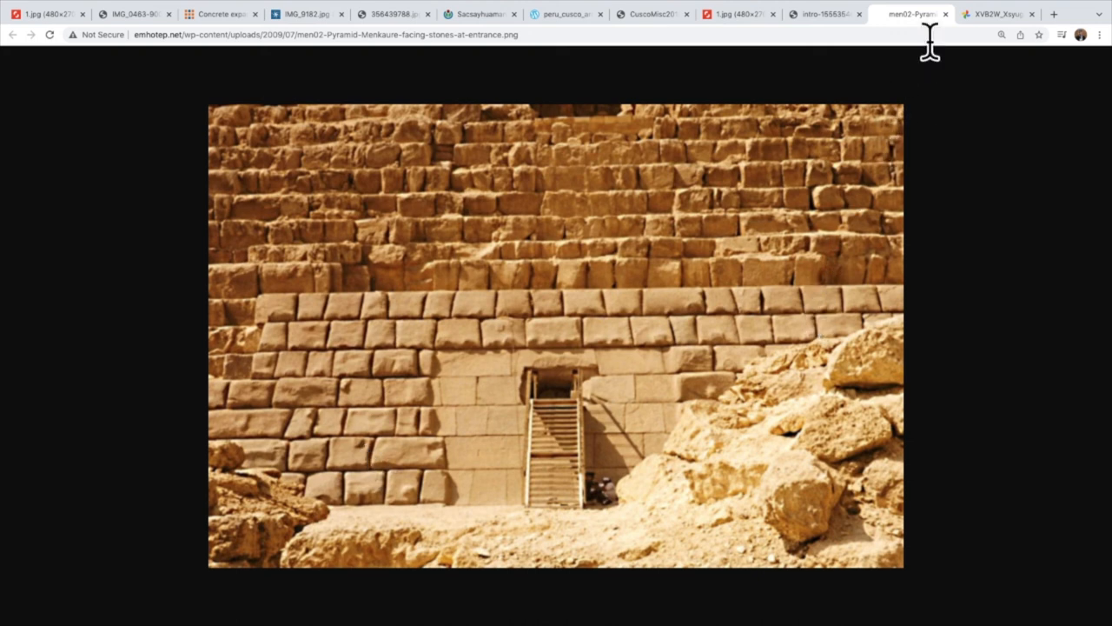
Step: Switch to the XVB2W tab showing a Cusco corner block above rough stone
{"action": "left_click", "coordinate": [995, 14]}
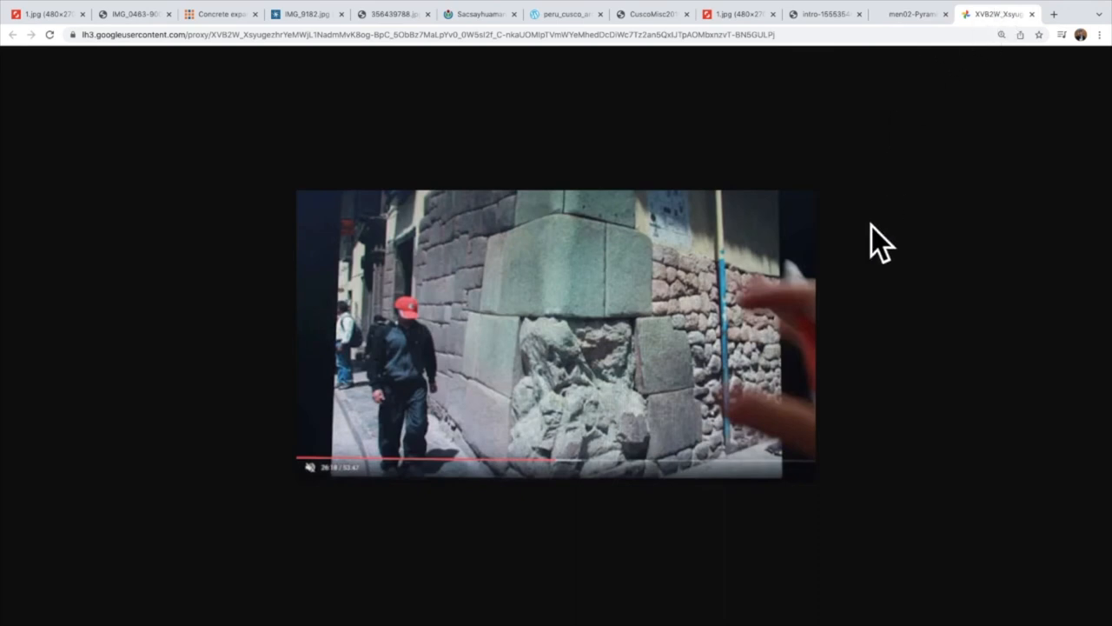
{"action": "mouse_move", "coordinate": [902, 326]}
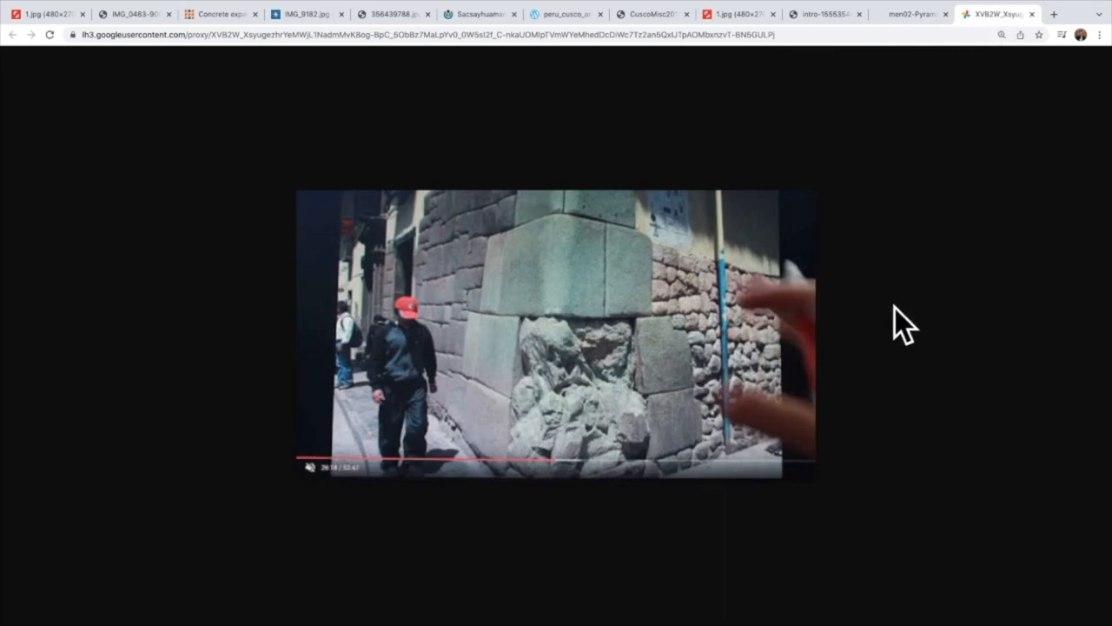
{"action": "mouse_move", "coordinate": [561, 465]}
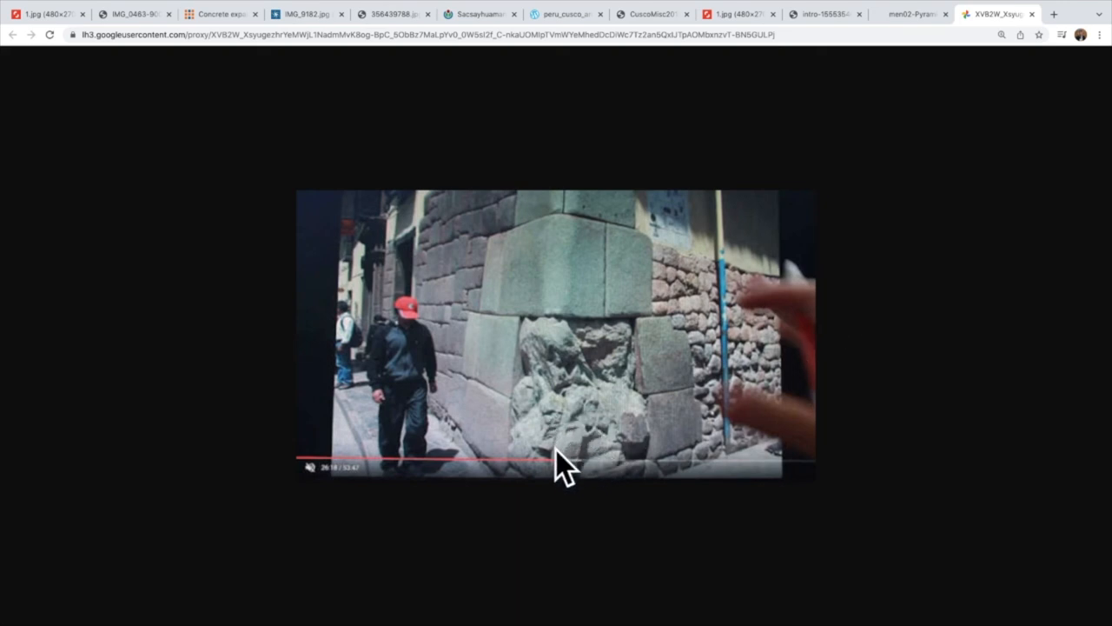
{"action": "mouse_move", "coordinate": [604, 370]}
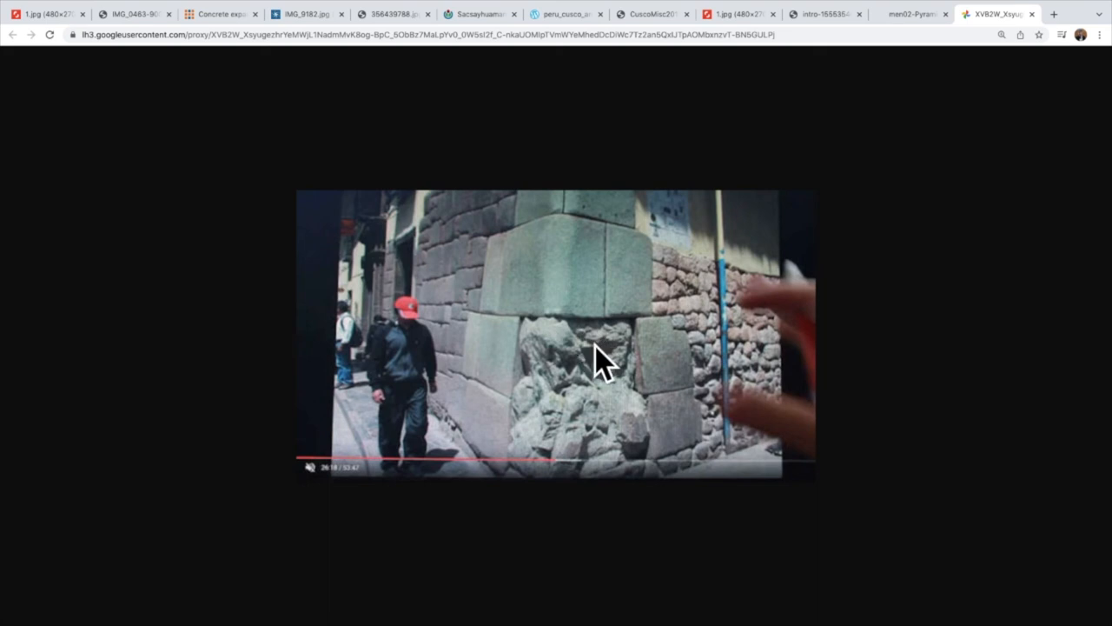
{"action": "mouse_move", "coordinate": [560, 452]}
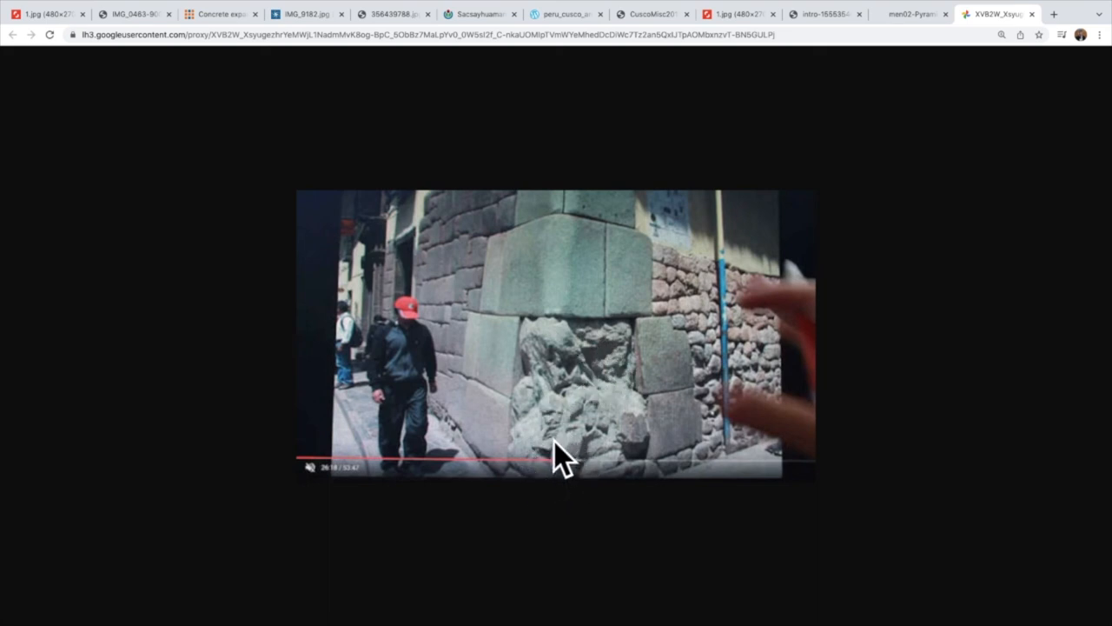
{"action": "mouse_move", "coordinate": [582, 361]}
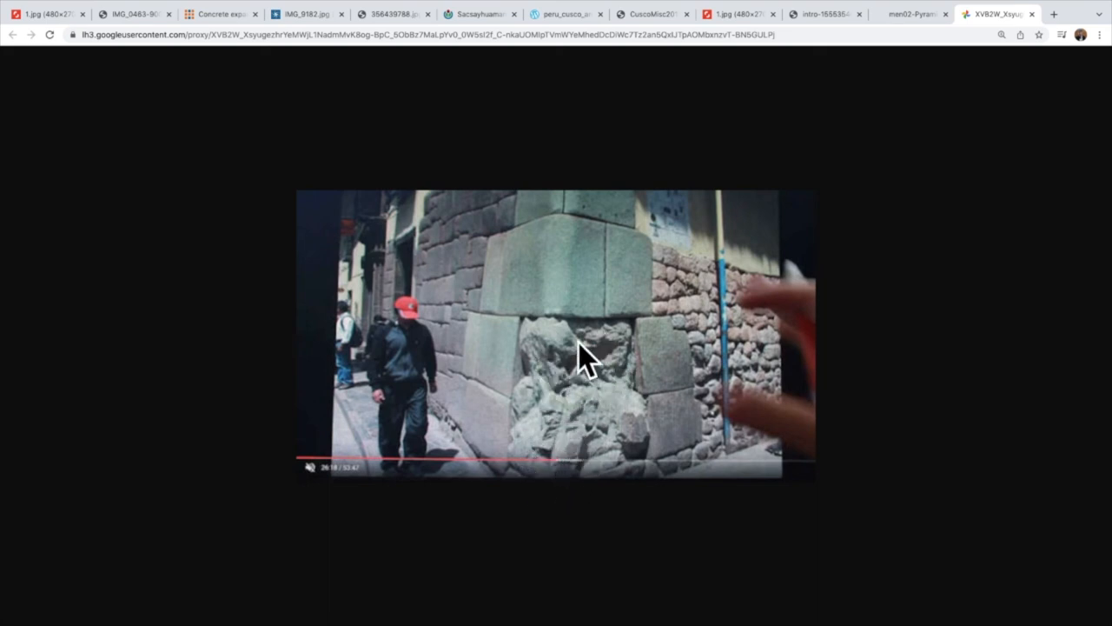
{"action": "mouse_move", "coordinate": [569, 483]}
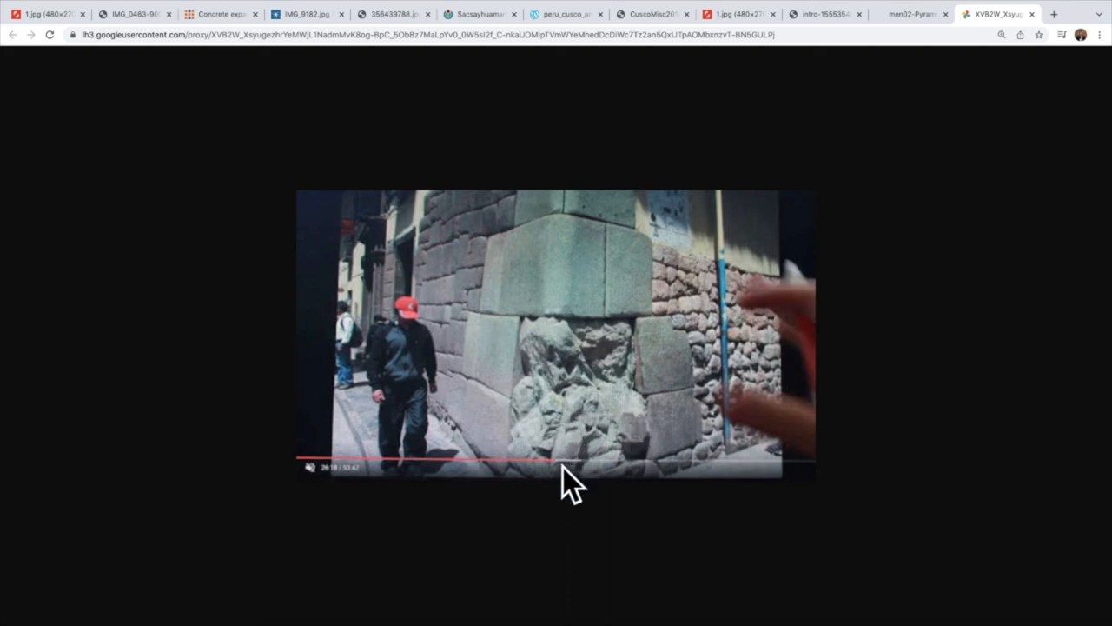
{"action": "mouse_move", "coordinate": [578, 422]}
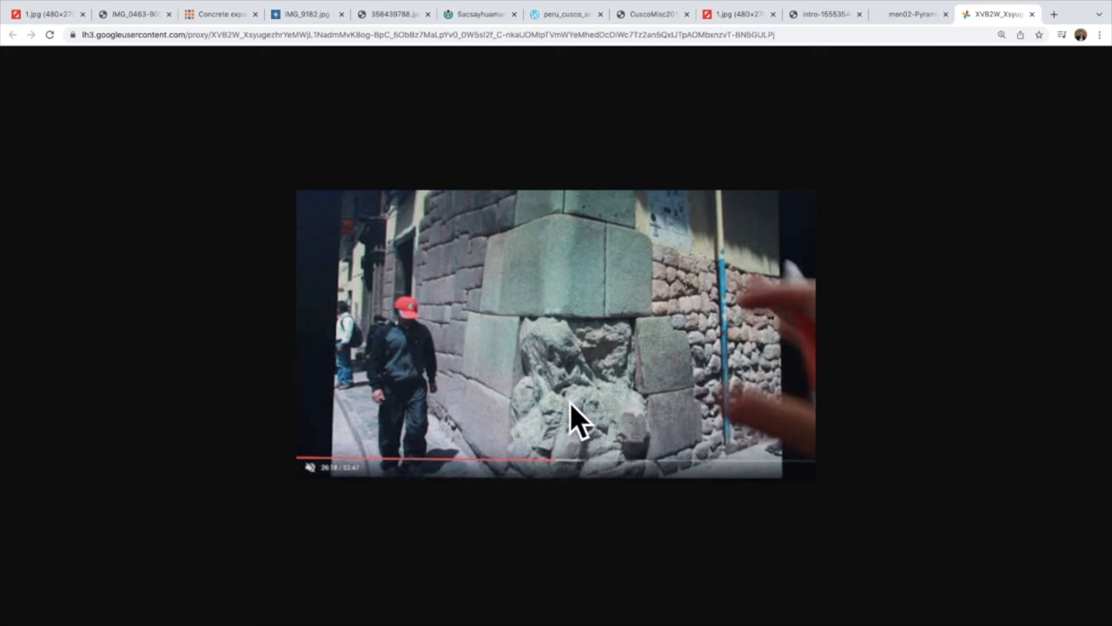
{"action": "mouse_move", "coordinate": [600, 465]}
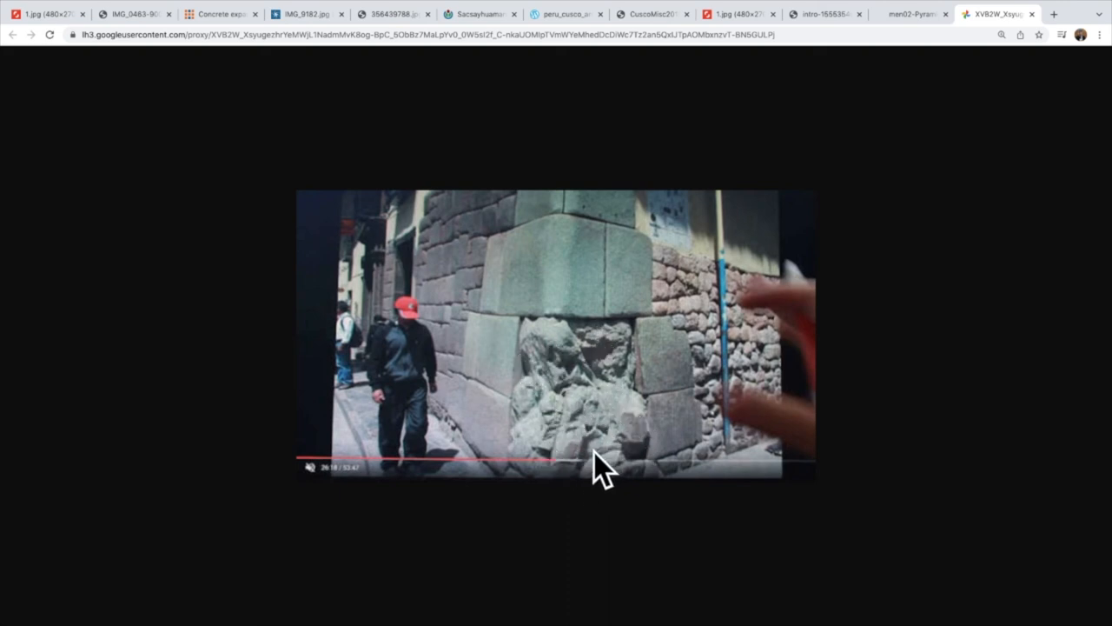